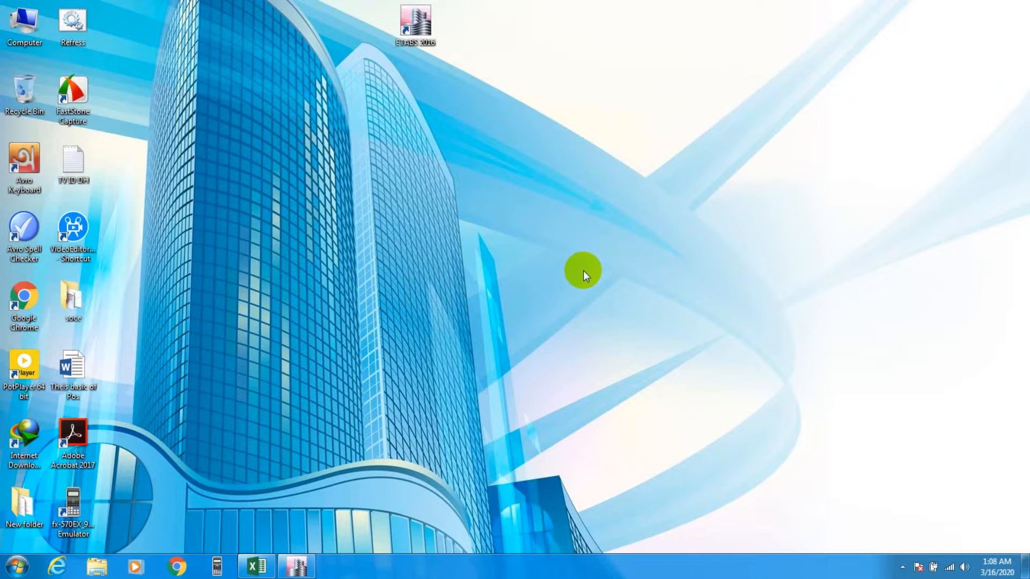
{"action": "mouse_move", "coordinate": [549, 286]}
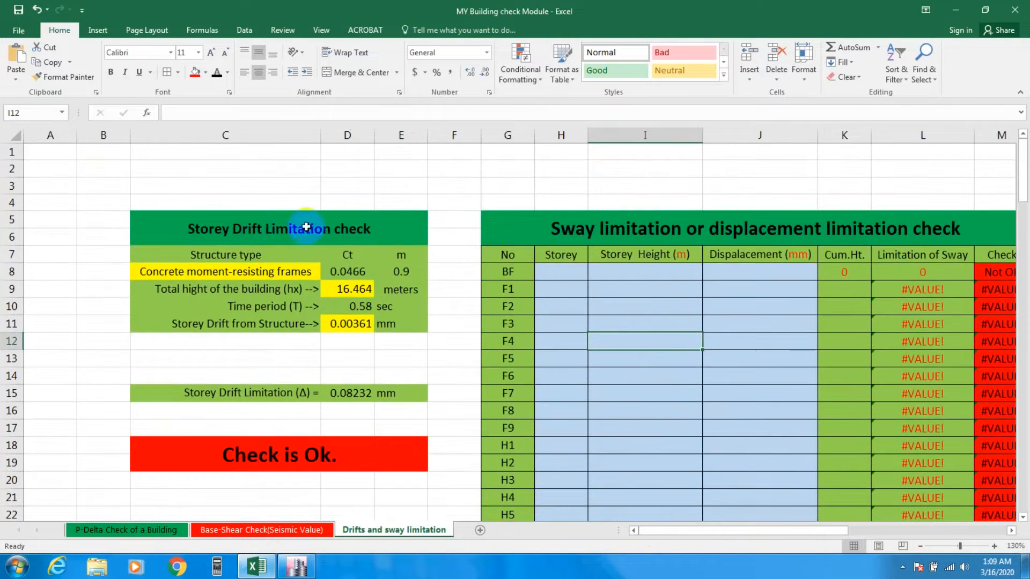
{"action": "mouse_move", "coordinate": [316, 246]}
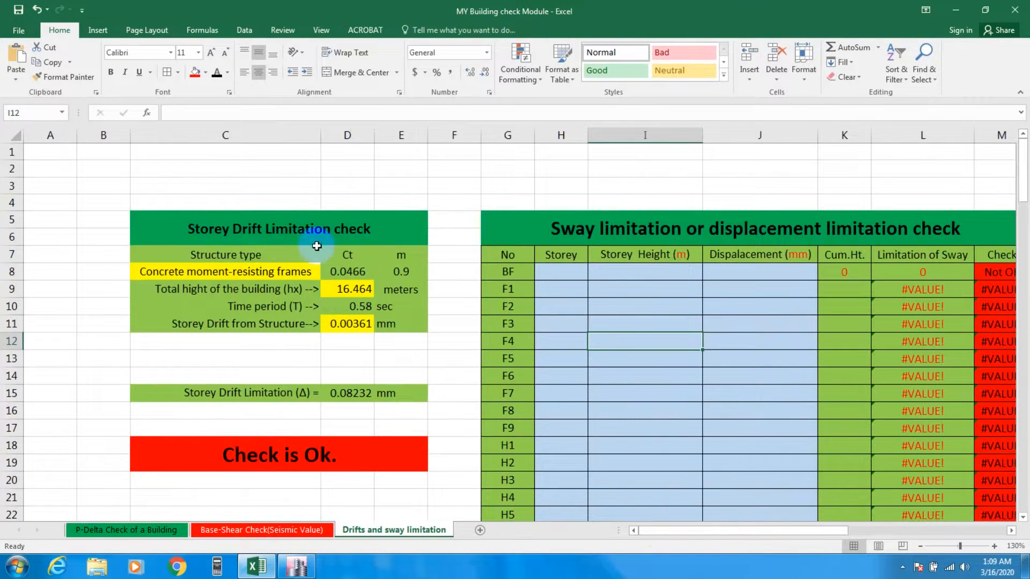
{"action": "scroll", "scroll_direction": "right", "scroll_amount": 3}
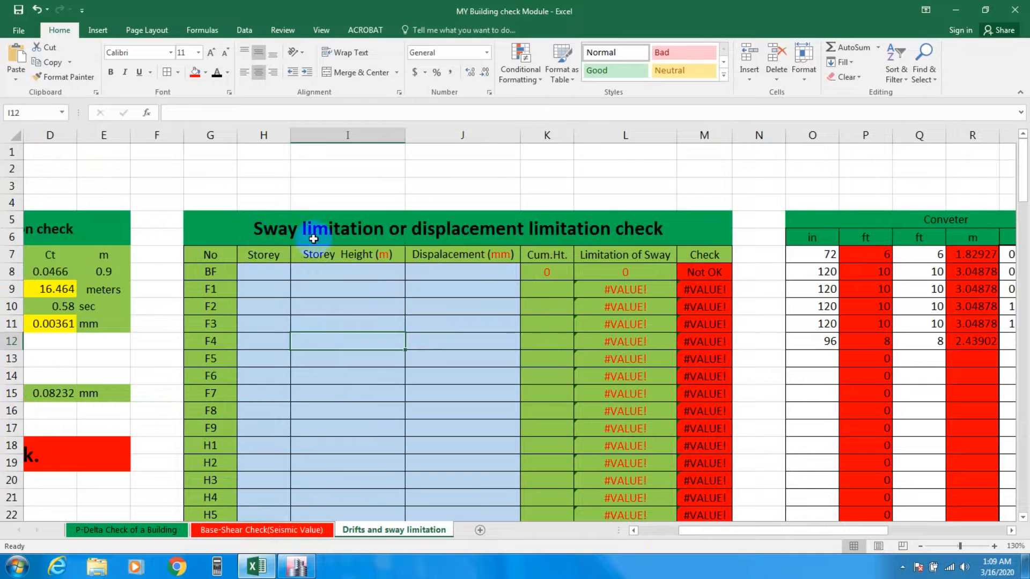
{"action": "mouse_move", "coordinate": [450, 272]}
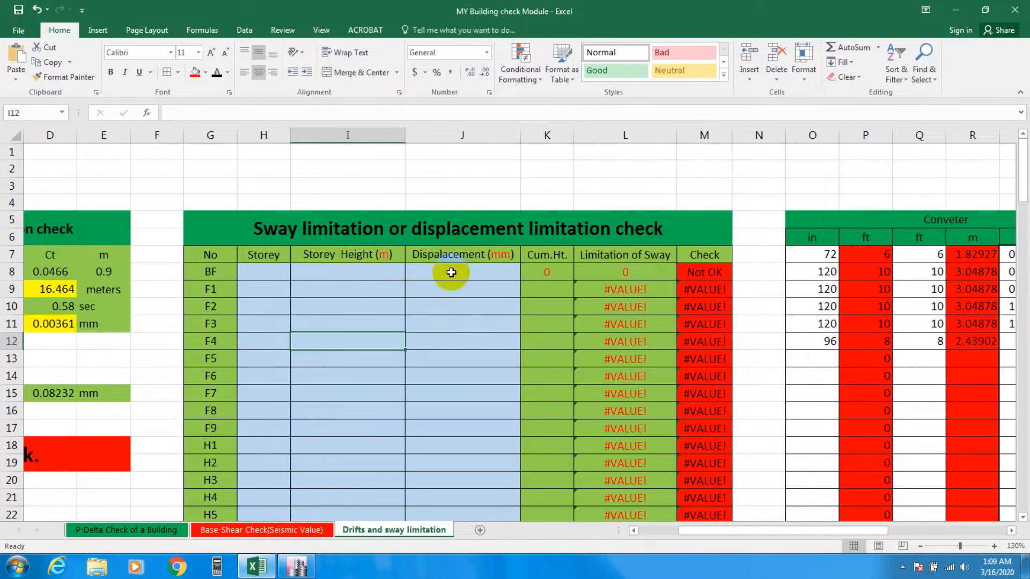
{"action": "mouse_move", "coordinate": [585, 202]}
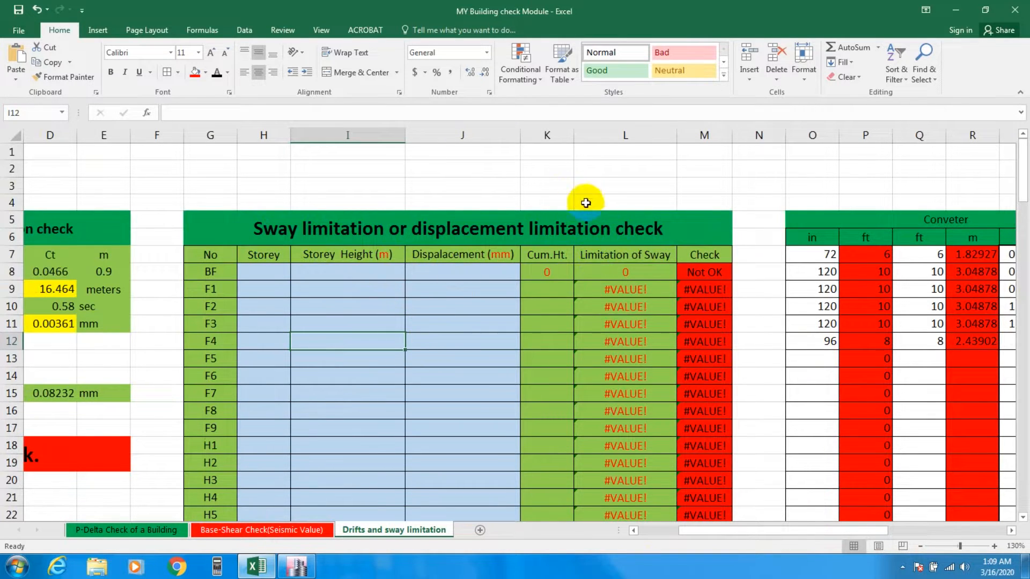
{"action": "left_click", "coordinate": [204, 198]}
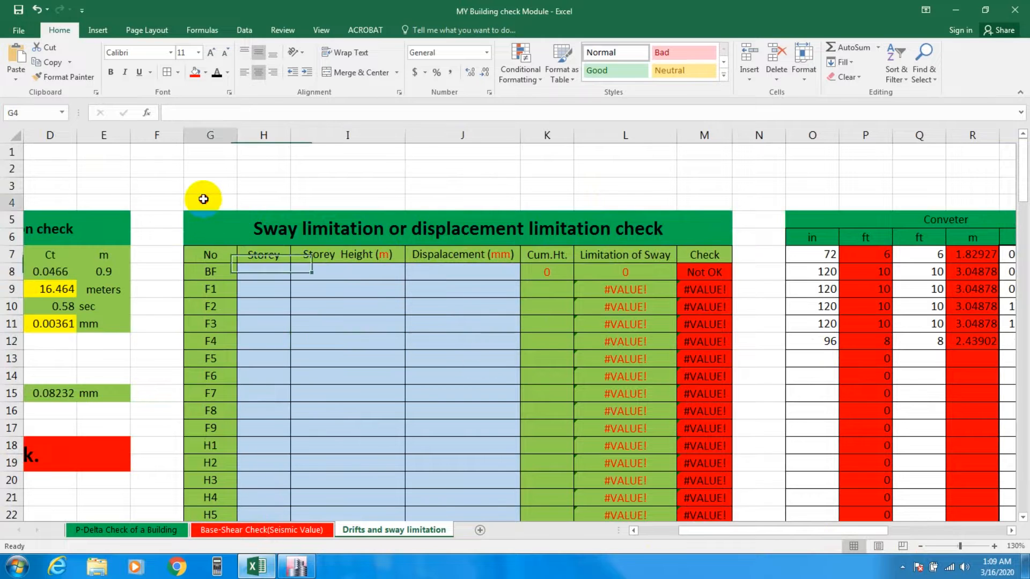
{"action": "left_click", "coordinate": [211, 202]}
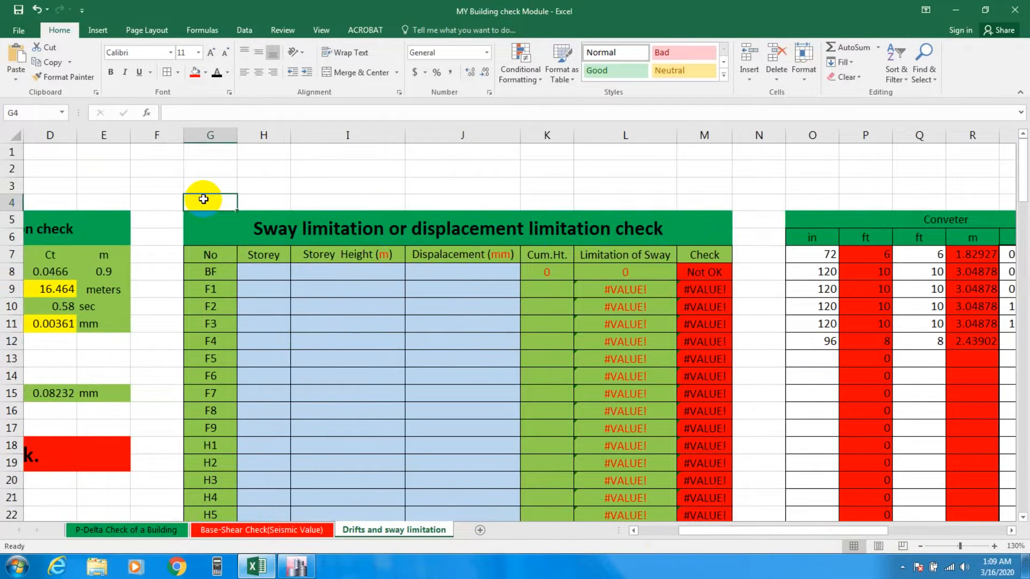
{"action": "left_click", "coordinate": [264, 202]}
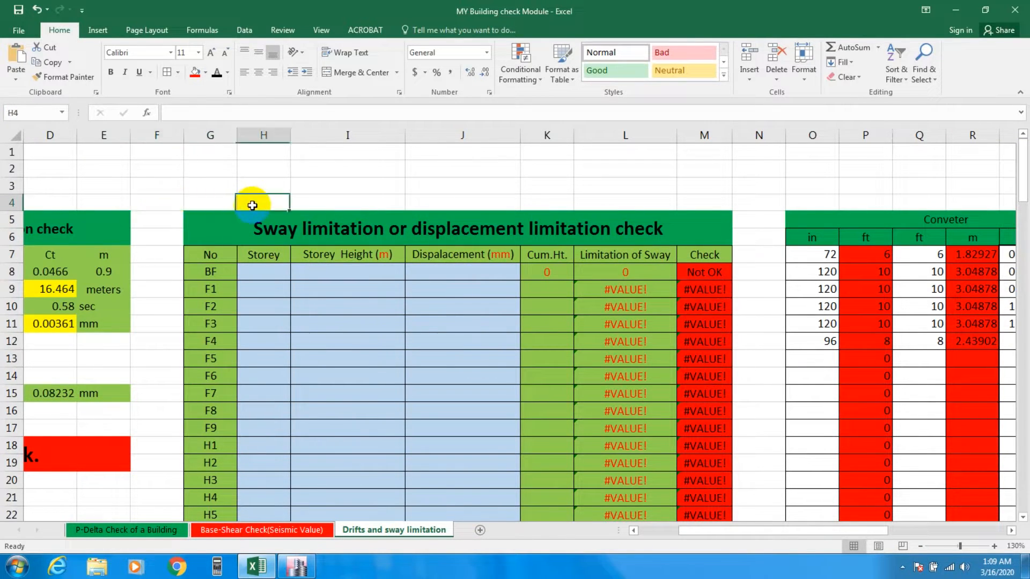
{"action": "left_click", "coordinate": [624, 202]}
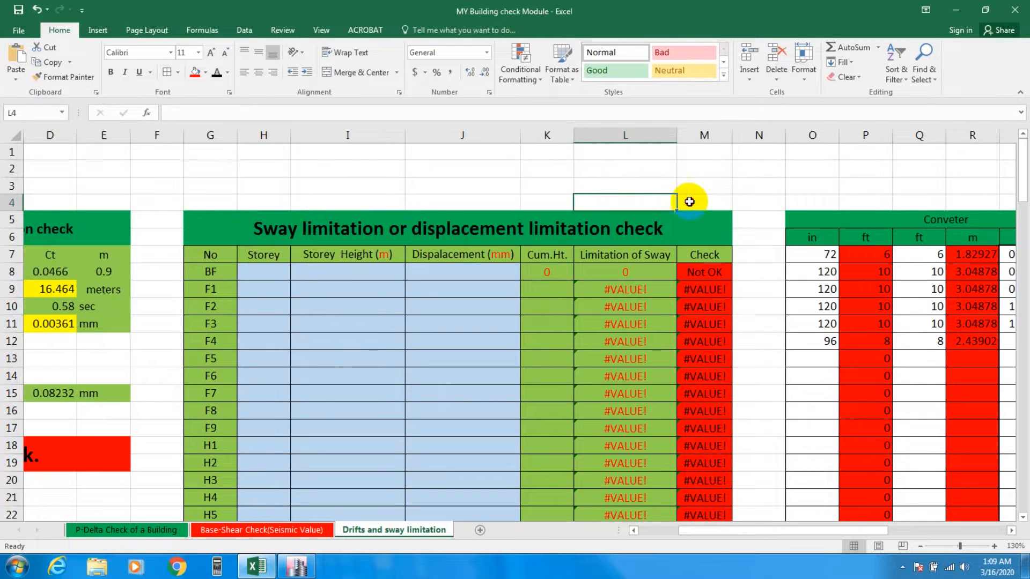
{"action": "left_click", "coordinate": [703, 202]}
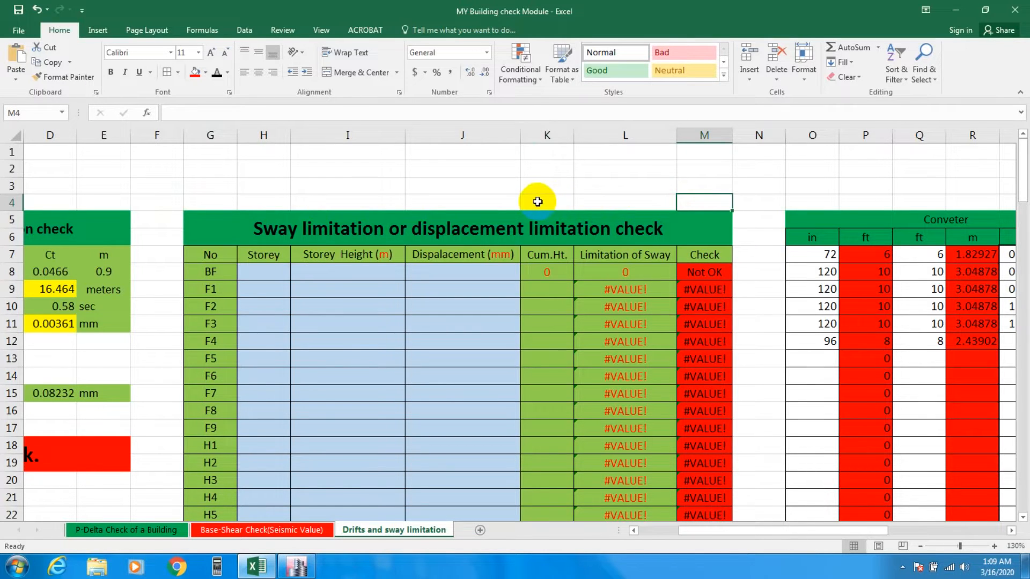
{"action": "mouse_move", "coordinate": [170, 208]}
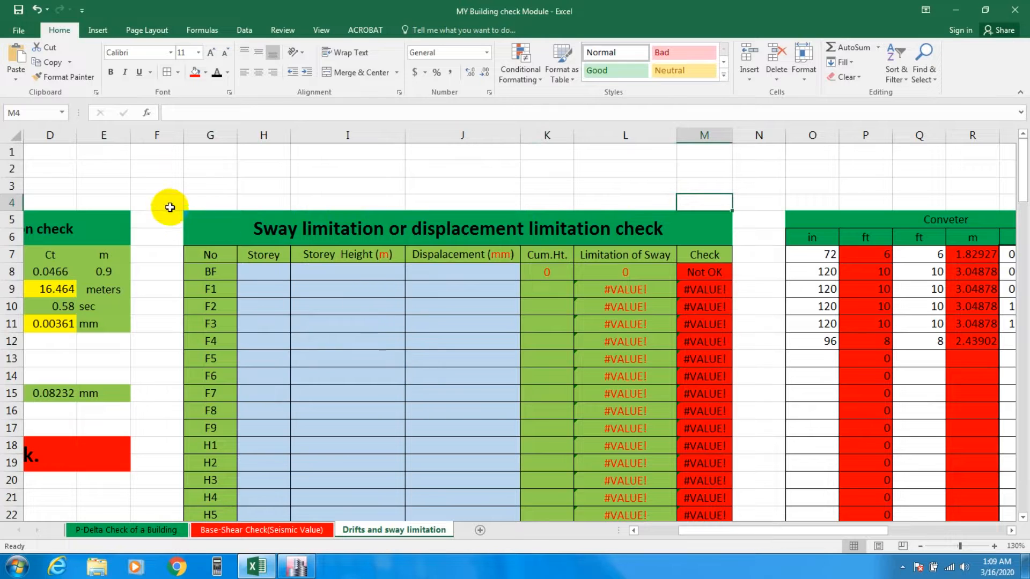
{"action": "mouse_move", "coordinate": [307, 195]}
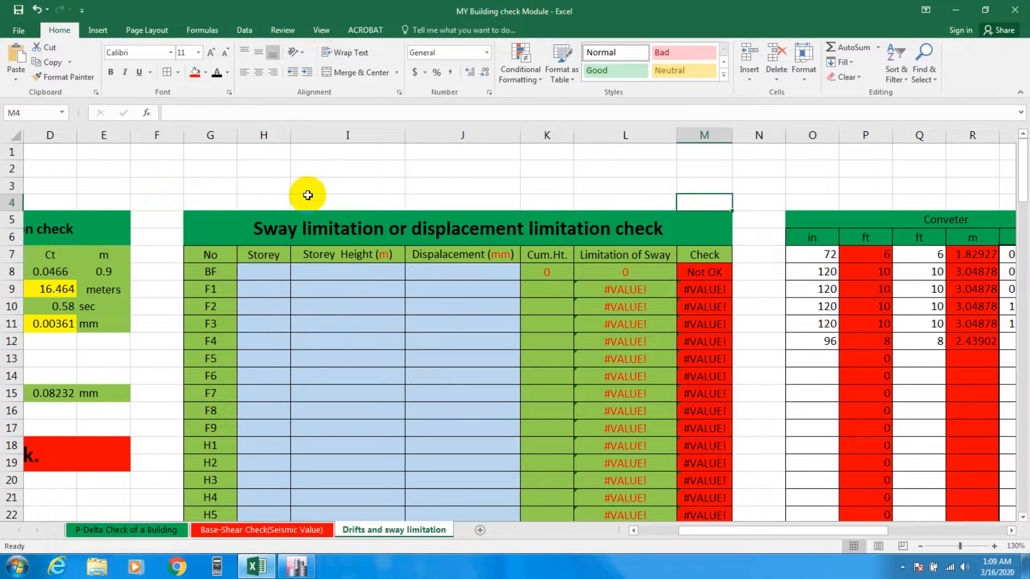
{"action": "left_click", "coordinate": [156, 202]}
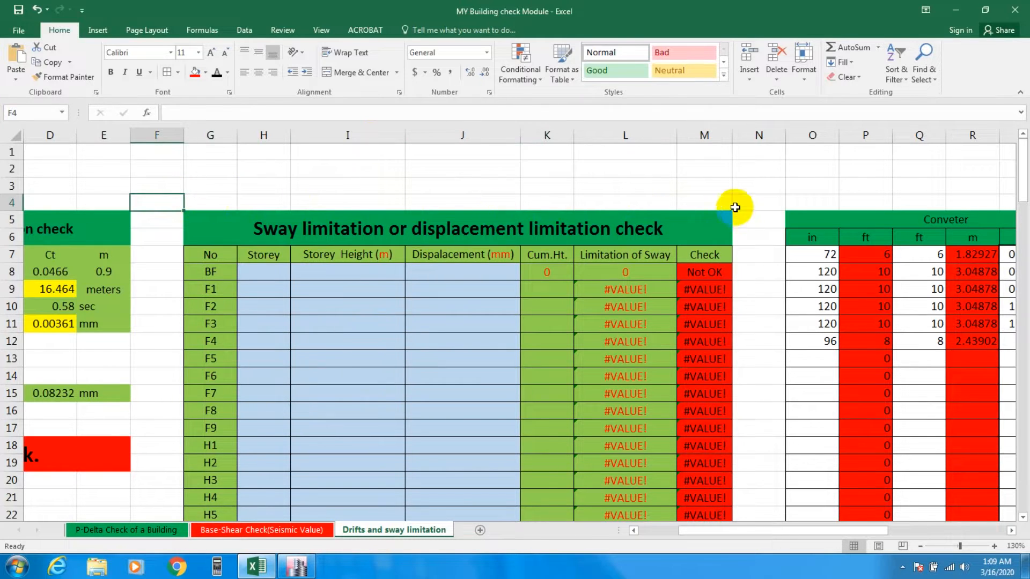
{"action": "left_click", "coordinate": [758, 202]}
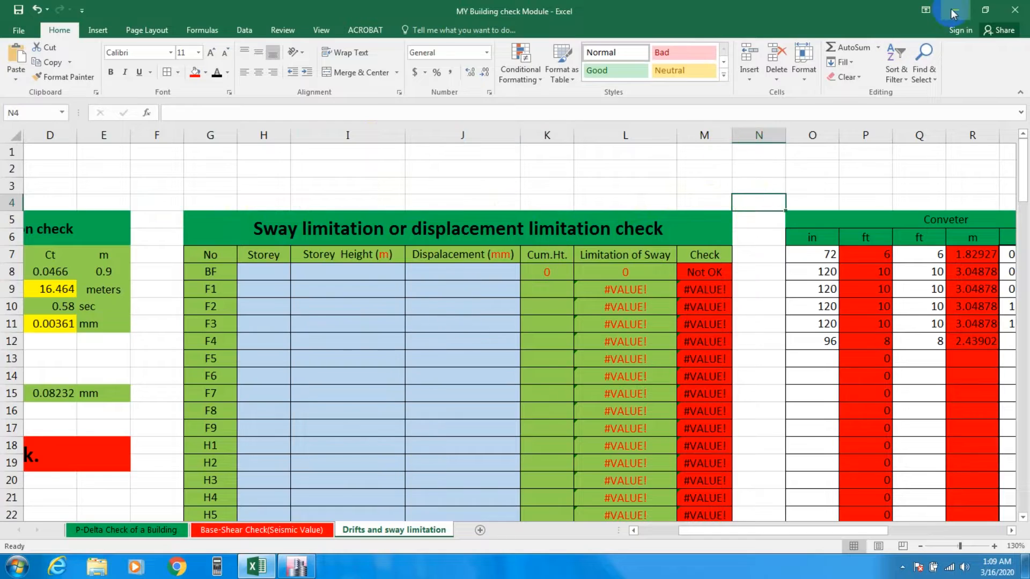
- Minimize Excel to view the 10-storey ETABS model in 3-D, then return to Excel
{"action": "left_click", "coordinate": [296, 565]}
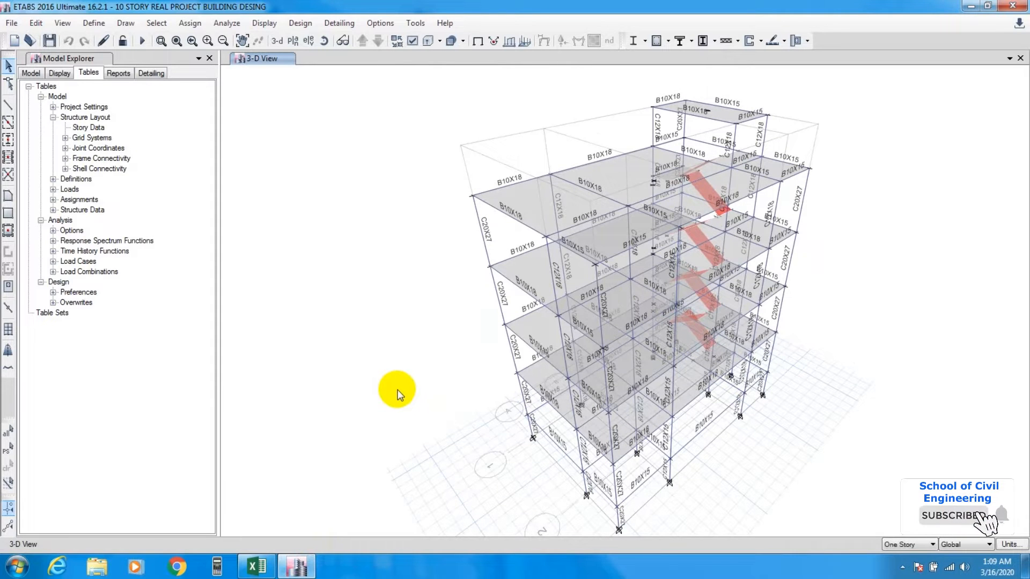
{"action": "left_click", "coordinate": [256, 567]}
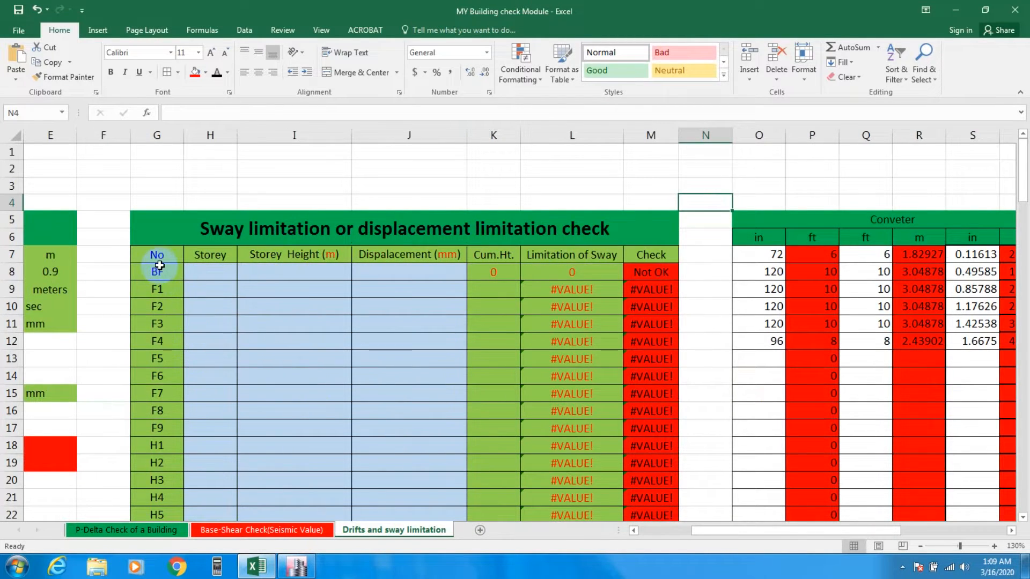
{"action": "mouse_move", "coordinate": [210, 255]}
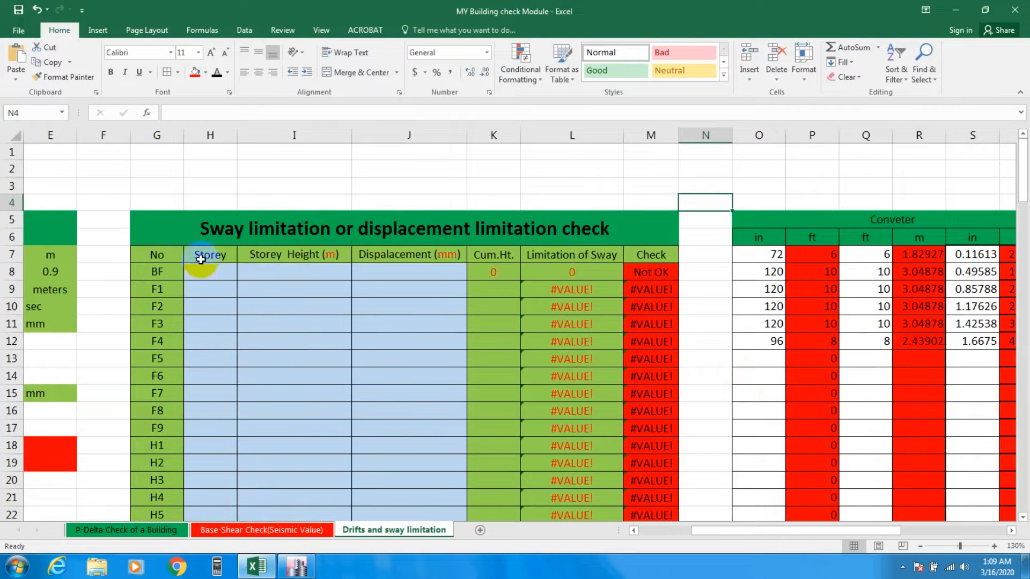
{"action": "left_click", "coordinate": [156, 271]}
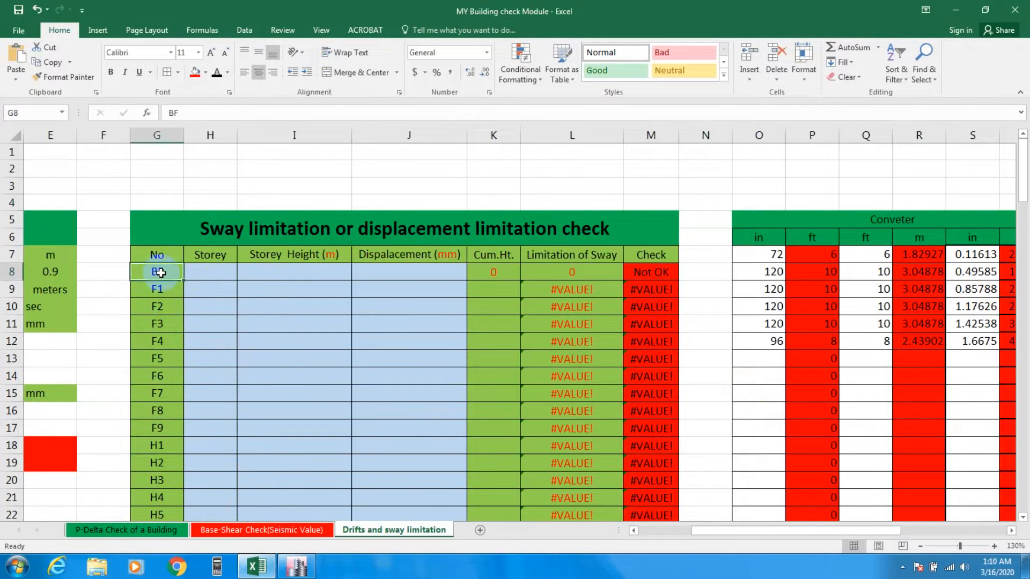
{"action": "left_click", "coordinate": [156, 289]}
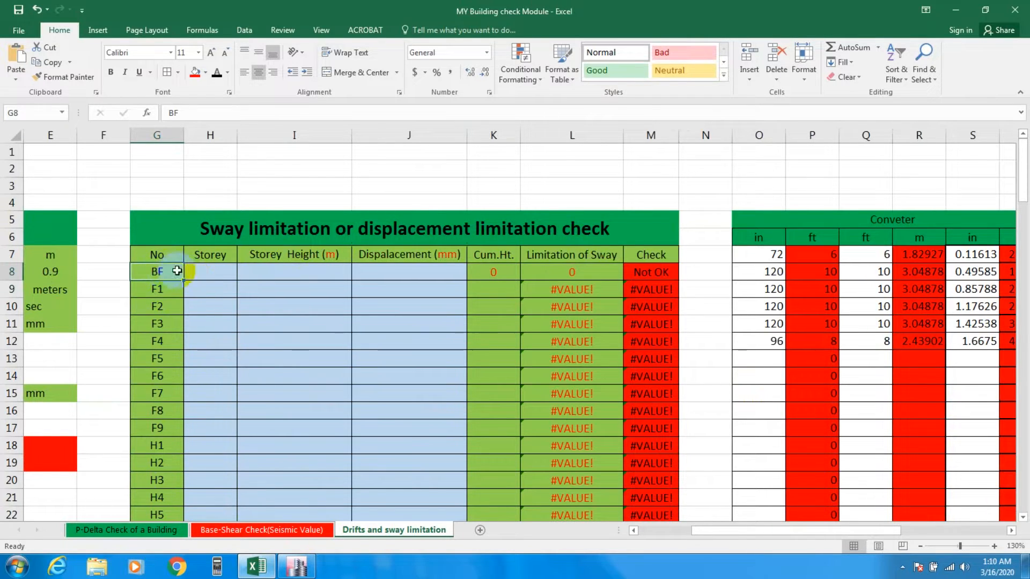
{"action": "left_click", "coordinate": [156, 306]}
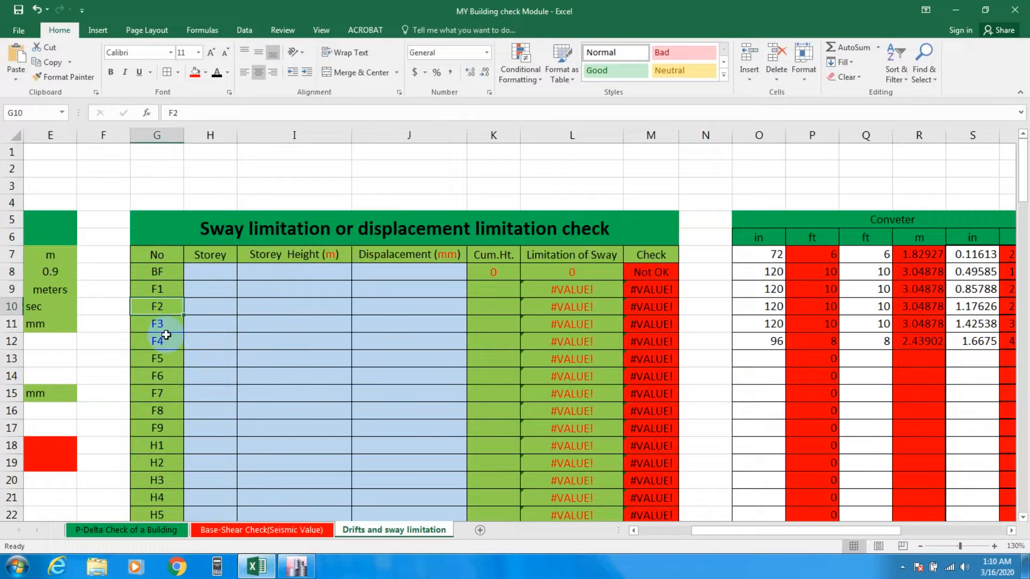
{"action": "left_click", "coordinate": [156, 428]}
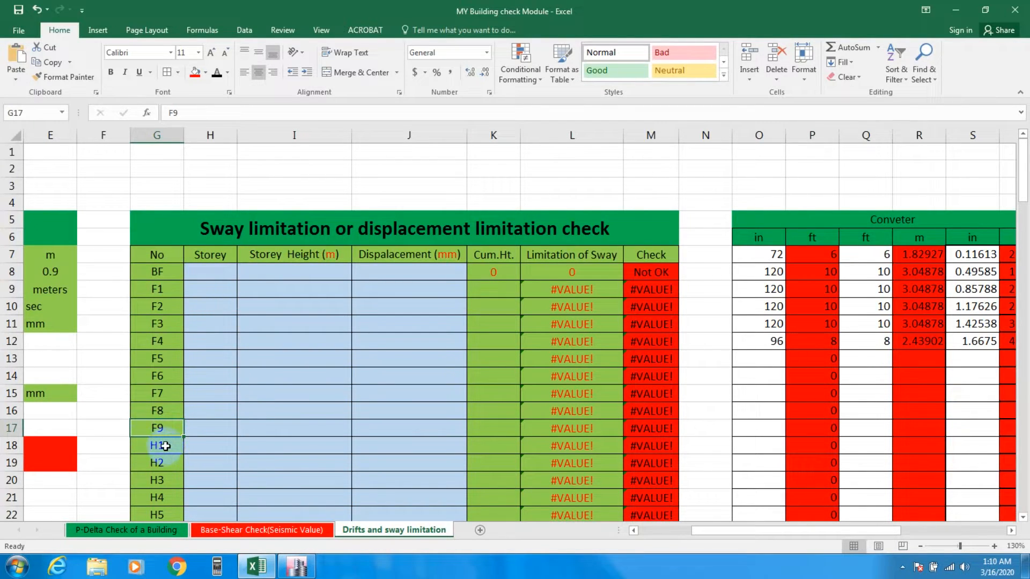
{"action": "left_click", "coordinate": [156, 445]}
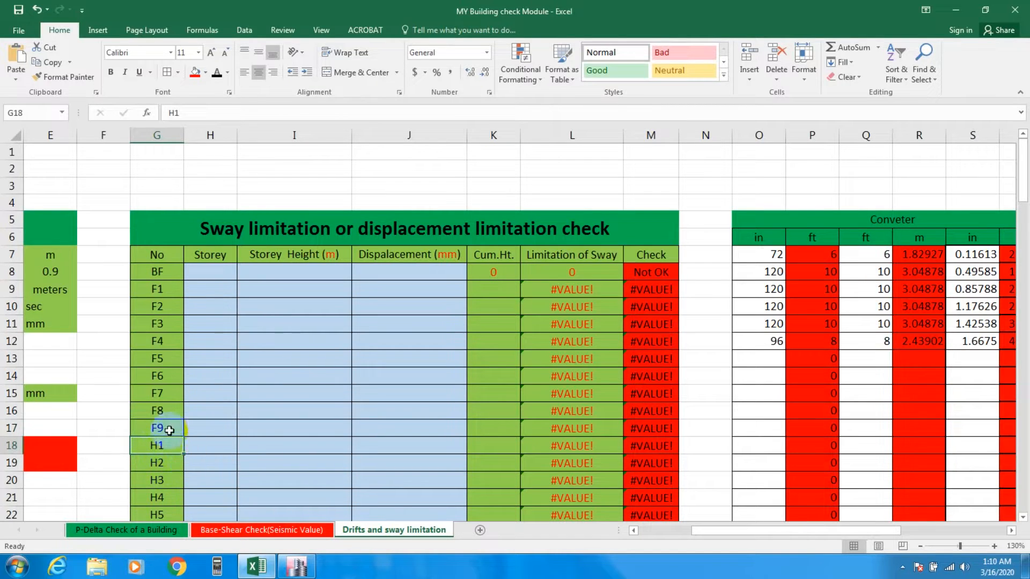
{"action": "left_click", "coordinate": [156, 428]}
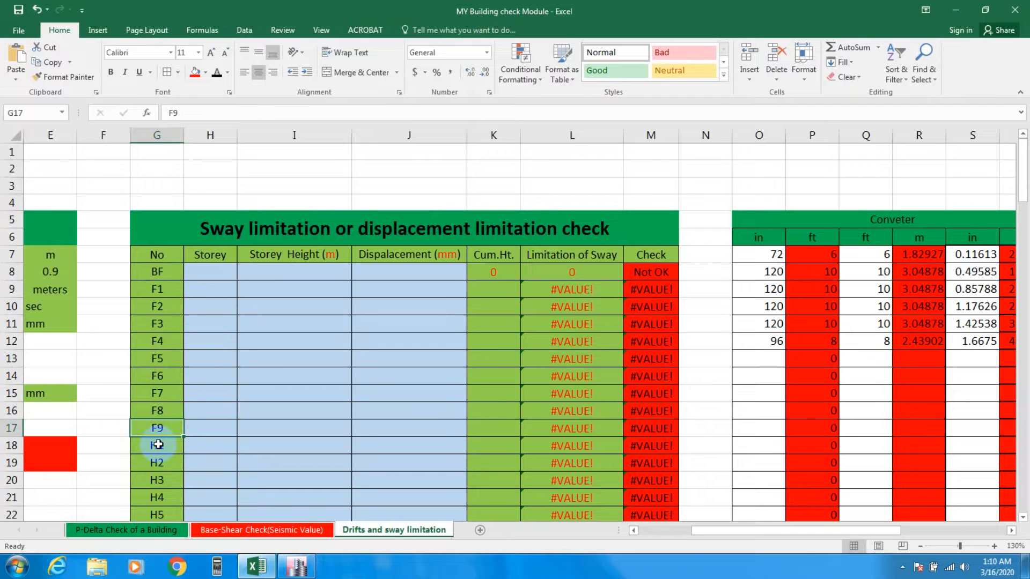
{"action": "mouse_move", "coordinate": [293, 287]}
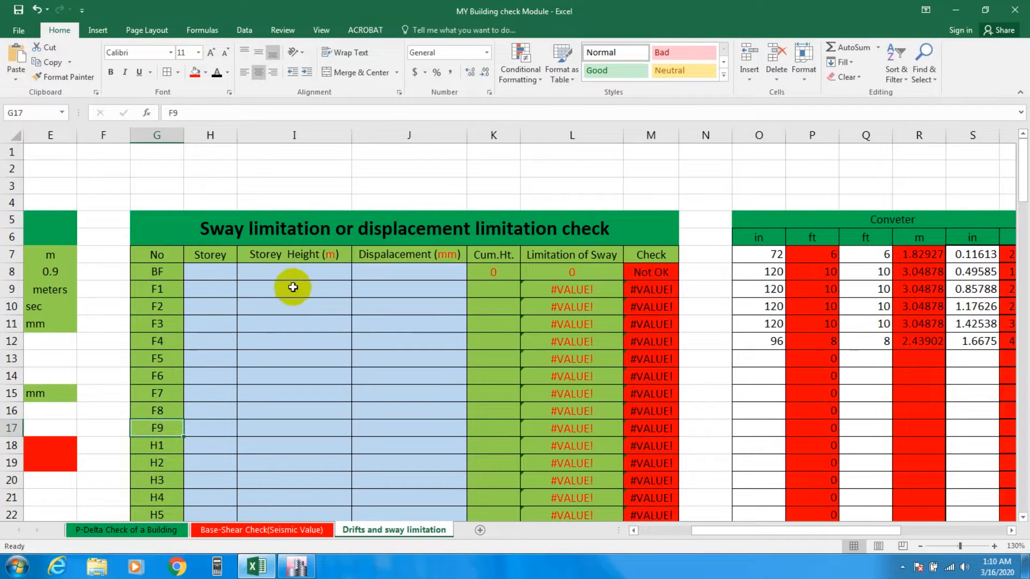
{"action": "left_click", "coordinate": [156, 271]}
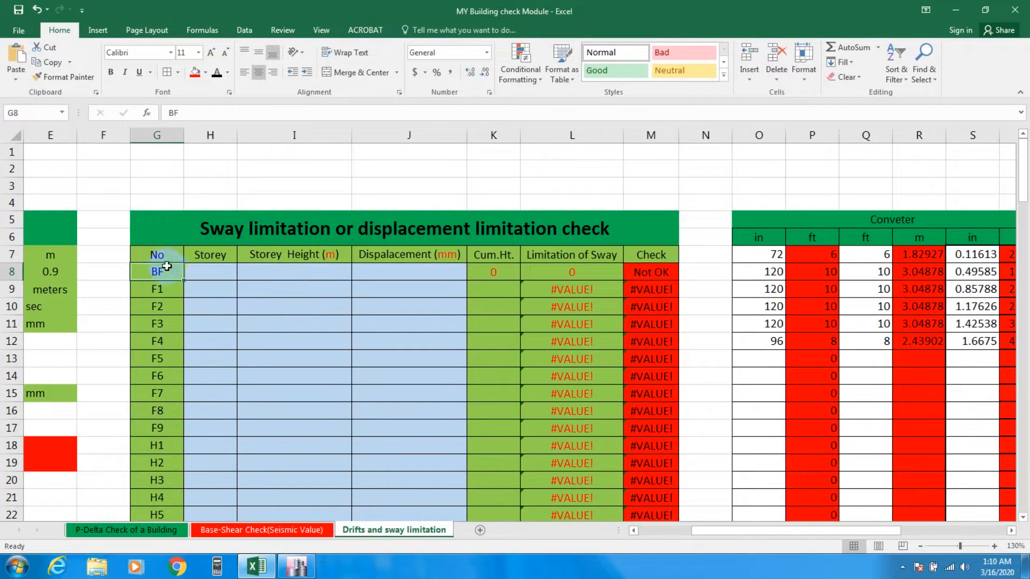
{"action": "mouse_move", "coordinate": [142, 505]}
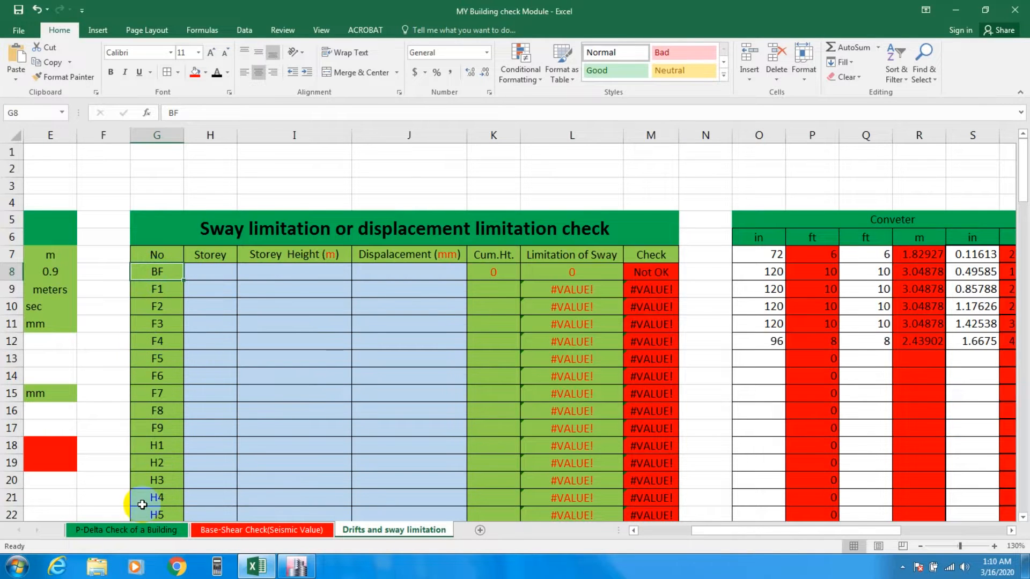
{"action": "scroll", "scroll_direction": "down", "scroll_amount": 3}
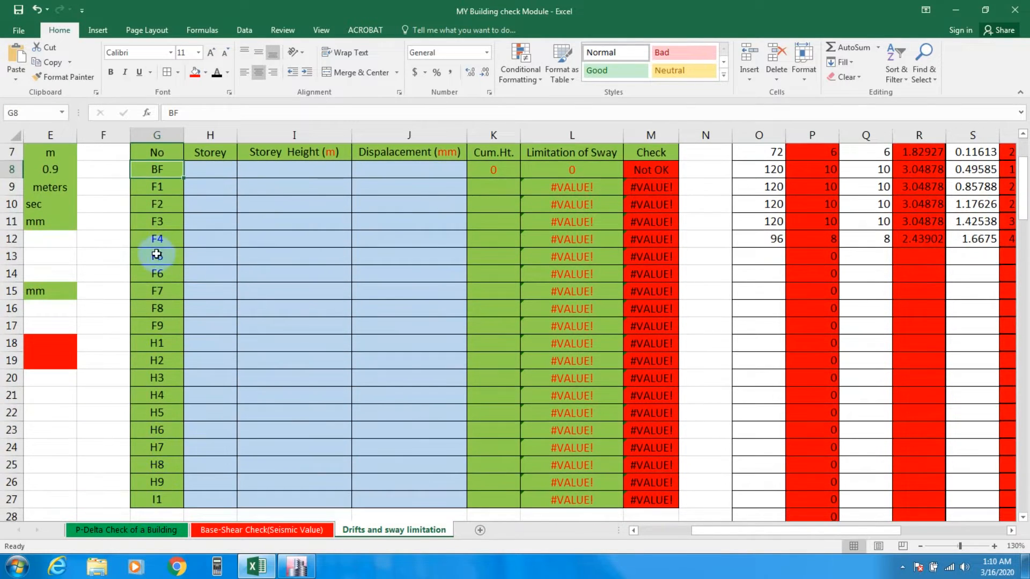
{"action": "scroll", "scroll_direction": "up", "scroll_amount": 3}
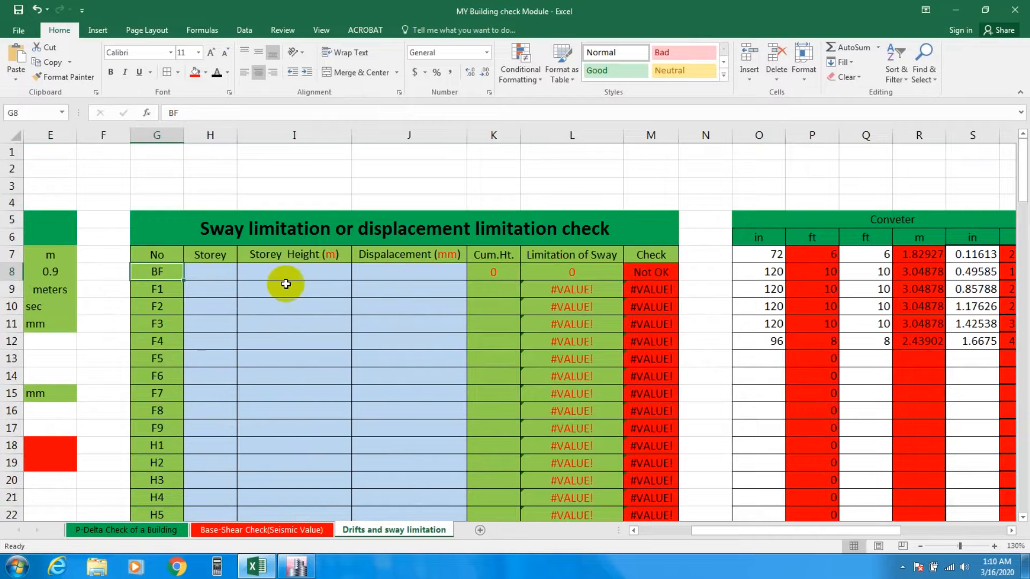
{"action": "left_click", "coordinate": [293, 271]}
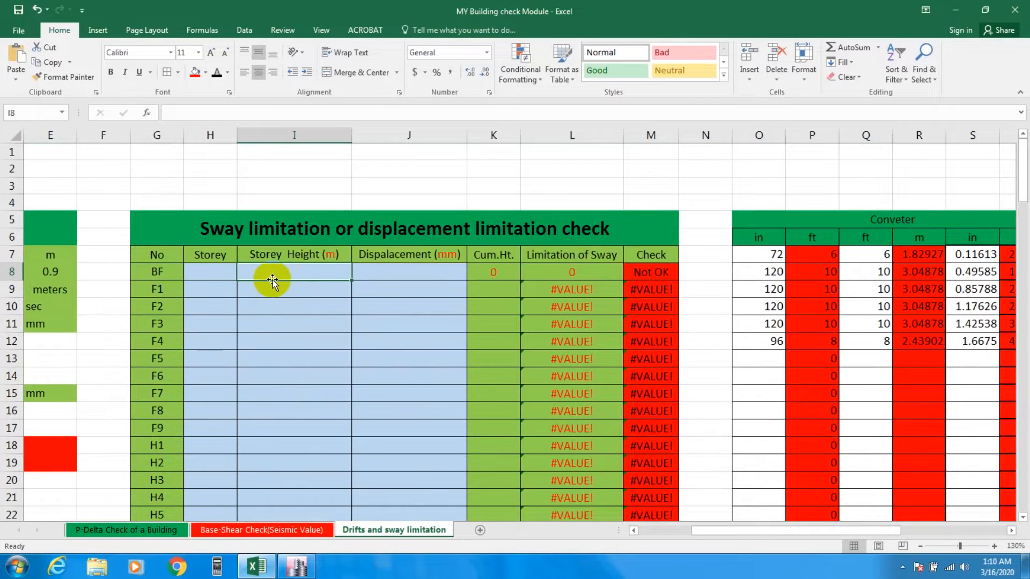
{"action": "mouse_move", "coordinate": [301, 255]}
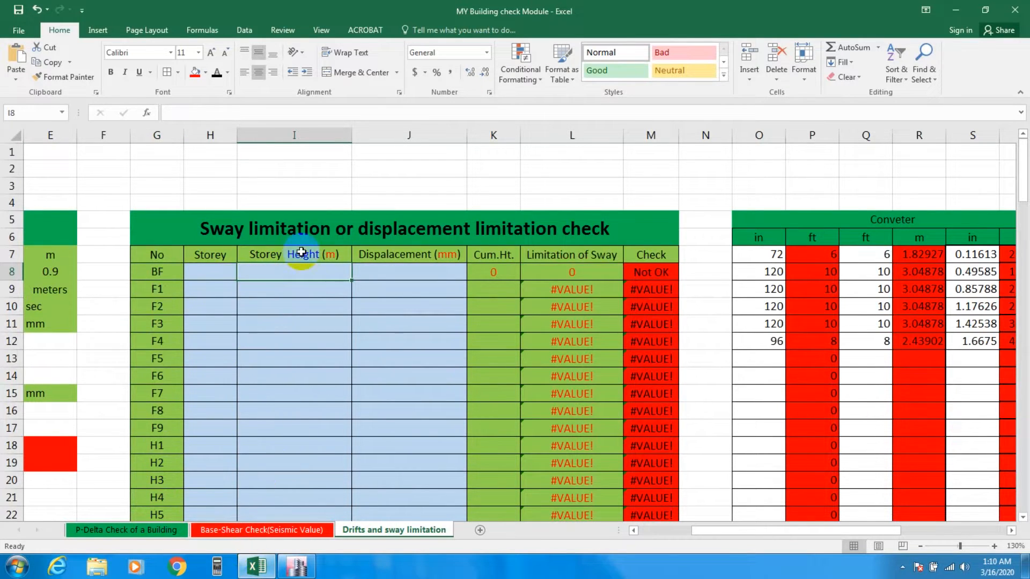
- In ETABS, open the Story Data table from Tables > Model > Structure Layout
{"action": "left_click", "coordinate": [295, 566]}
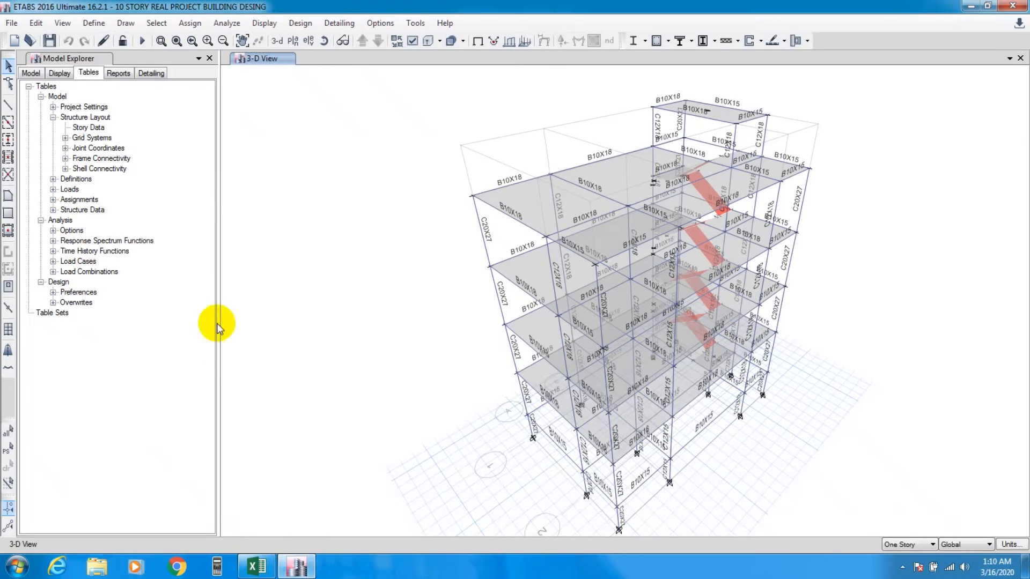
{"action": "left_click", "coordinate": [65, 106]}
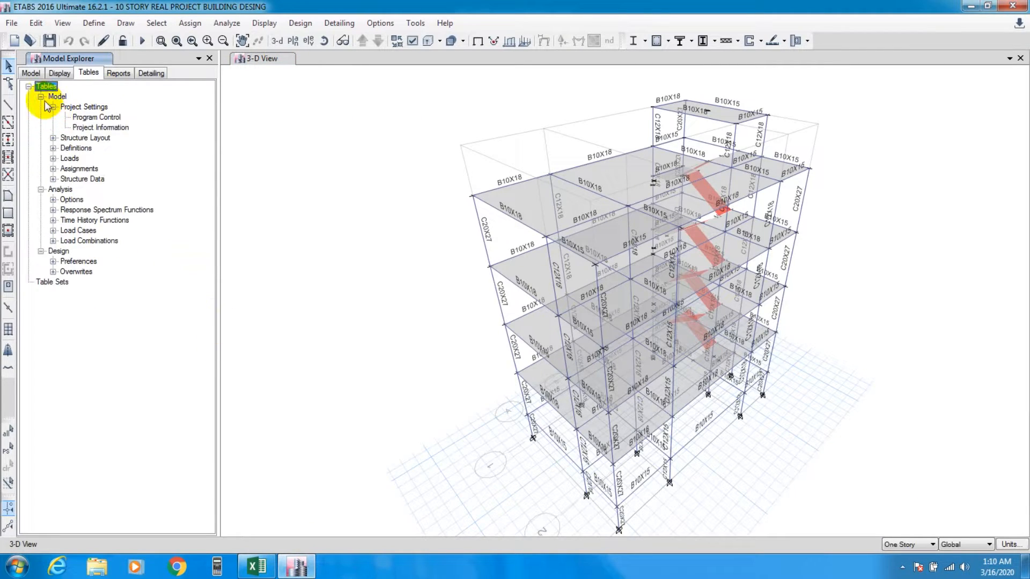
{"action": "left_click", "coordinate": [30, 73]}
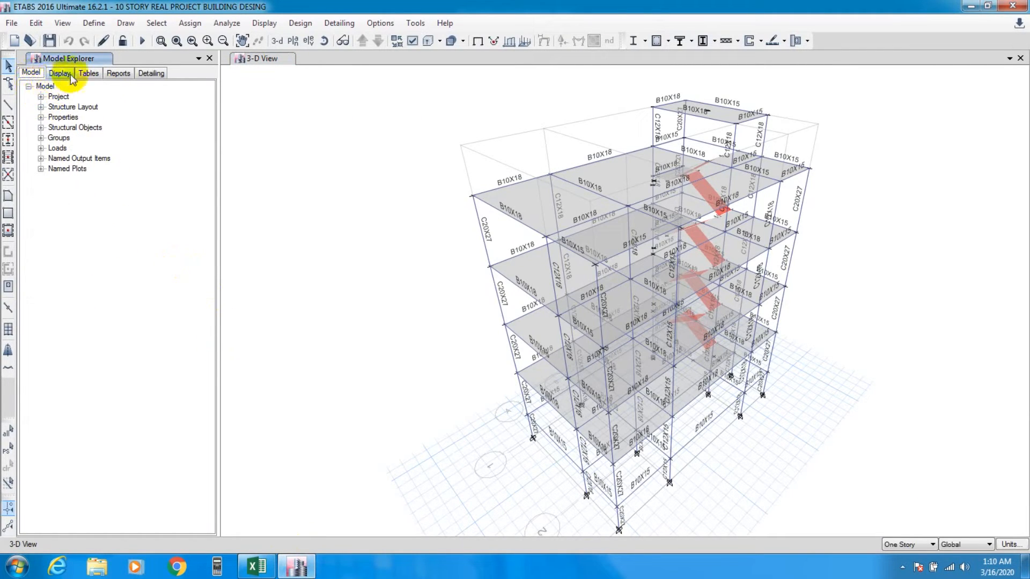
{"action": "left_click", "coordinate": [88, 73]}
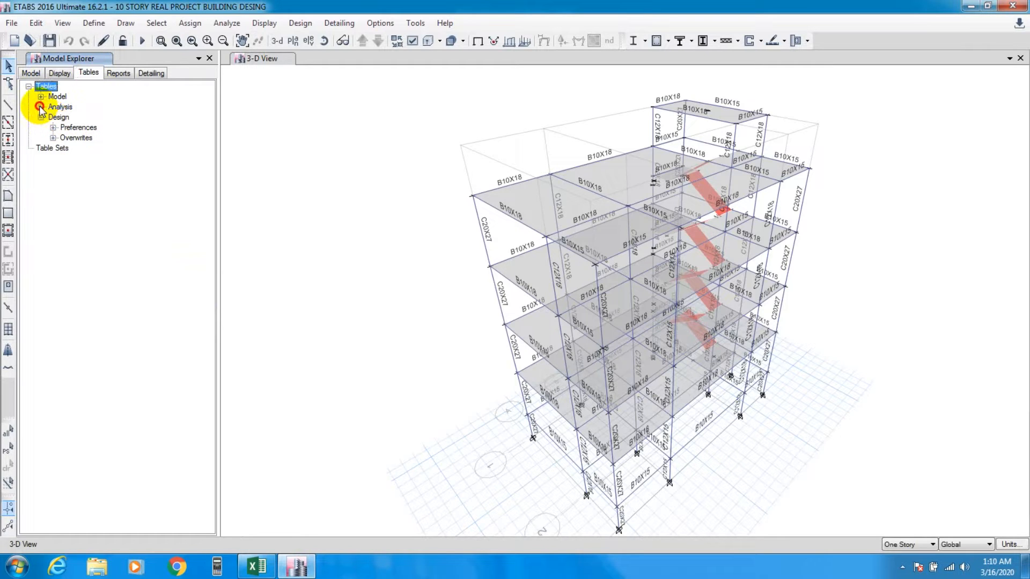
{"action": "left_click", "coordinate": [41, 96]}
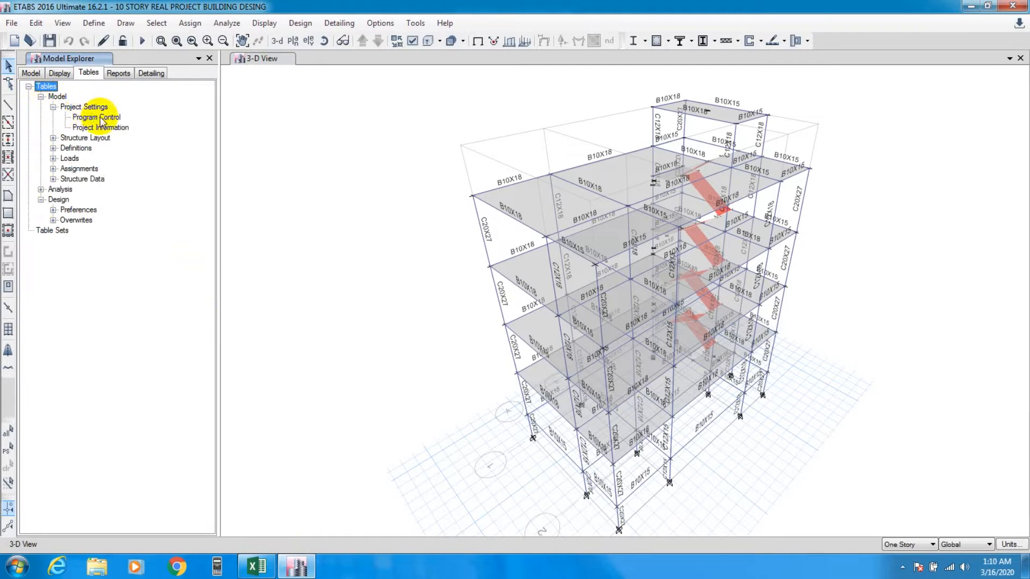
{"action": "left_click", "coordinate": [53, 138]}
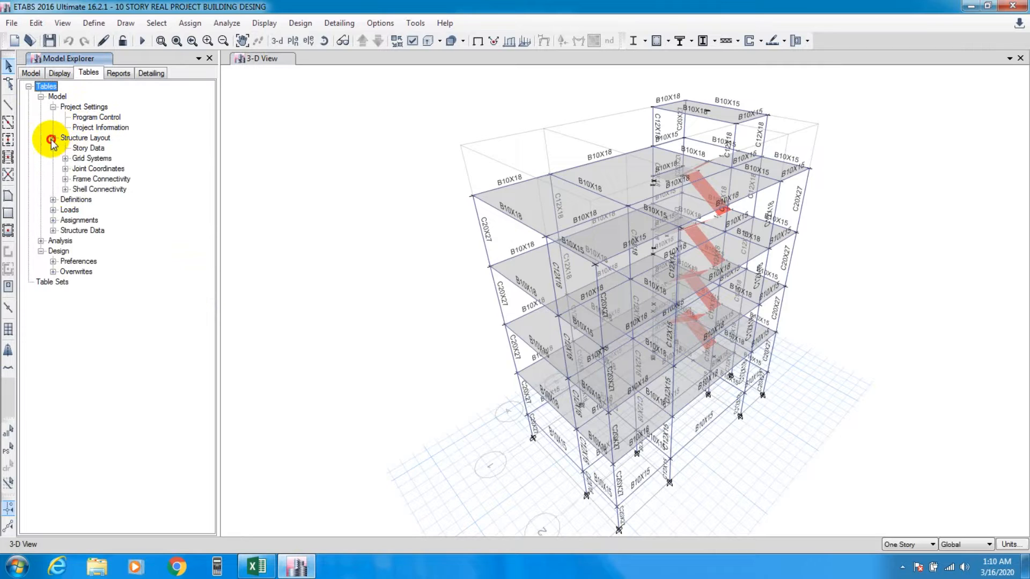
{"action": "left_click", "coordinate": [53, 137]}
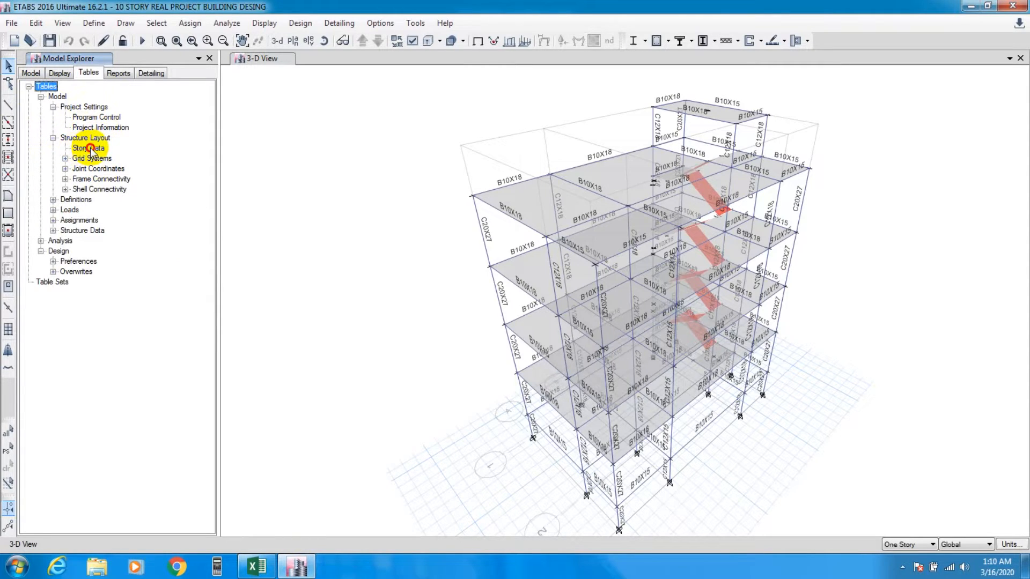
{"action": "double_click", "coordinate": [87, 148]}
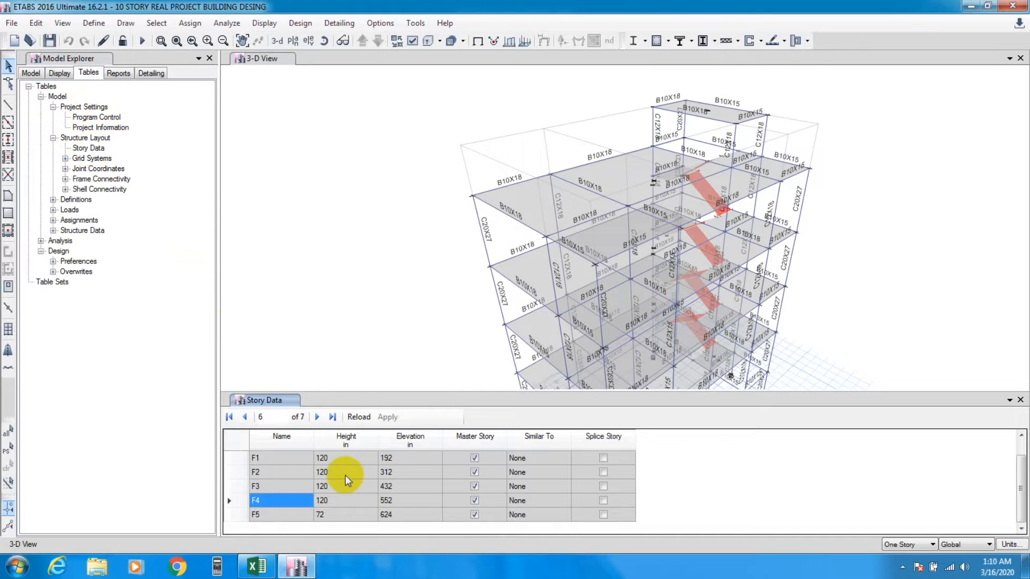
{"action": "mouse_move", "coordinate": [339, 476]}
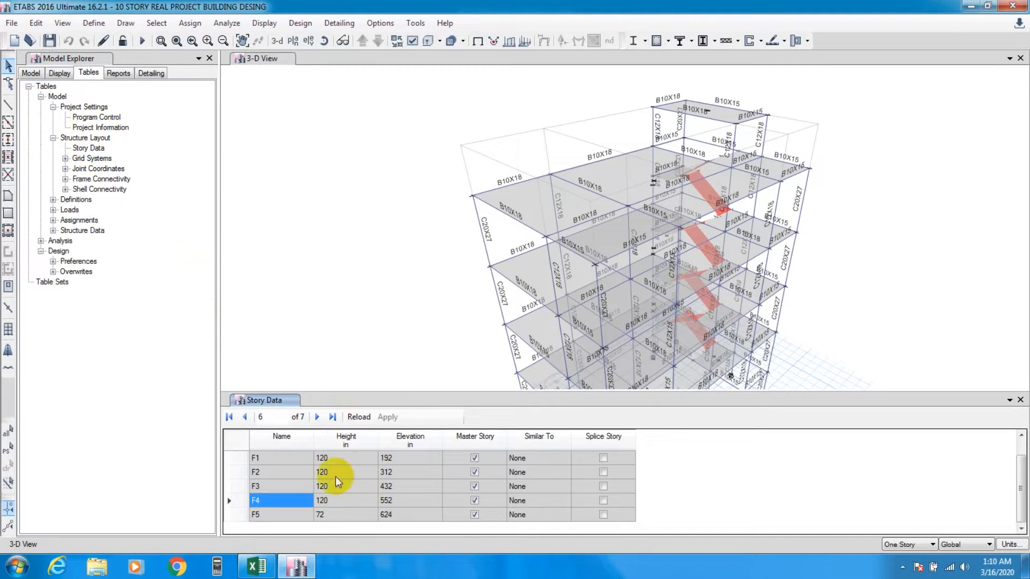
- Select and copy the storey Height values for BF through F5
{"action": "scroll", "scroll_direction": "up", "scroll_amount": 3}
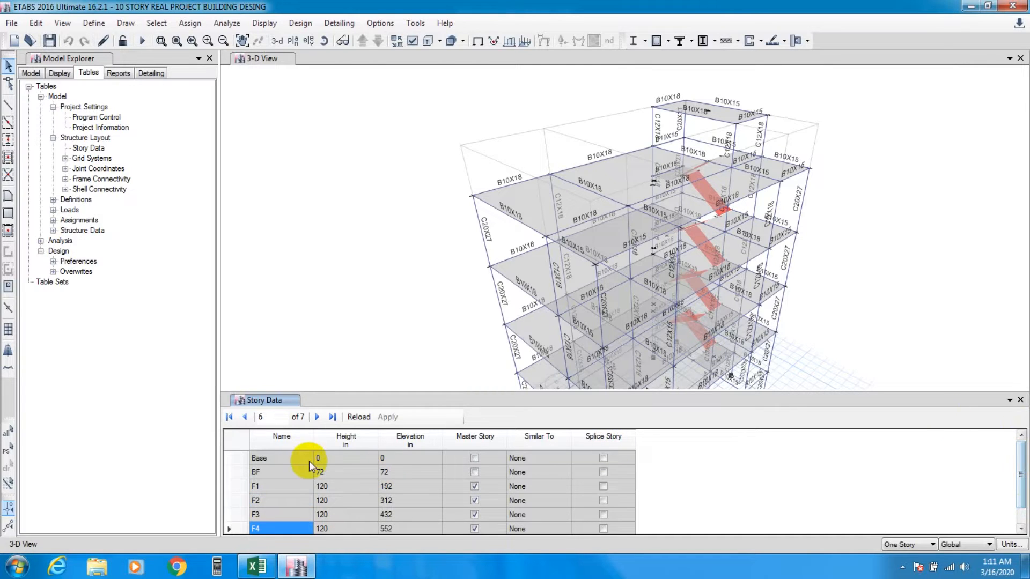
{"action": "left_click", "coordinate": [282, 436]}
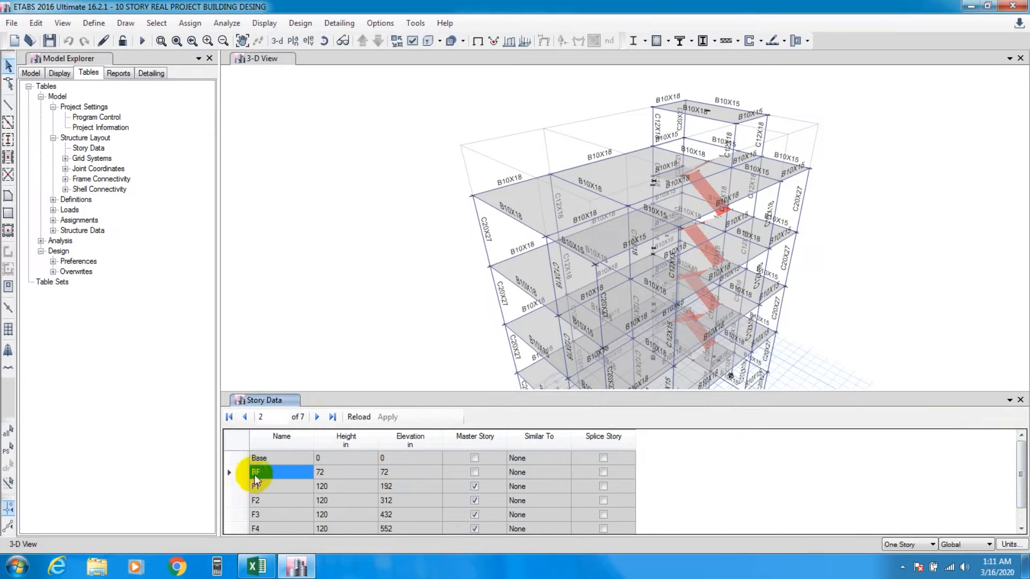
{"action": "left_click", "coordinate": [282, 436]}
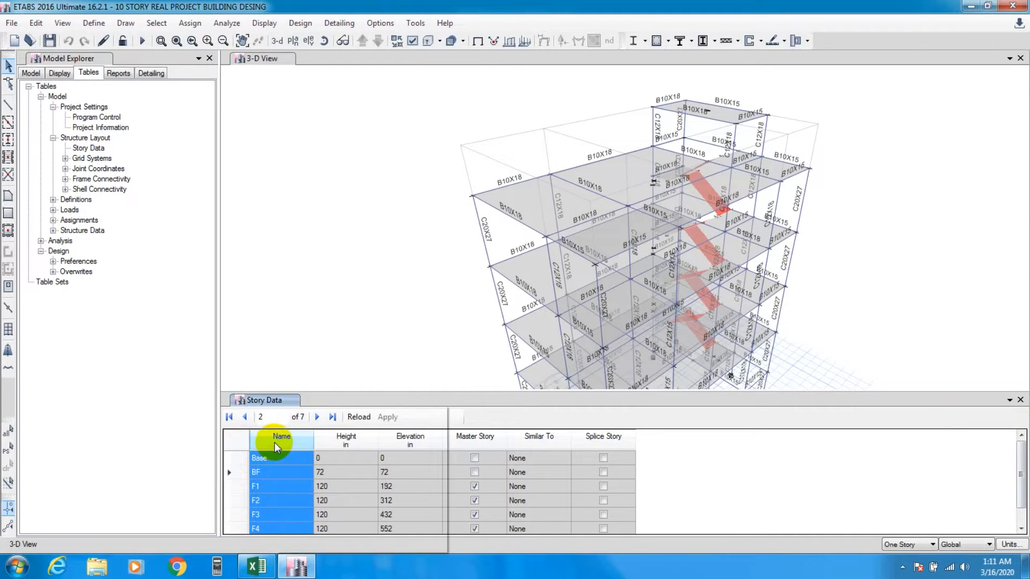
{"action": "scroll", "scroll_direction": "down", "scroll_amount": 3}
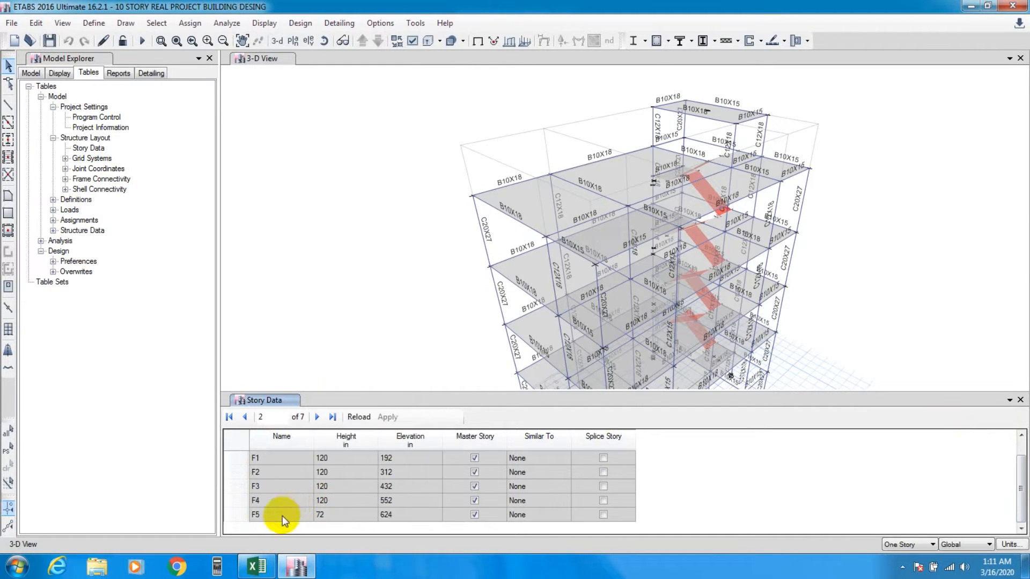
{"action": "left_click", "coordinate": [281, 436]}
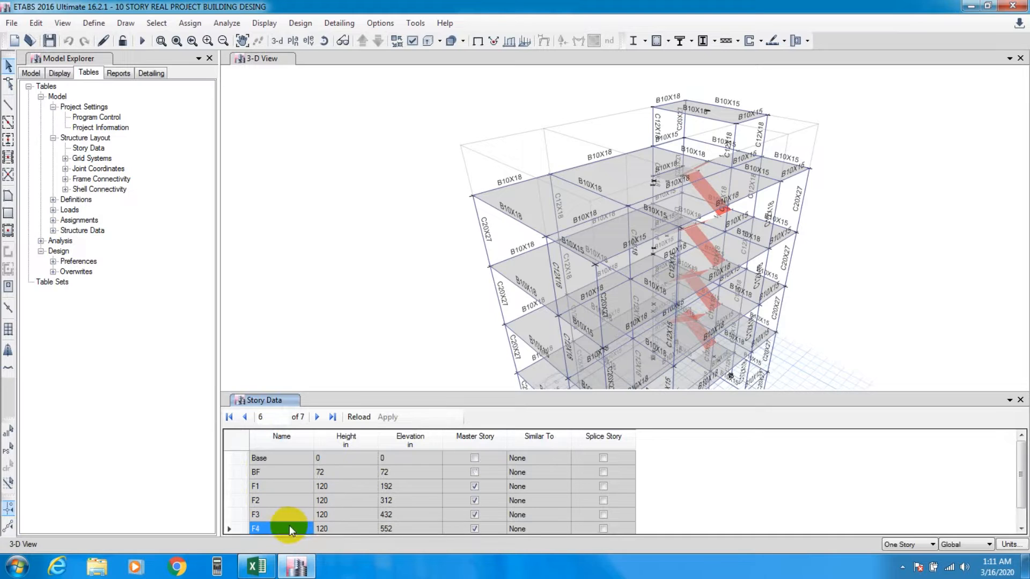
{"action": "mouse_move", "coordinate": [303, 486]}
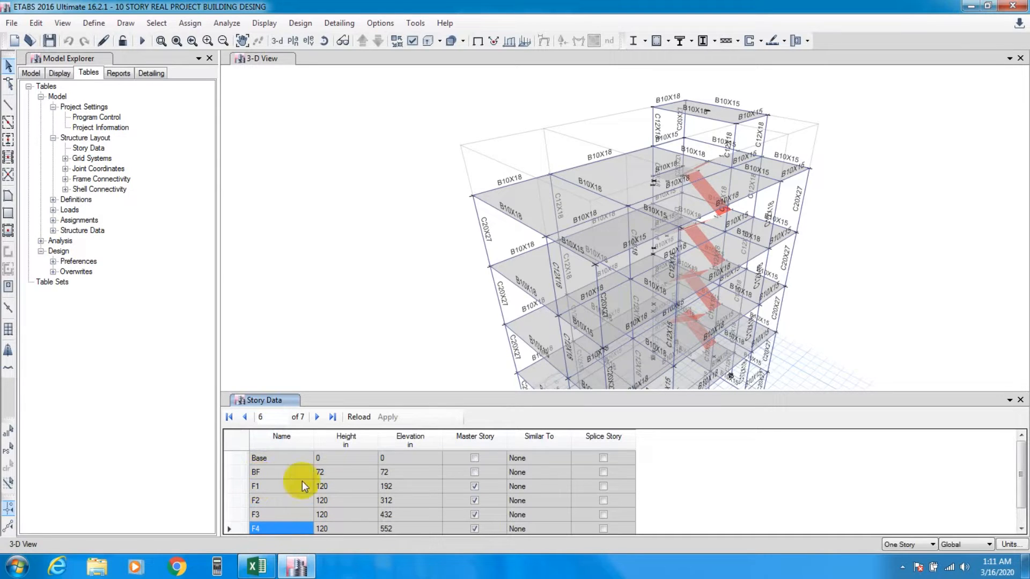
{"action": "scroll", "scroll_direction": "down", "scroll_amount": 3}
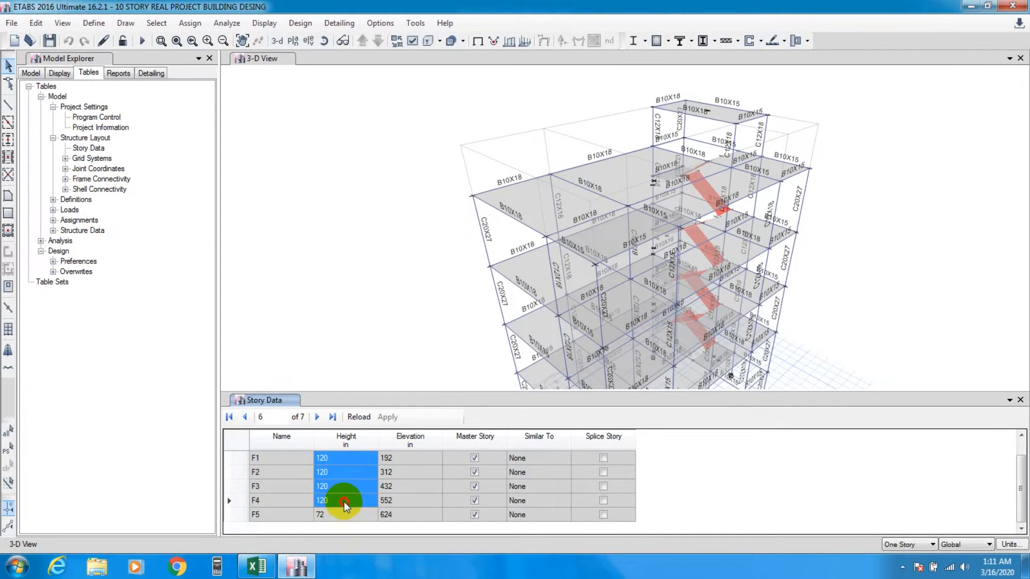
{"action": "left_click", "coordinate": [316, 418]}
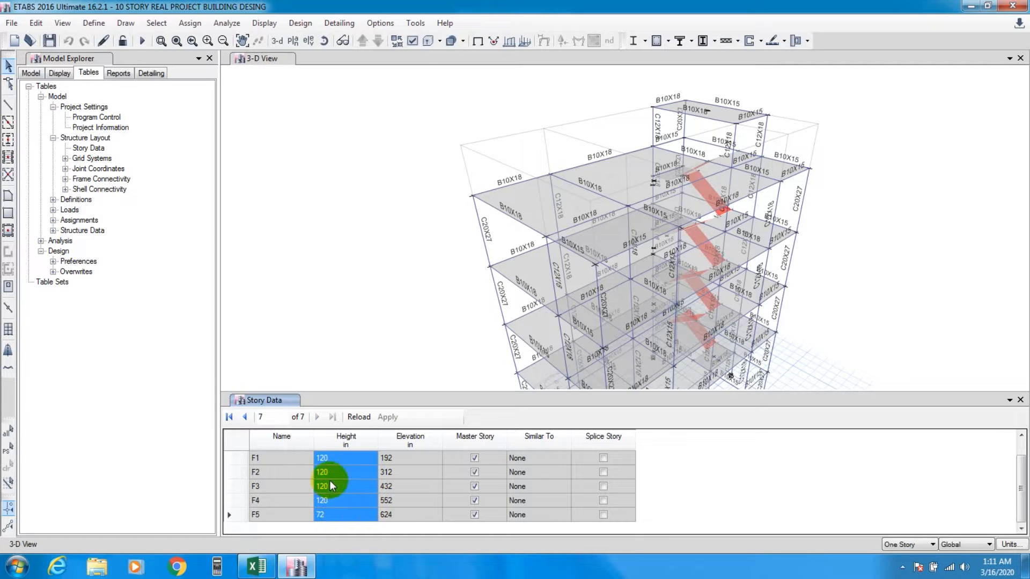
{"action": "left_click", "coordinate": [322, 514]}
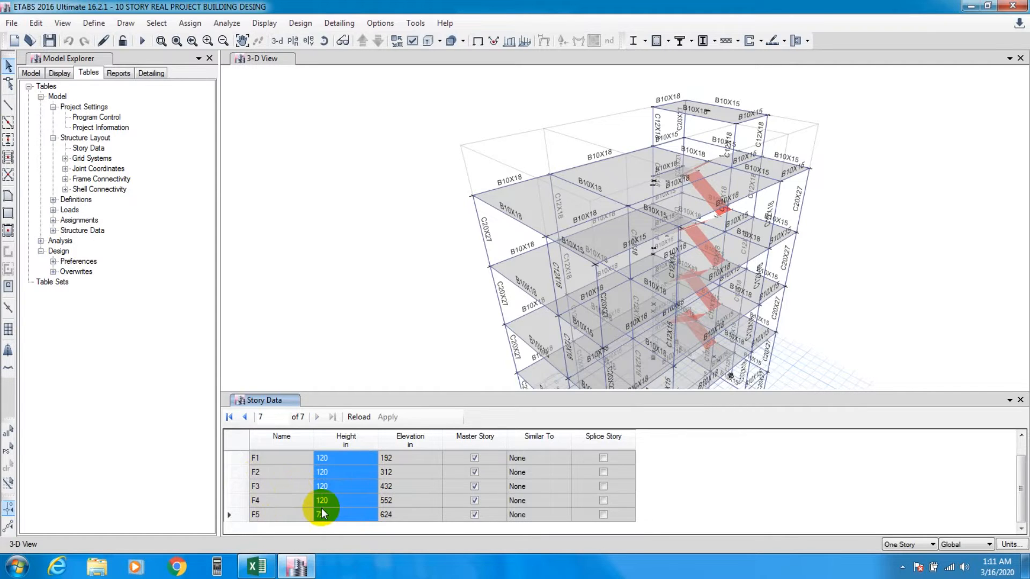
{"action": "right_click", "coordinate": [328, 489]}
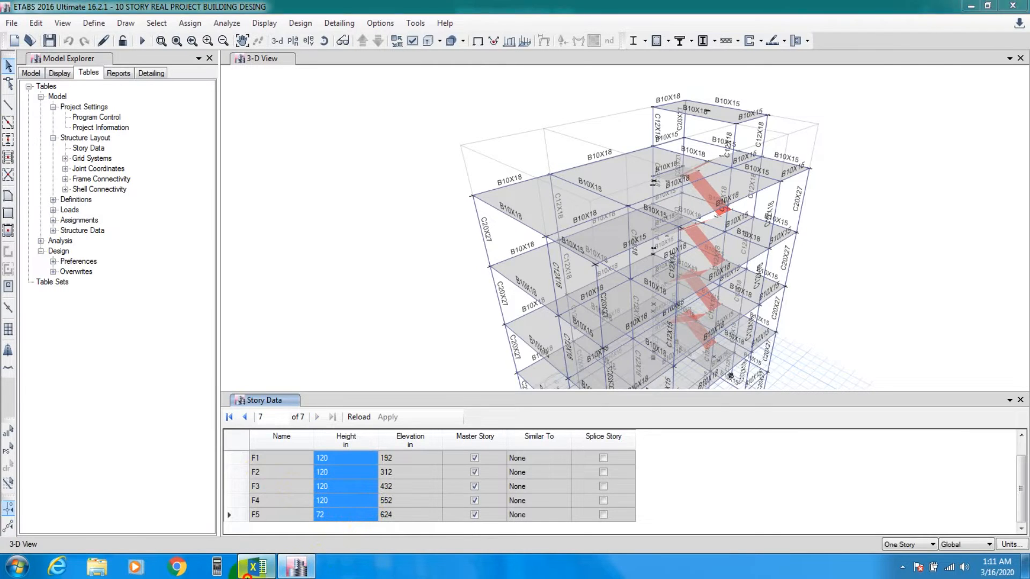
- Paste the ETABS inch storey heights into the Excel converter's inch column
{"action": "left_click", "coordinate": [255, 566]}
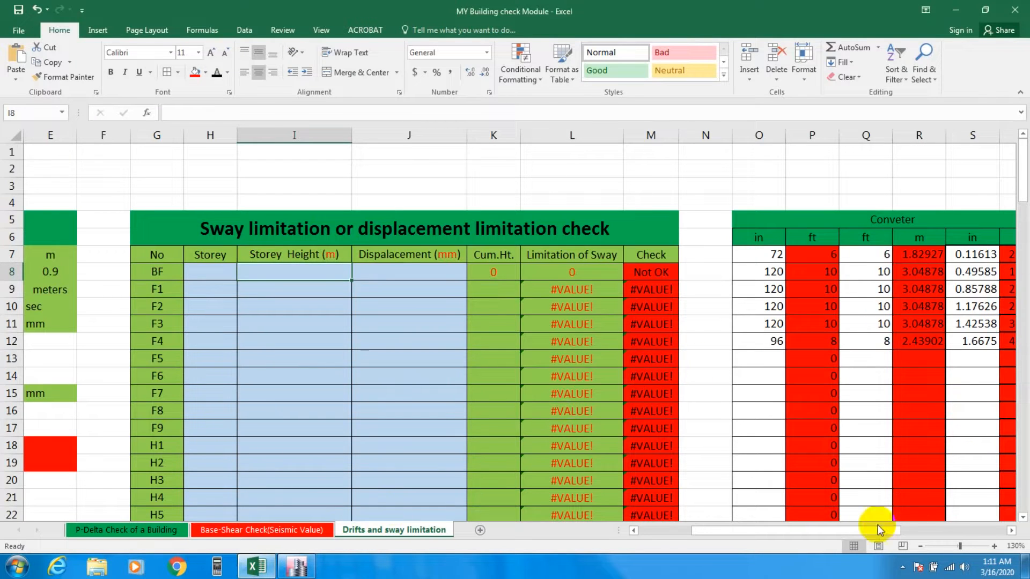
{"action": "left_click", "coordinate": [652, 254]}
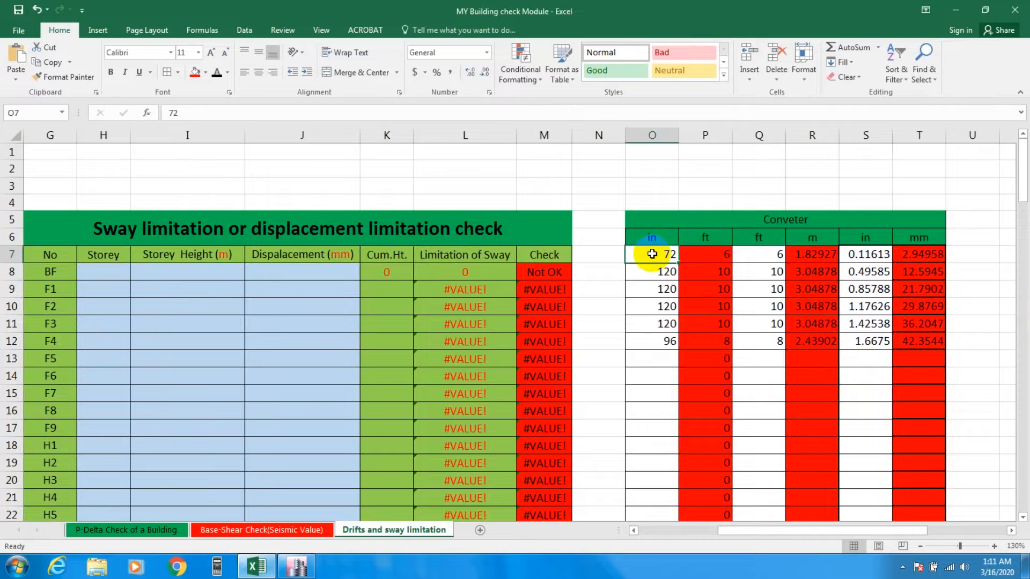
{"action": "right_click", "coordinate": [652, 254]}
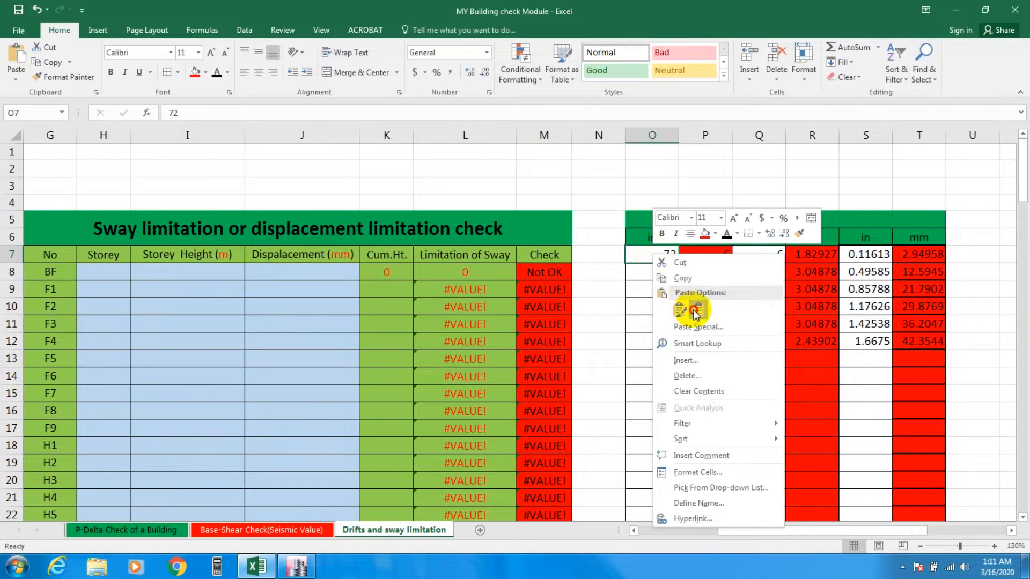
{"action": "left_click", "coordinate": [680, 309]}
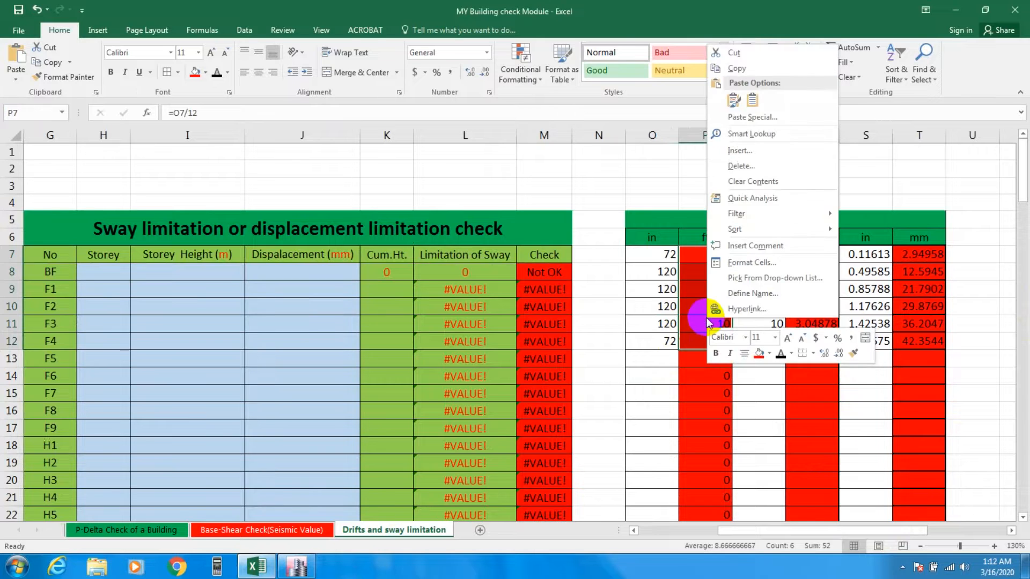
{"action": "mouse_move", "coordinate": [693, 268]}
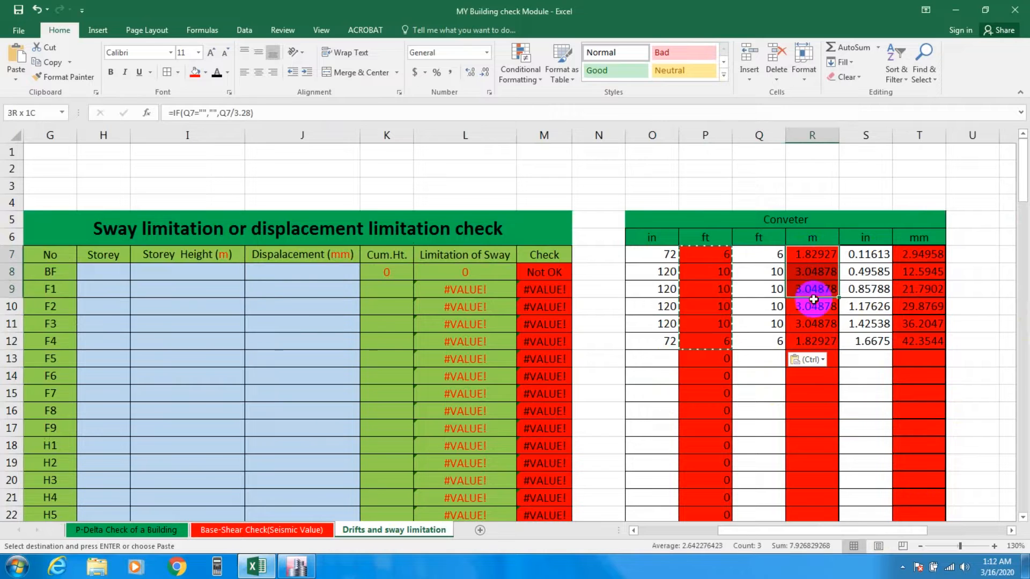
- Copy the converted metre heights and paste them as values into Storey Height I8:I13
{"action": "right_click", "coordinate": [811, 271]}
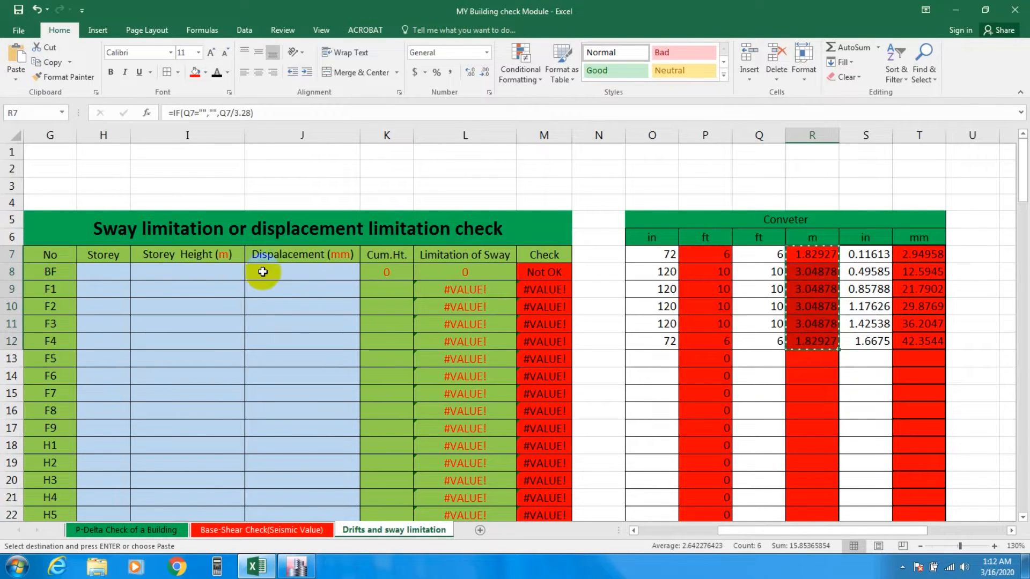
{"action": "left_click", "coordinate": [187, 271]}
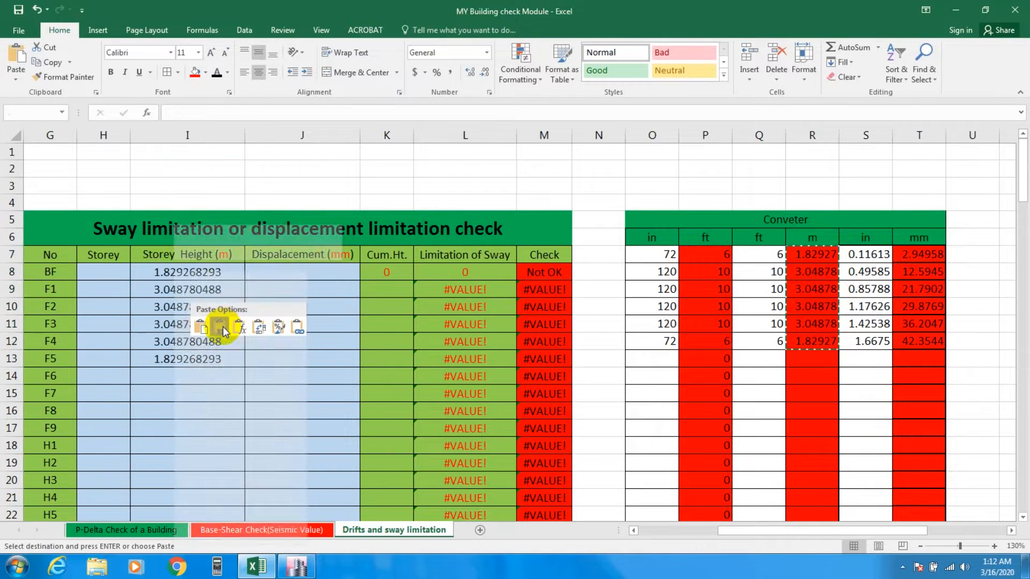
{"action": "left_click", "coordinate": [219, 326]}
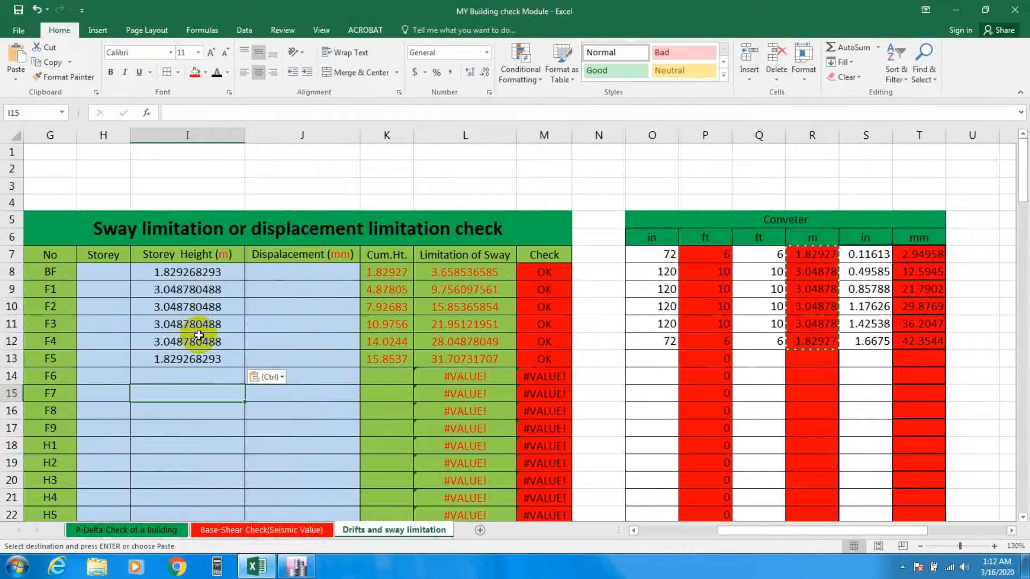
{"action": "mouse_move", "coordinate": [366, 443]}
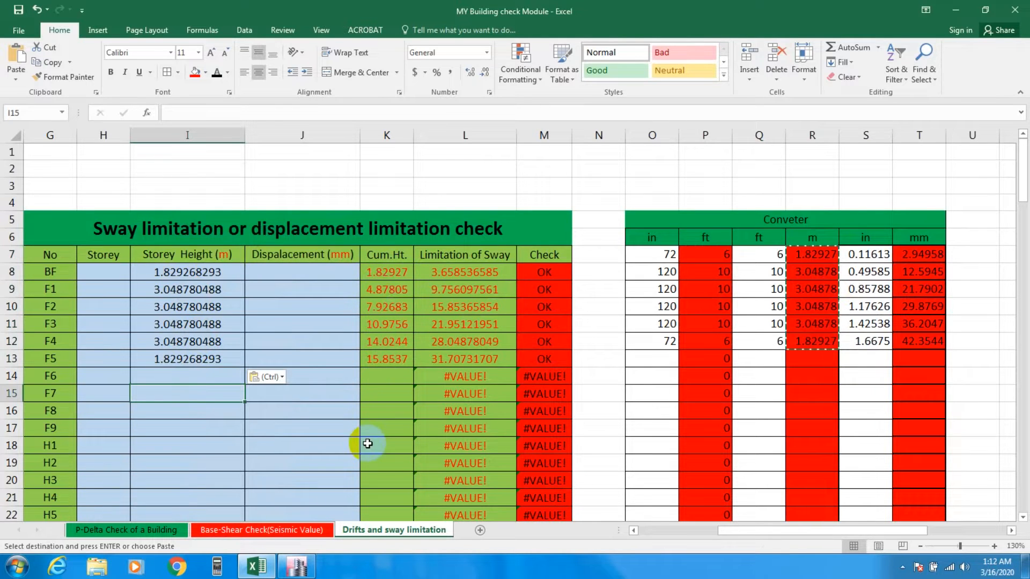
{"action": "mouse_move", "coordinate": [463, 305]}
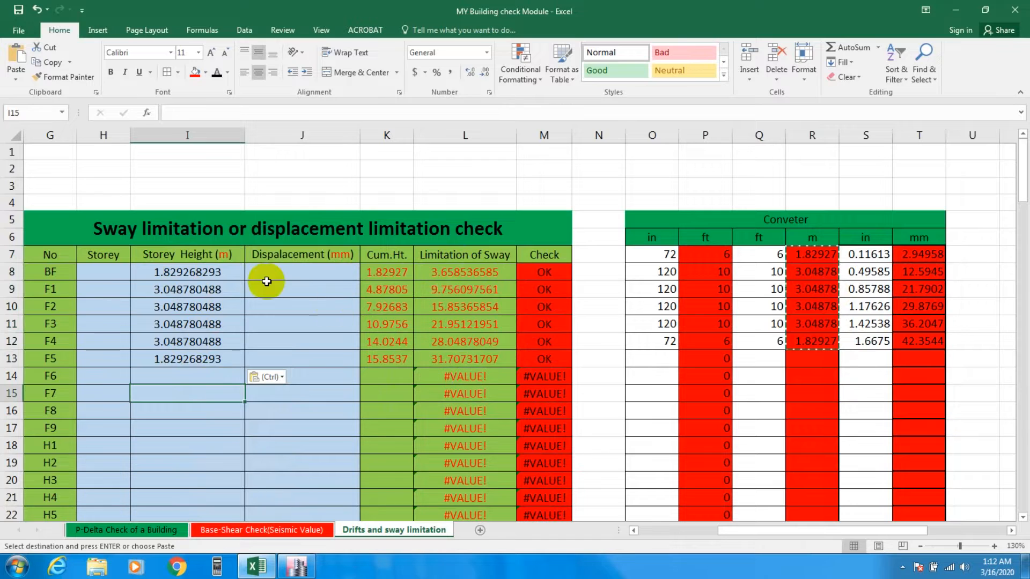
{"action": "left_click", "coordinate": [302, 272]}
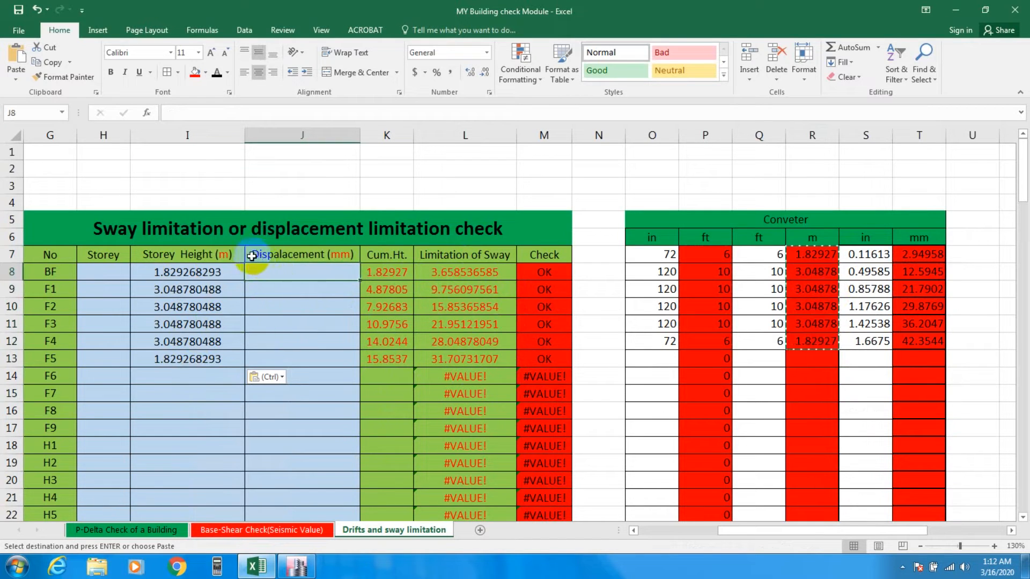
{"action": "mouse_move", "coordinate": [274, 272]}
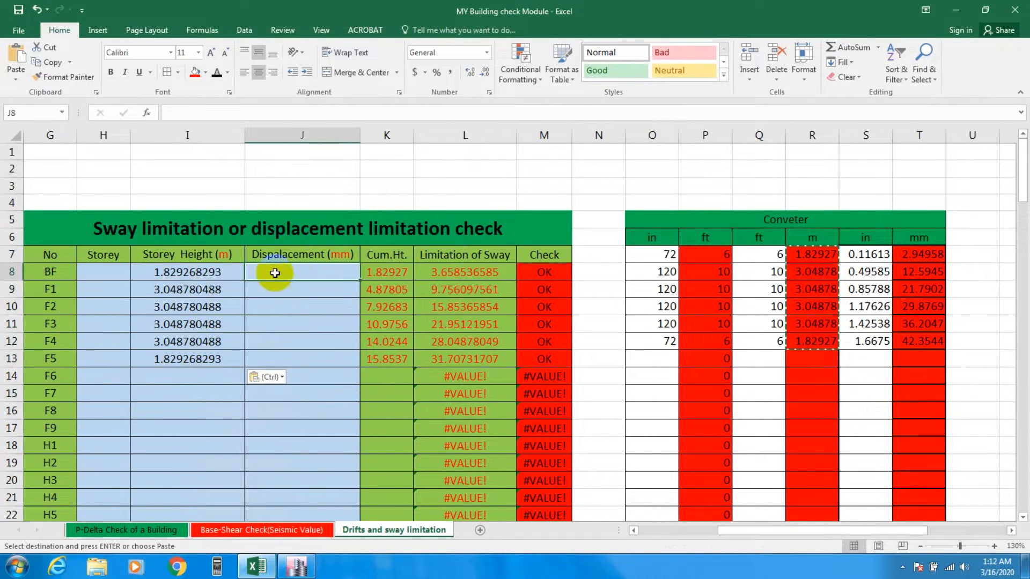
{"action": "mouse_move", "coordinate": [296, 567]}
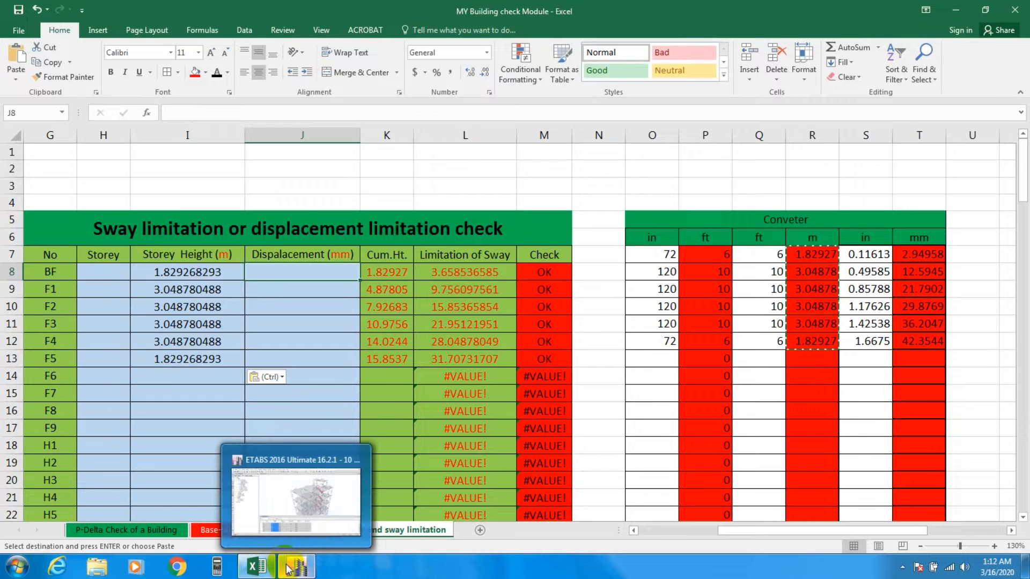
- Close Story Data, collapse Model and Project Settings, and expand the Analysis tables branch
{"action": "left_click", "coordinate": [296, 566]}
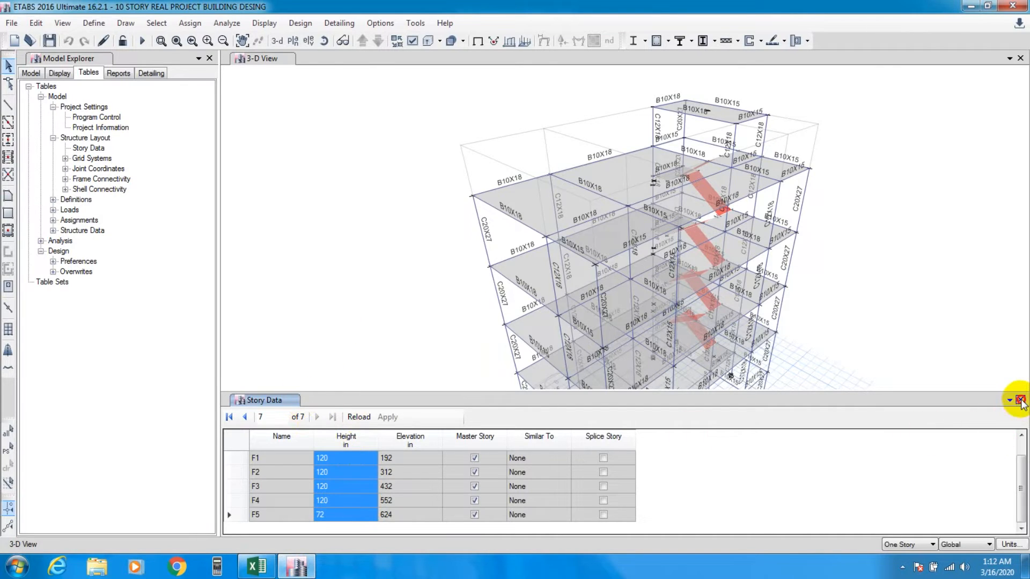
{"action": "left_click", "coordinate": [1021, 400]}
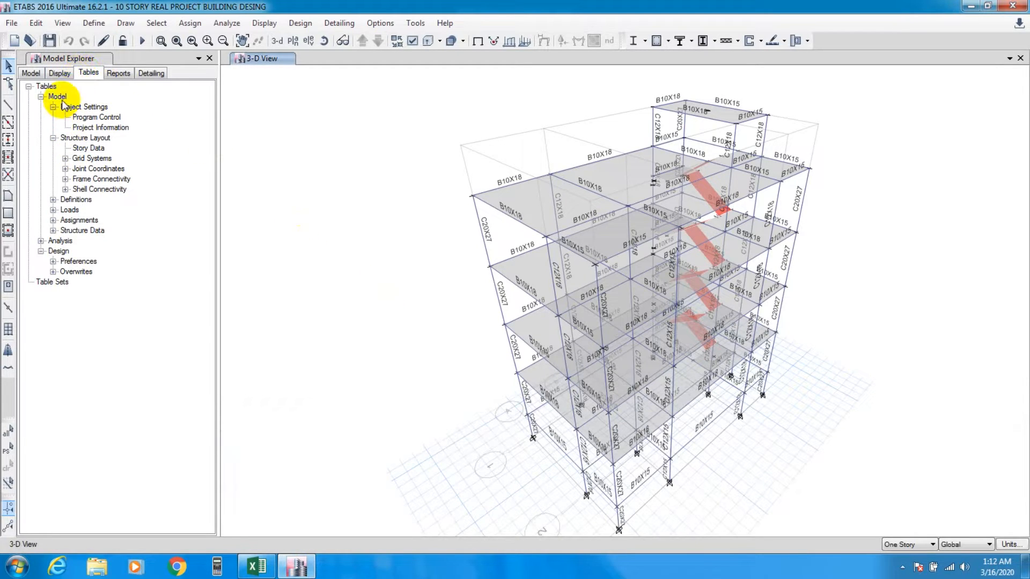
{"action": "left_click", "coordinate": [53, 116]}
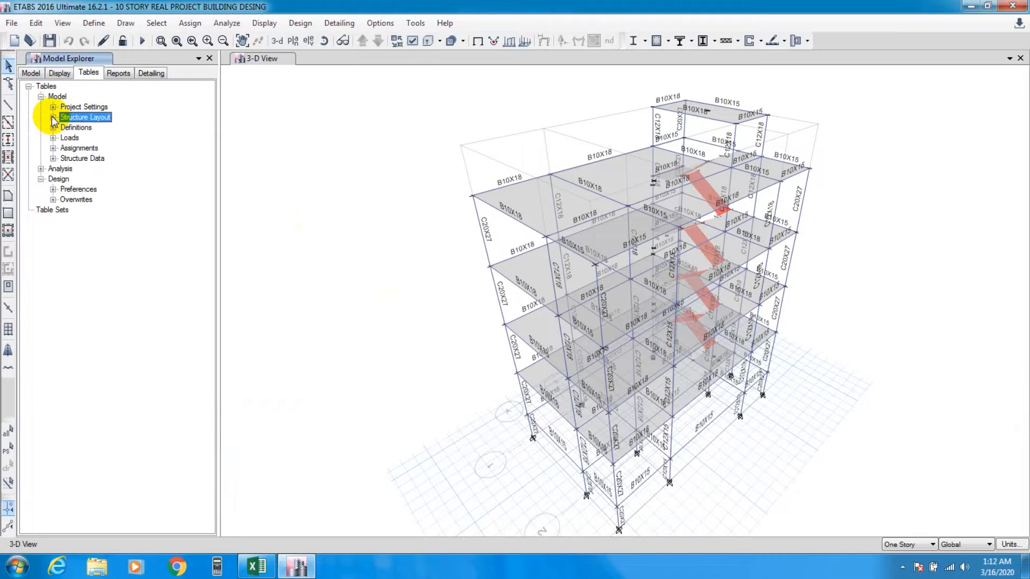
{"action": "left_click", "coordinate": [41, 96]}
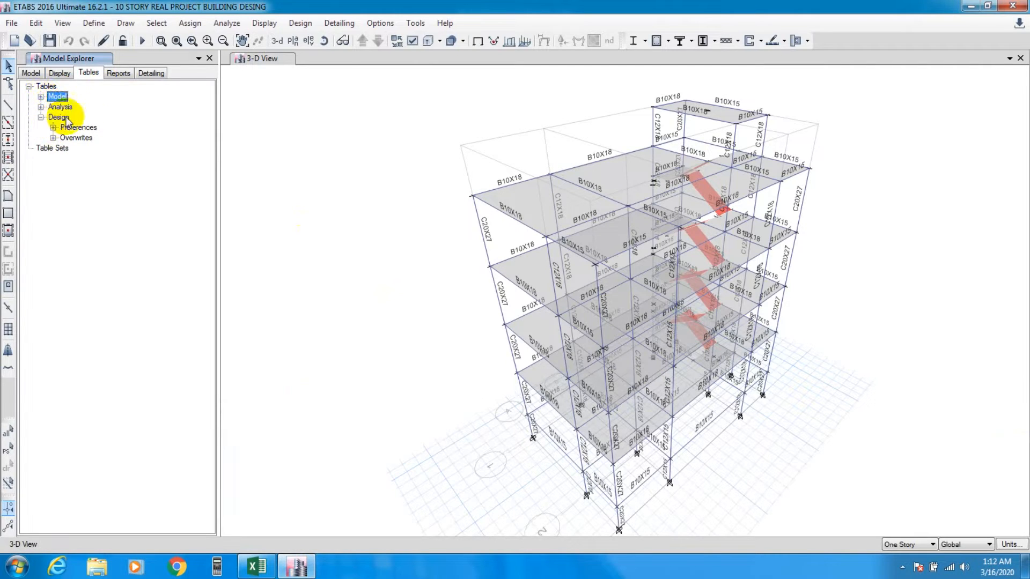
{"action": "left_click", "coordinate": [40, 107]}
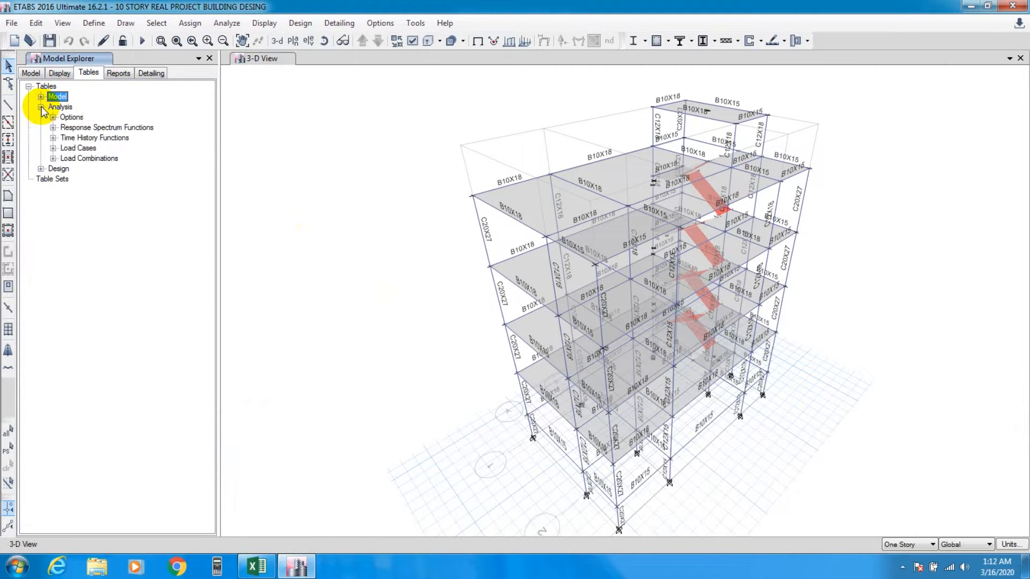
{"action": "left_click", "coordinate": [41, 107]}
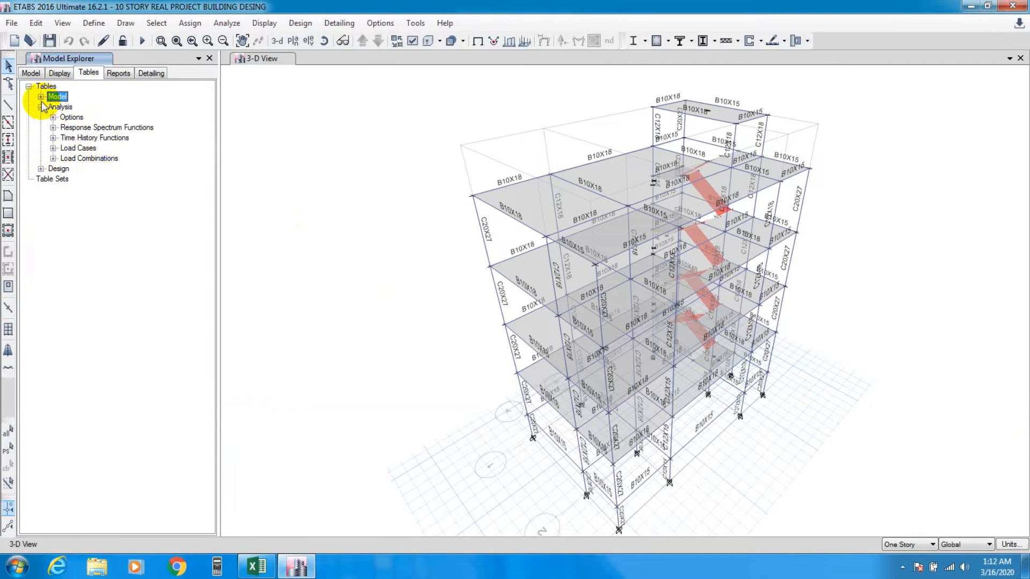
{"action": "mouse_move", "coordinate": [83, 200]}
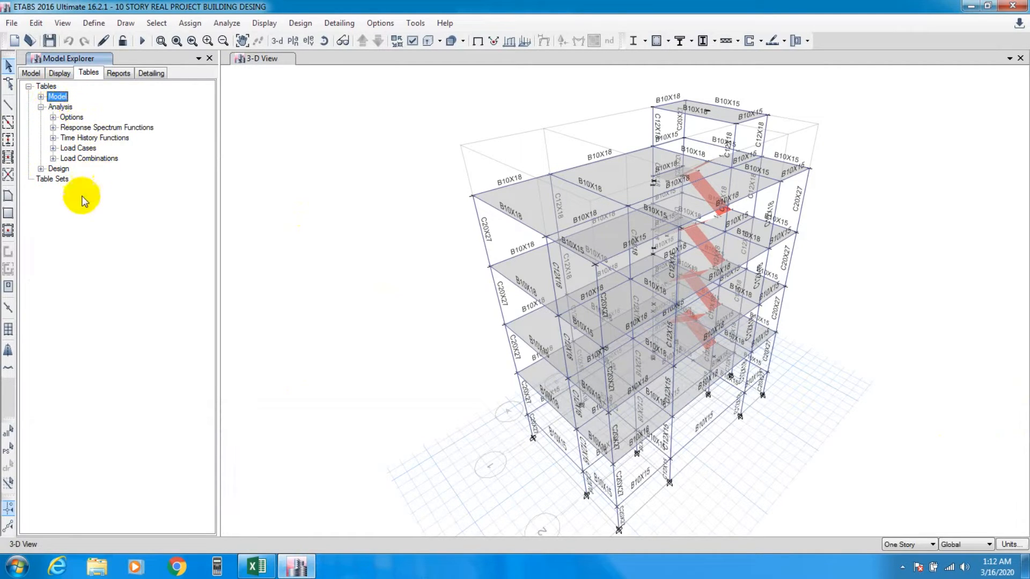
{"action": "mouse_move", "coordinate": [62, 203]}
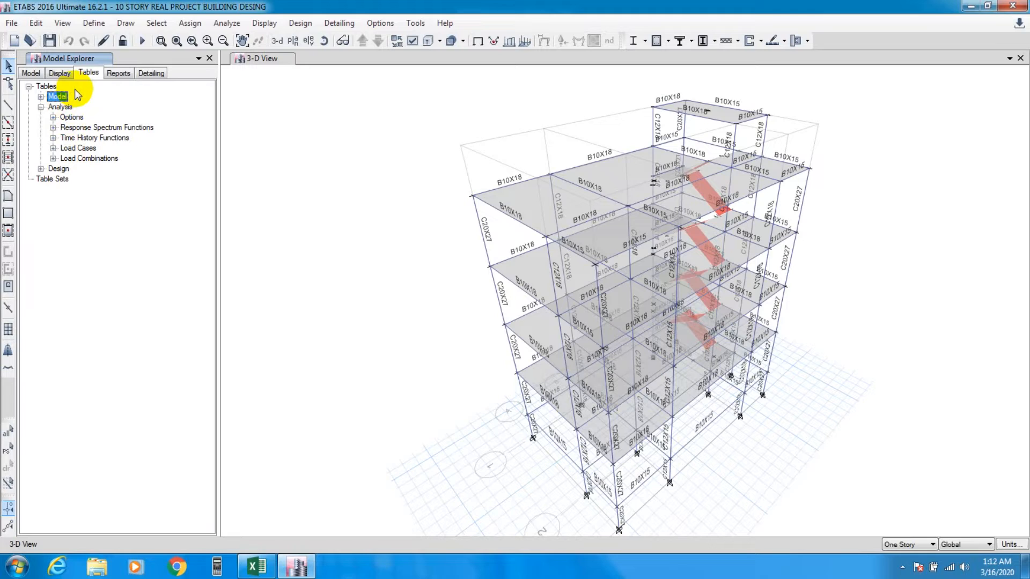
{"action": "mouse_move", "coordinate": [217, 108]}
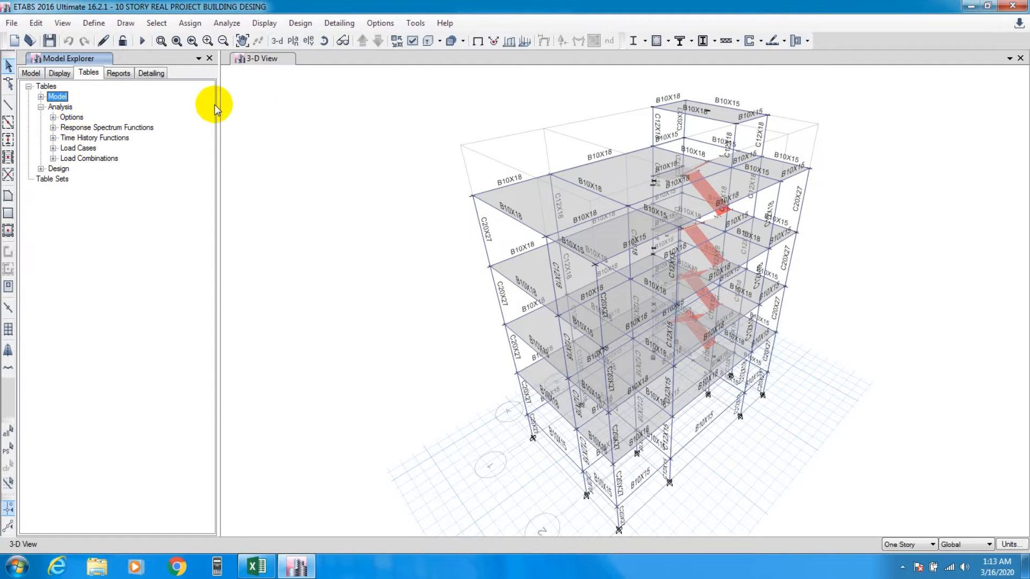
- Run the analysis and open the Story Max/Avg Displacements results table
{"action": "left_click", "coordinate": [142, 40]}
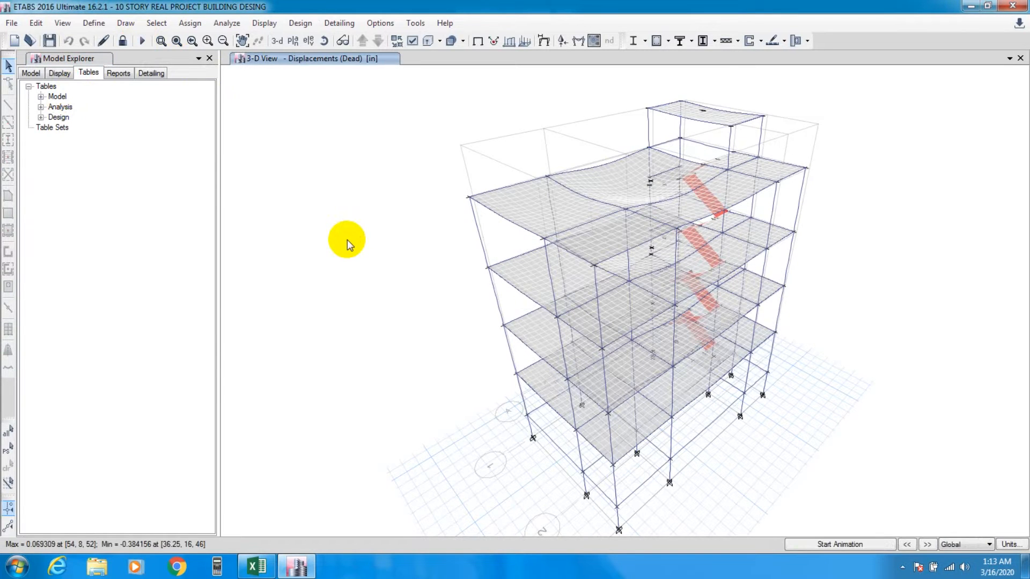
{"action": "mouse_move", "coordinate": [62, 119]}
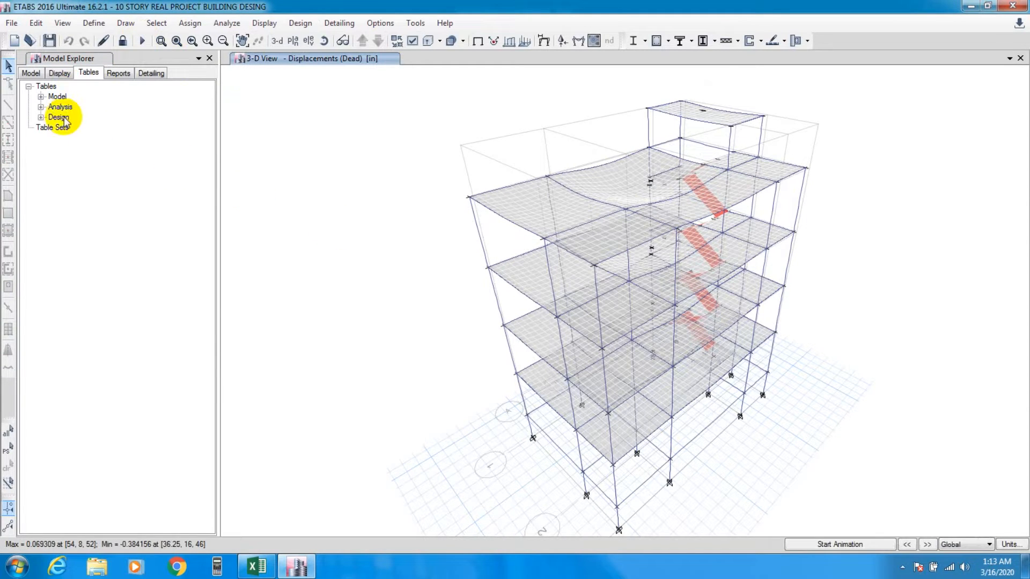
{"action": "left_click", "coordinate": [41, 107]}
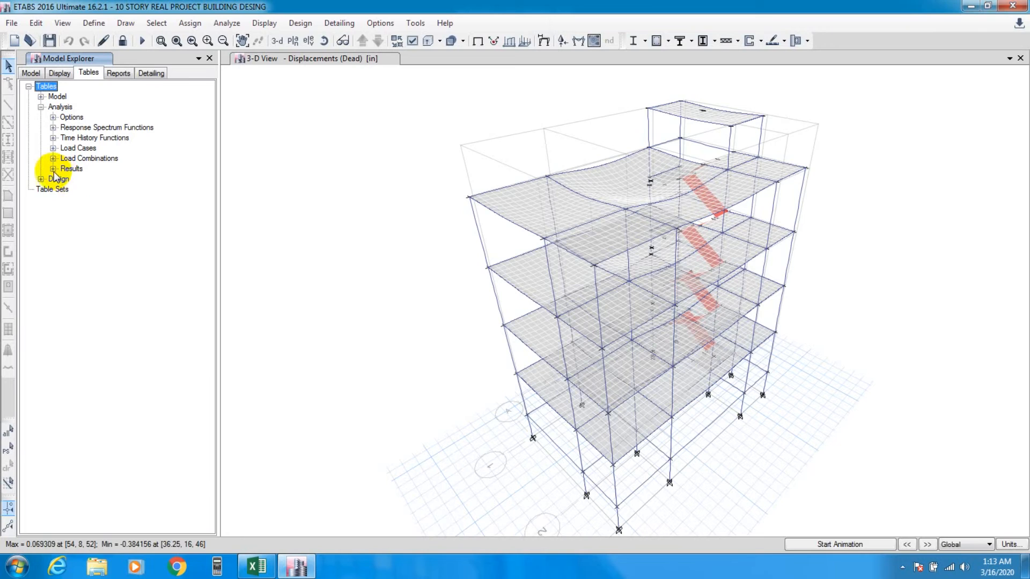
{"action": "left_click", "coordinate": [53, 168]}
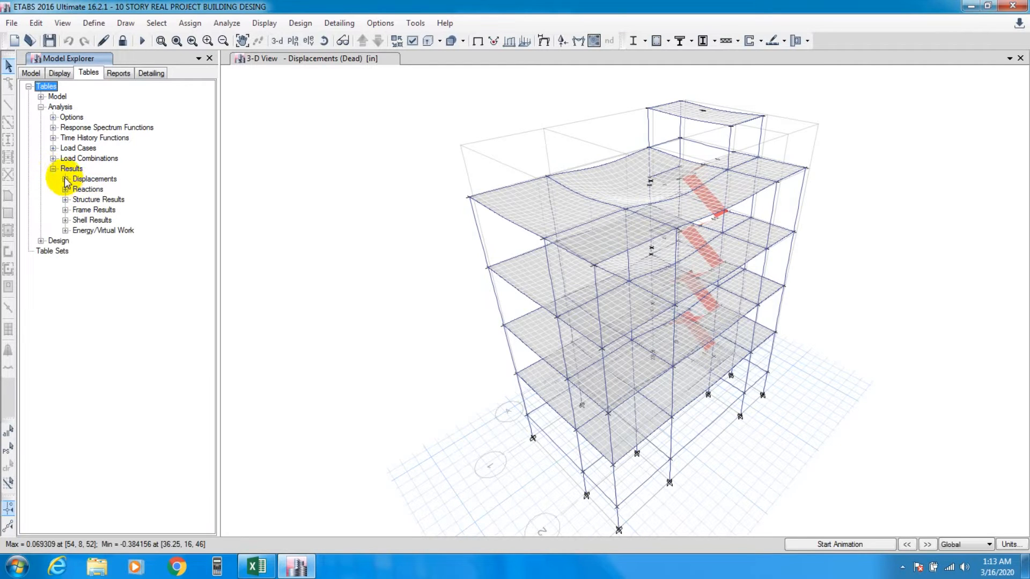
{"action": "left_click", "coordinate": [65, 179]}
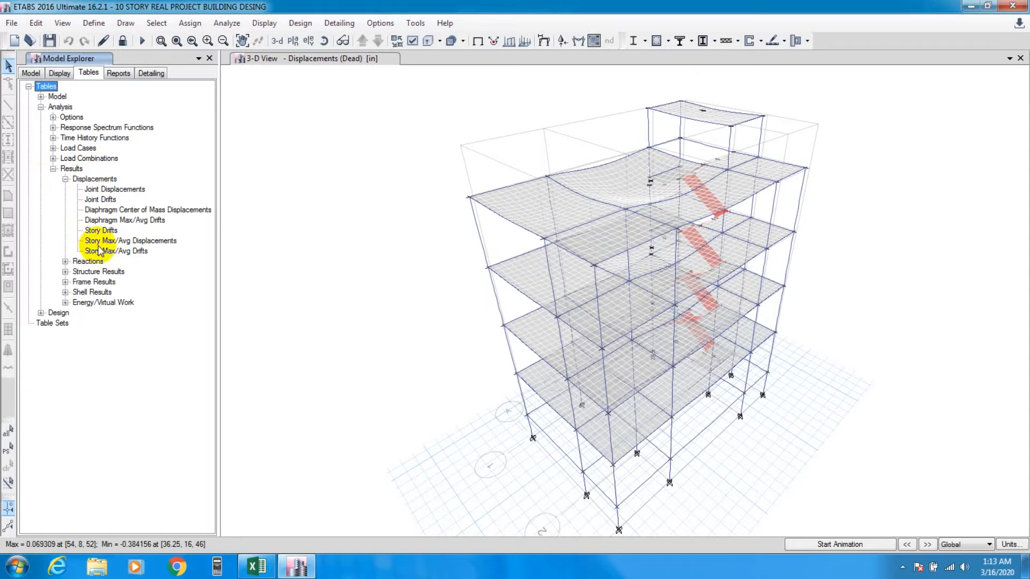
{"action": "left_click", "coordinate": [130, 240]}
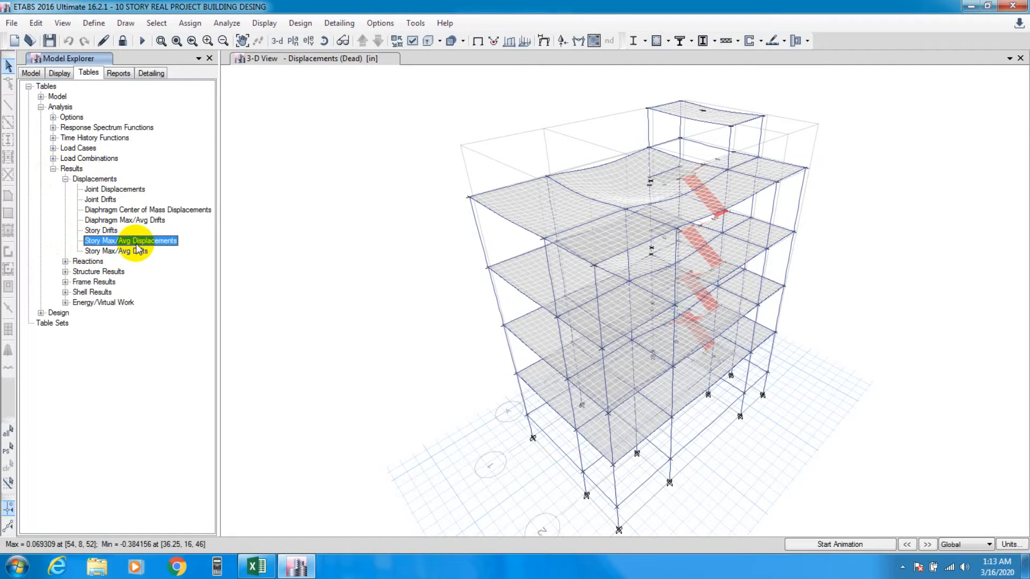
{"action": "double_click", "coordinate": [130, 241]}
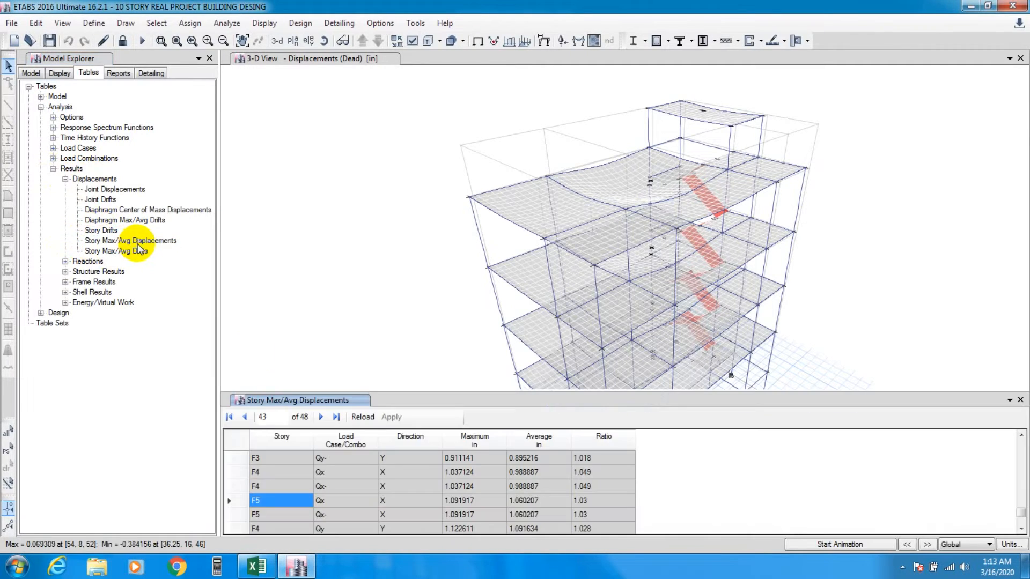
{"action": "mouse_move", "coordinate": [1022, 515]}
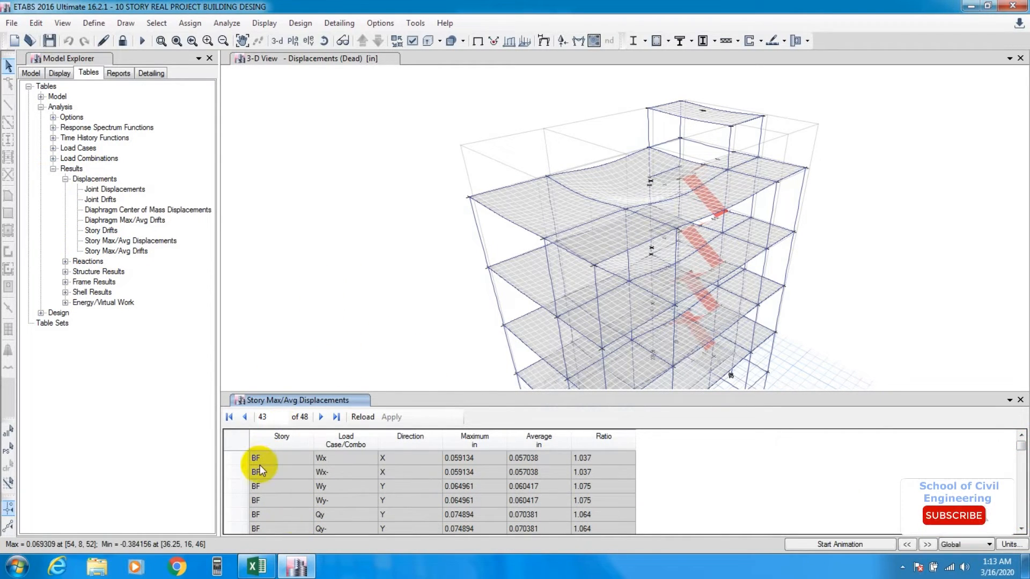
- Filter the displacement table to load case Qx in the X direction
{"action": "left_click", "coordinate": [229, 416]}
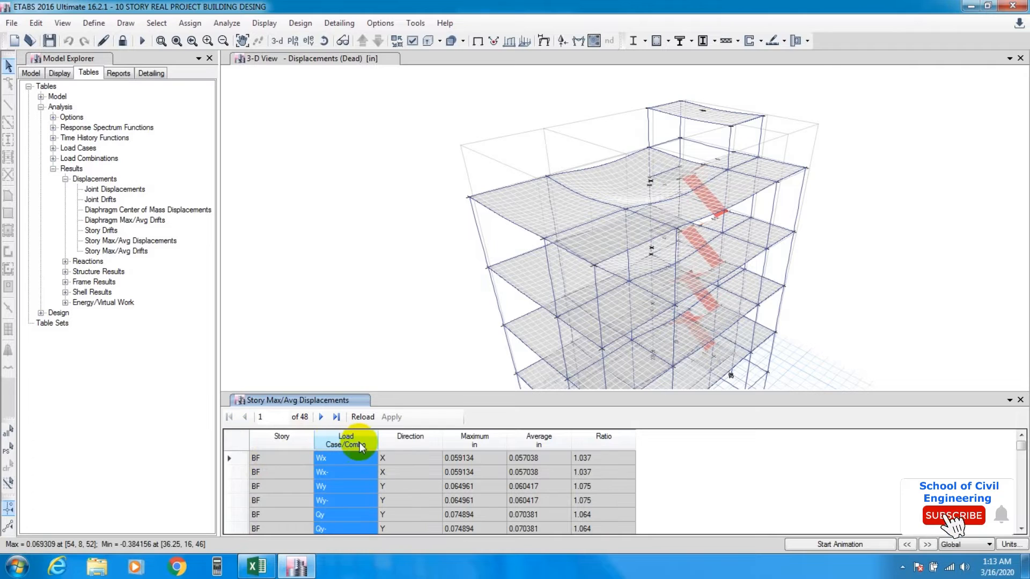
{"action": "left_click", "coordinate": [345, 440]}
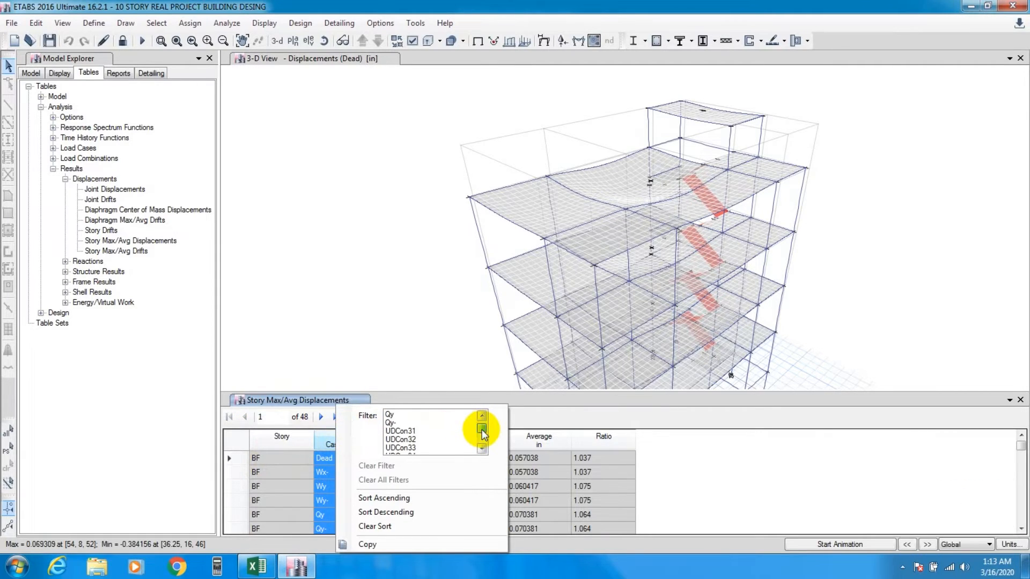
{"action": "left_click", "coordinate": [482, 418]}
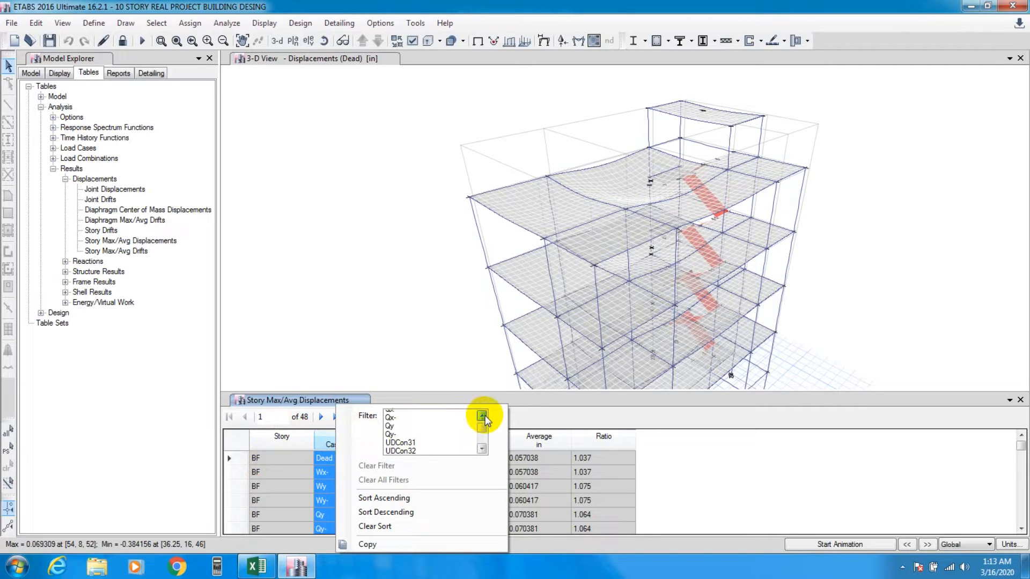
{"action": "left_click", "coordinate": [390, 414]}
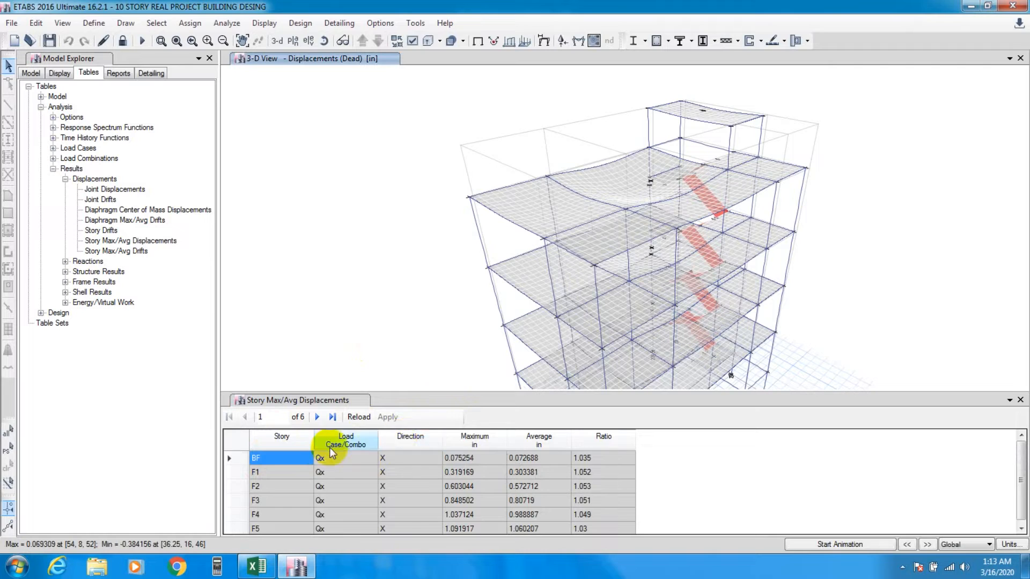
{"action": "left_click", "coordinate": [409, 437]}
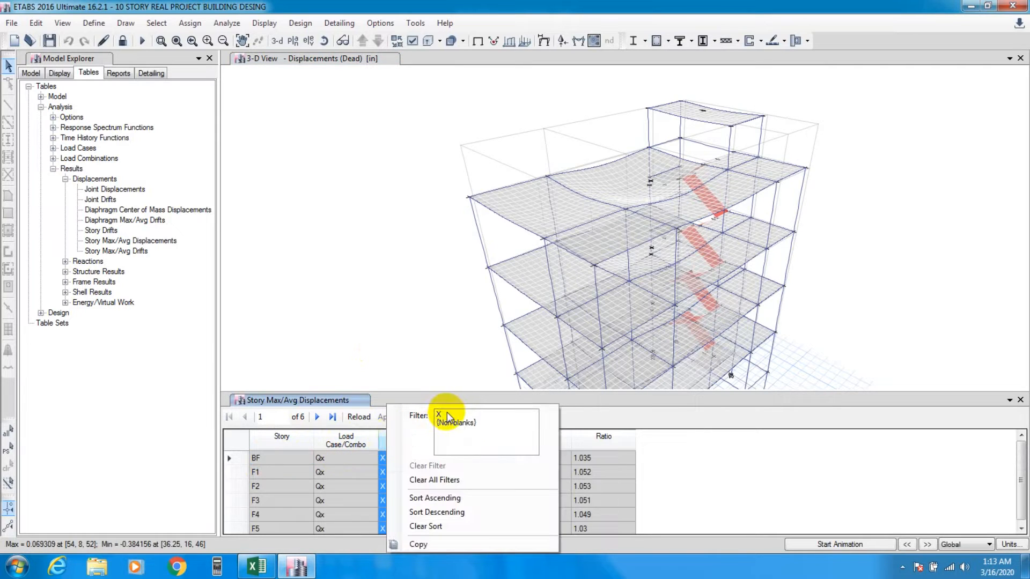
{"action": "left_click", "coordinate": [415, 332]}
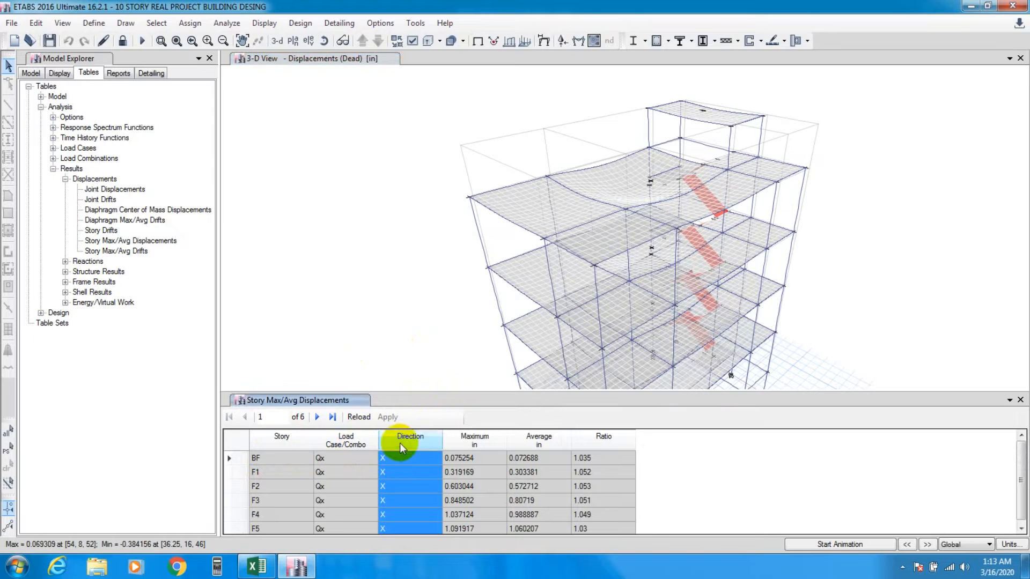
{"action": "left_click", "coordinate": [409, 440]}
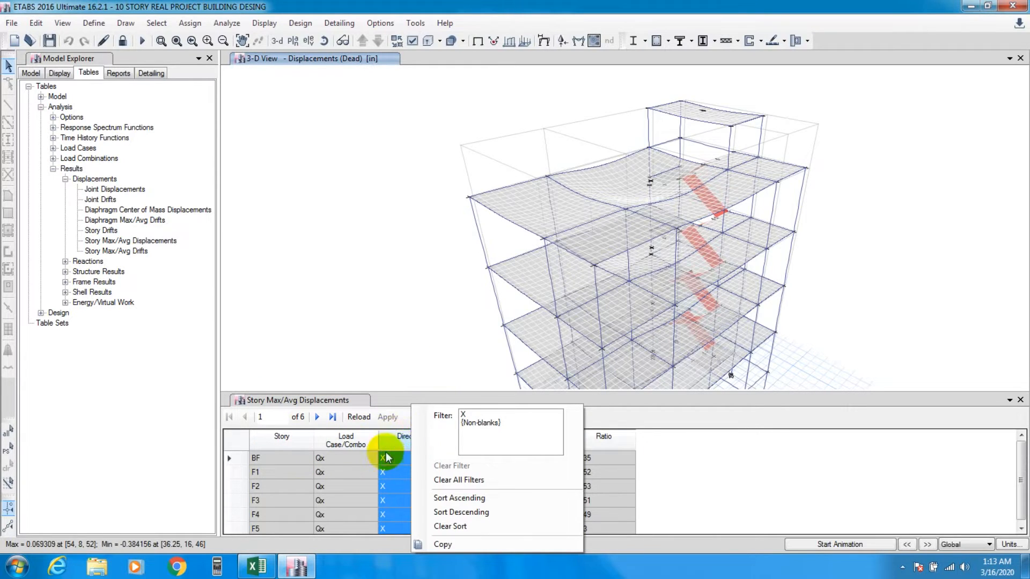
{"action": "mouse_move", "coordinate": [422, 361]}
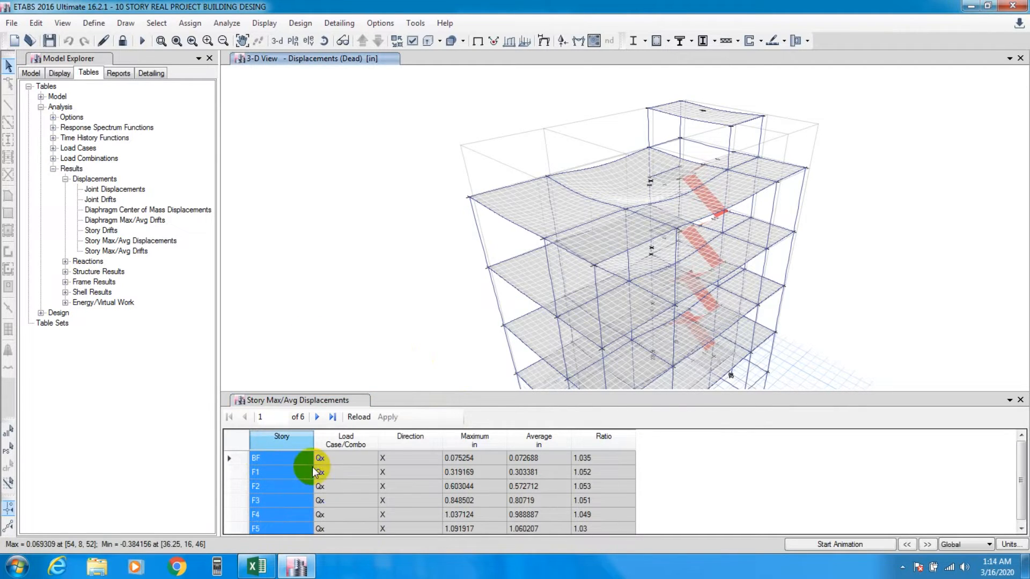
{"action": "left_click", "coordinate": [466, 457]}
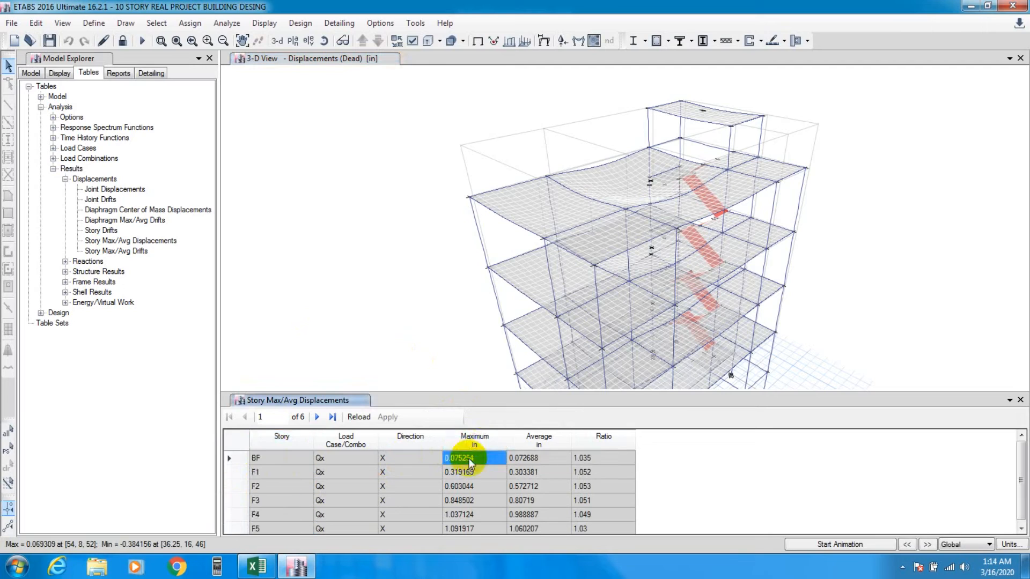
{"action": "mouse_move", "coordinate": [413, 322]}
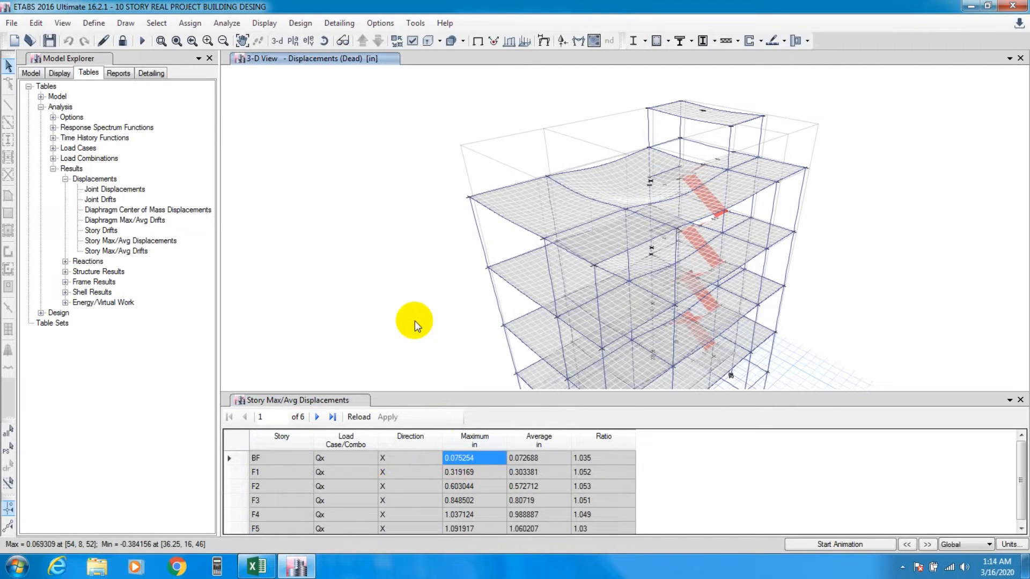
{"action": "left_click", "coordinate": [1022, 544]}
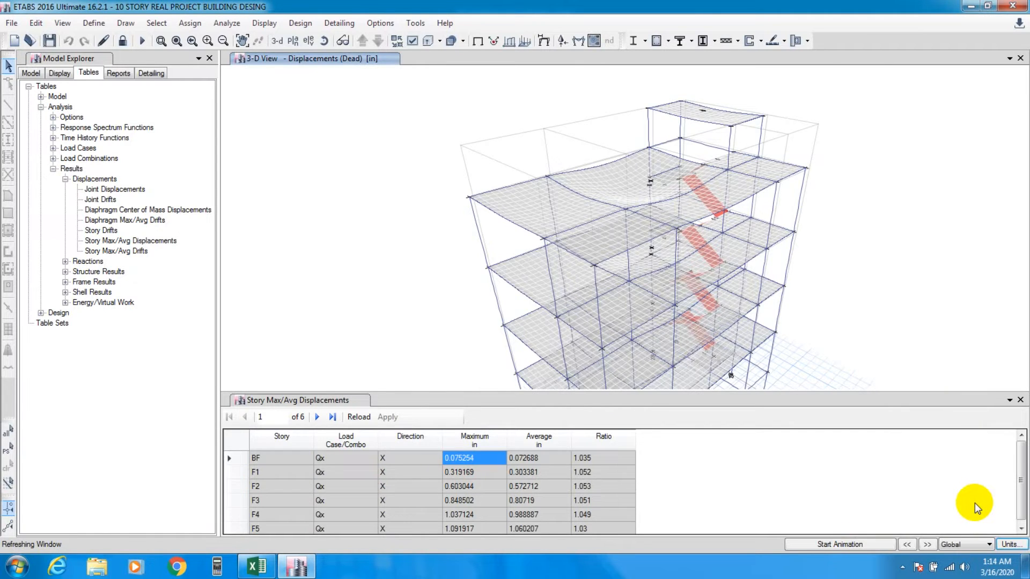
- Switch results to millimetres and copy the Qx maximum displacements, 1.911 to 27.735
{"action": "left_click", "coordinate": [1010, 544]}
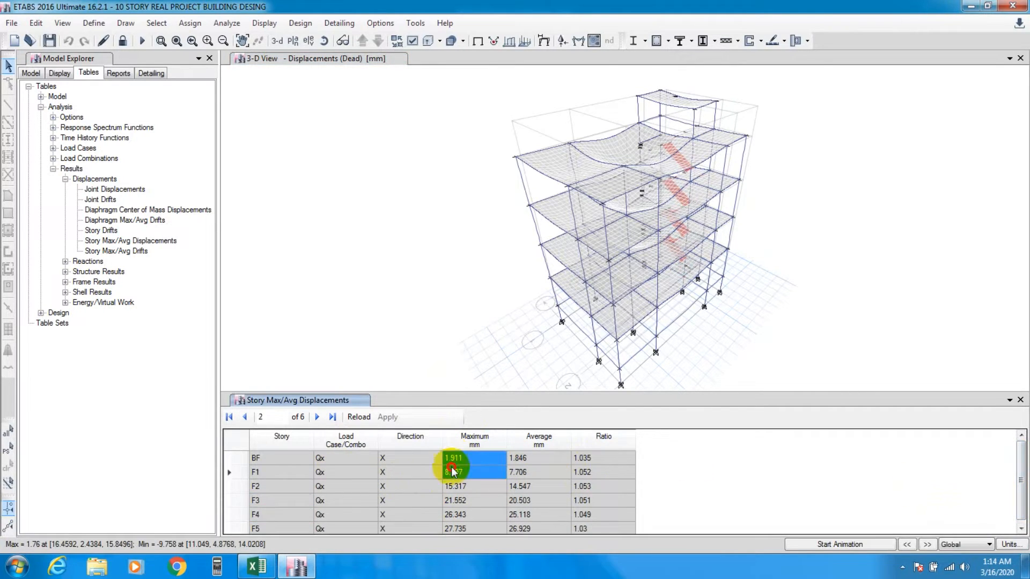
{"action": "left_click", "coordinate": [333, 416]}
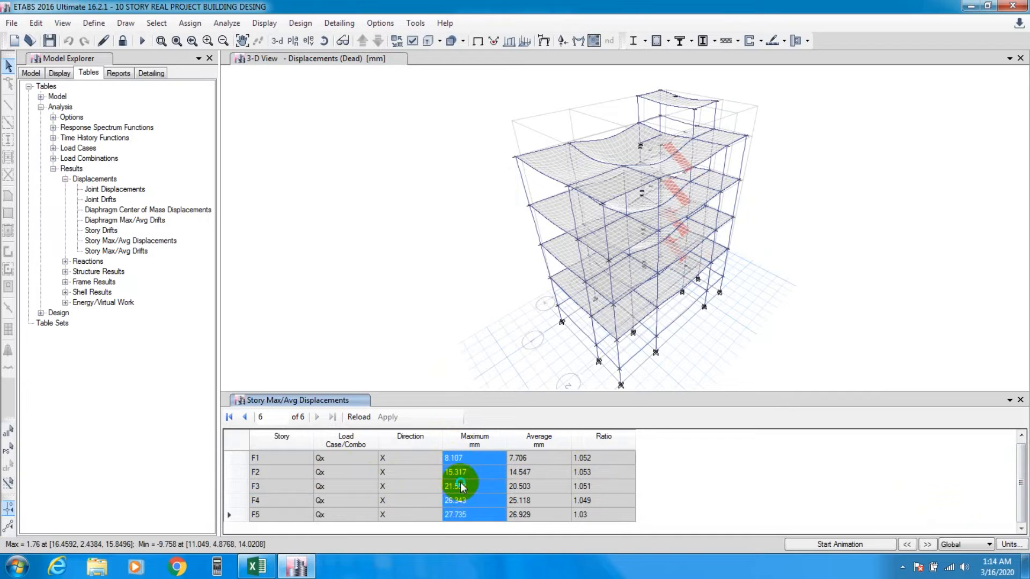
{"action": "right_click", "coordinate": [460, 486]}
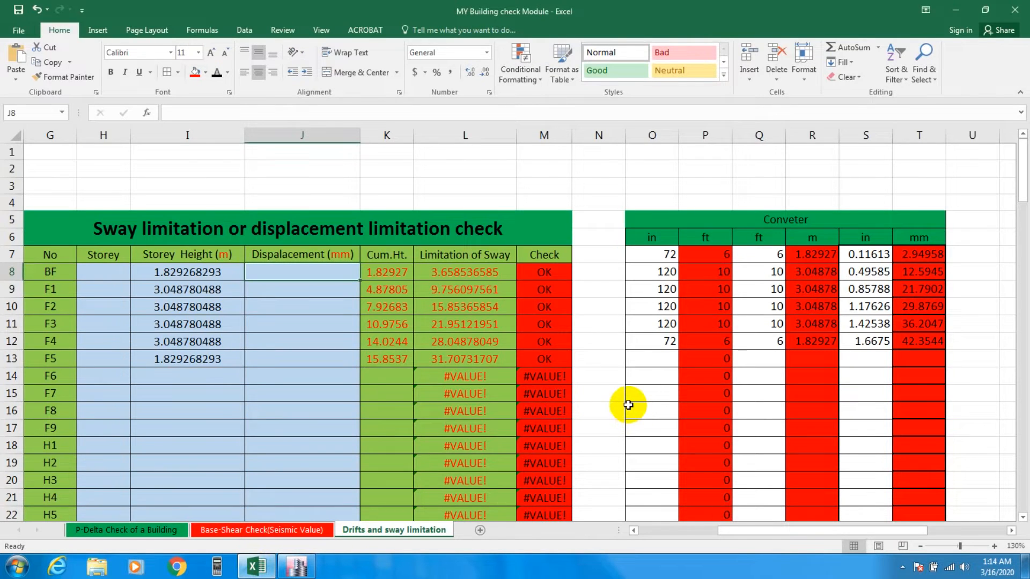
- Paste the Qx millimetre displacements into the Displacement column and review the sway checks
{"action": "right_click", "coordinate": [301, 271]}
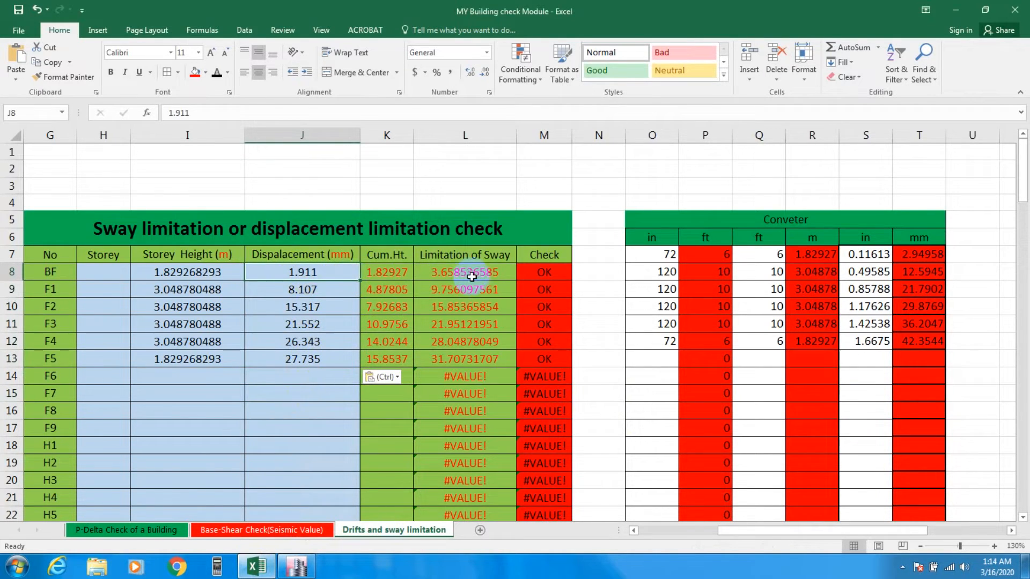
{"action": "left_click", "coordinate": [464, 272]}
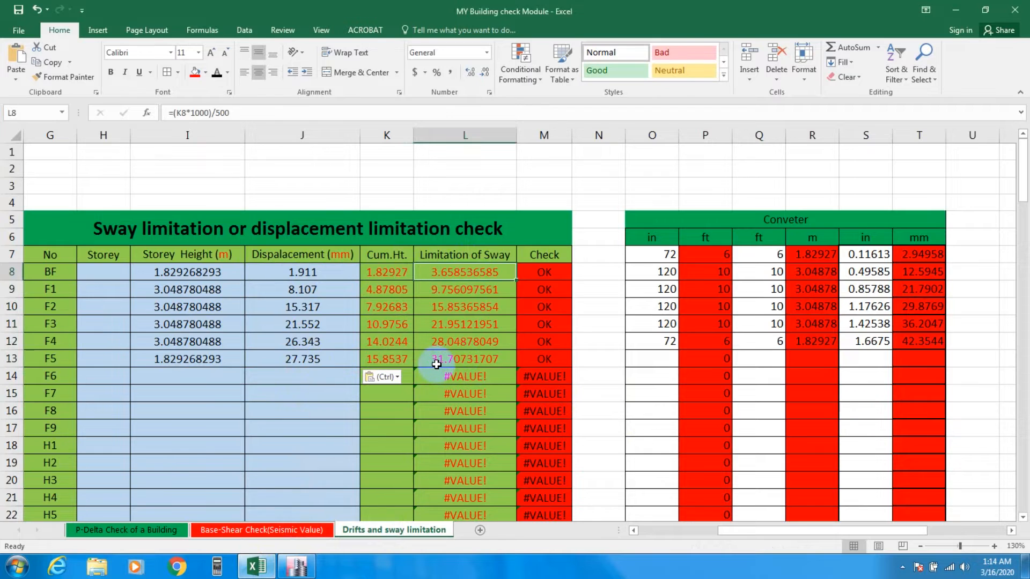
{"action": "left_click", "coordinate": [465, 359]}
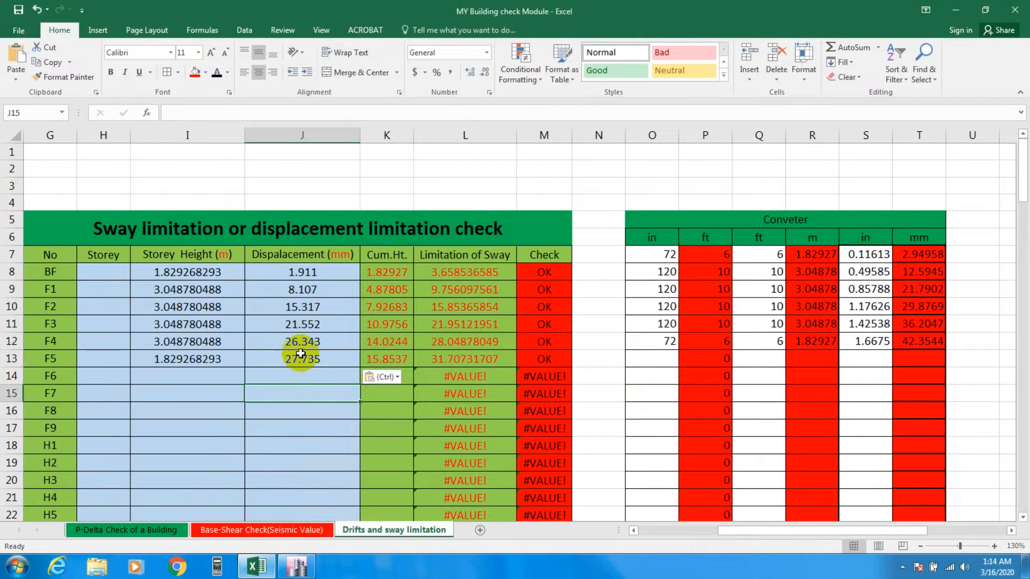
- Filter the displacement table to Qx-, sort storeys ascending, and select the Maximum mm values
{"action": "left_click", "coordinate": [296, 566]}
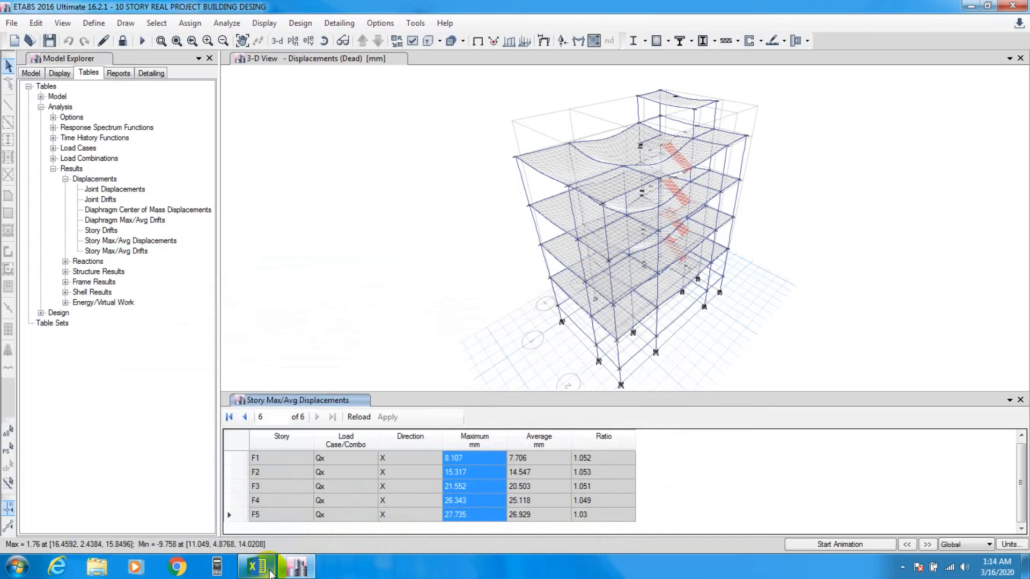
{"action": "left_click", "coordinate": [228, 416]}
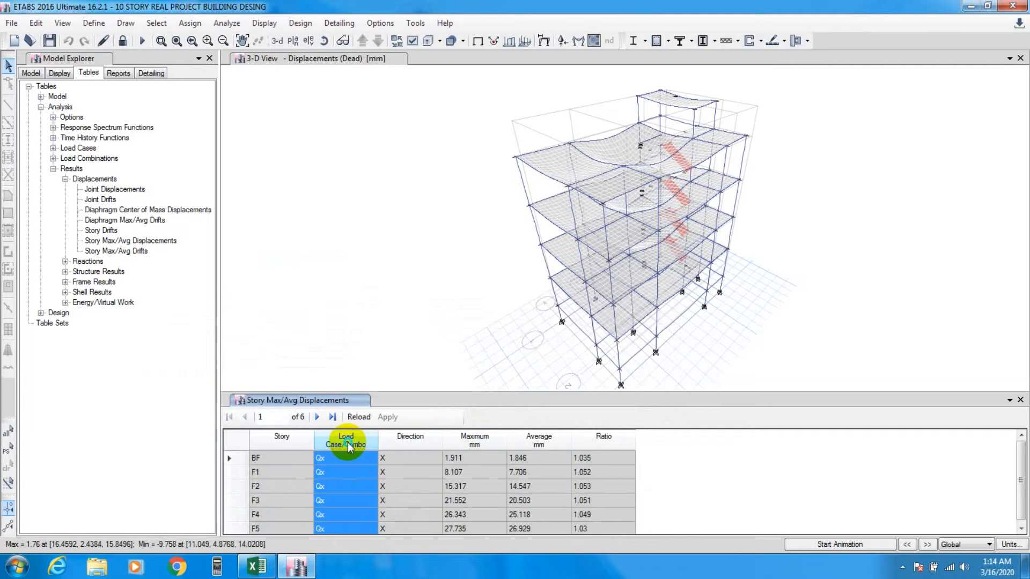
{"action": "left_click", "coordinate": [346, 440]}
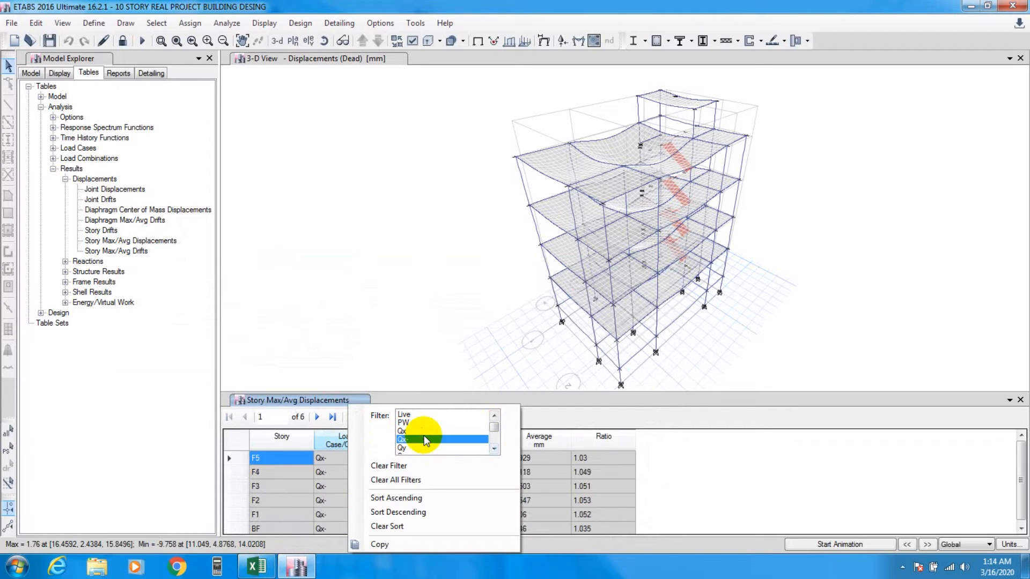
{"action": "left_click", "coordinate": [426, 438]}
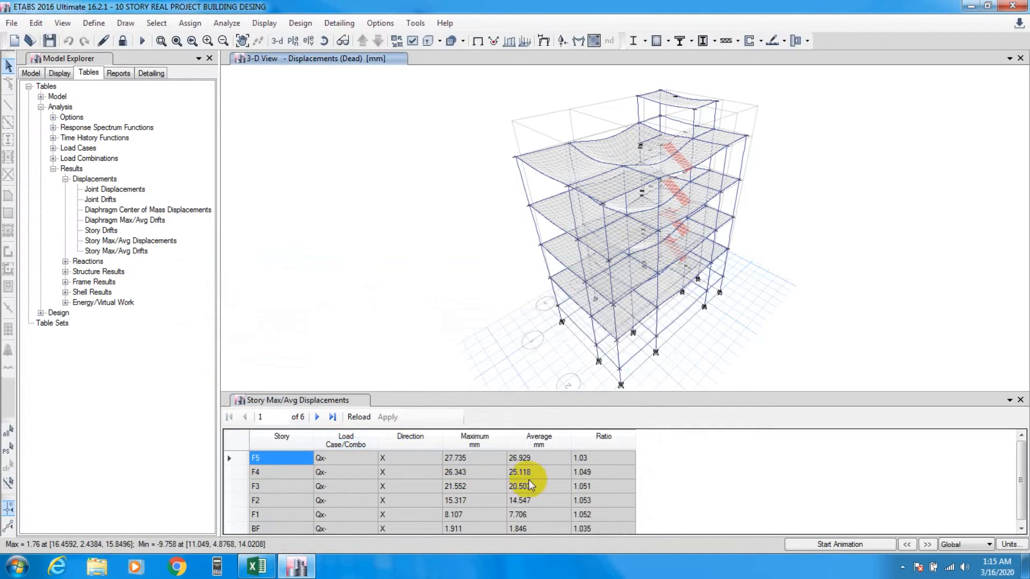
{"action": "left_click", "coordinate": [281, 436]}
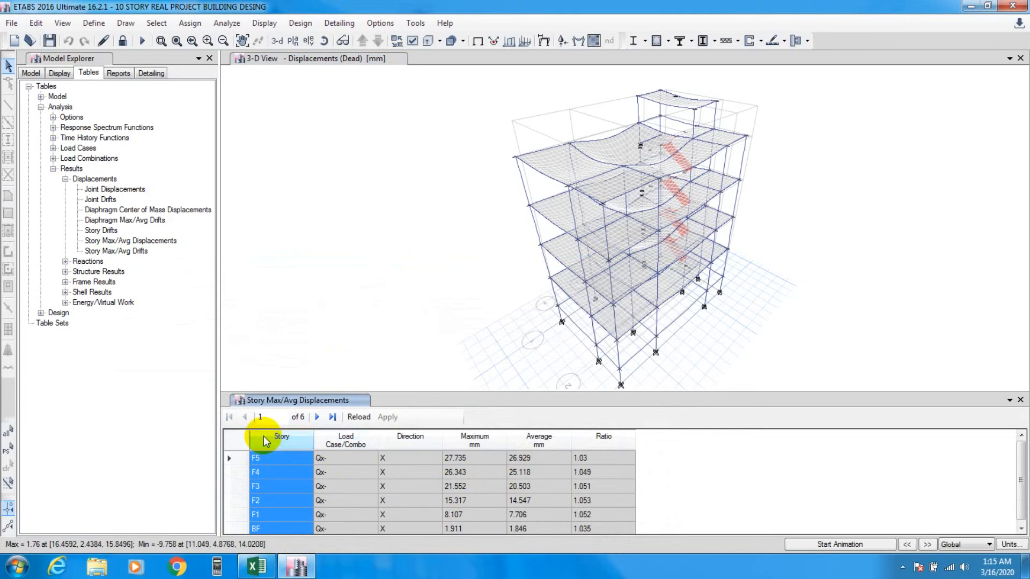
{"action": "left_click", "coordinate": [316, 417]}
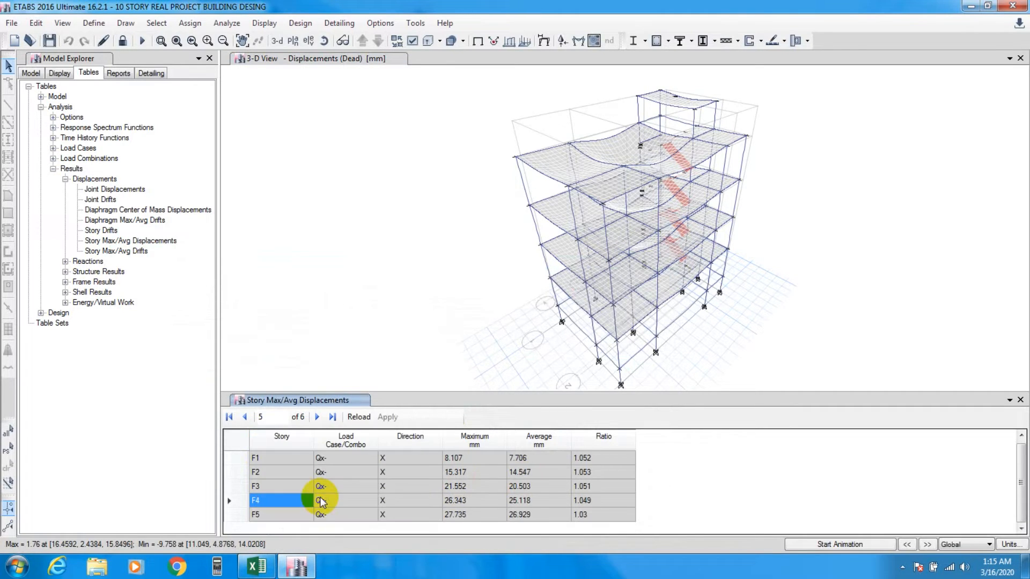
{"action": "left_click", "coordinate": [316, 417]}
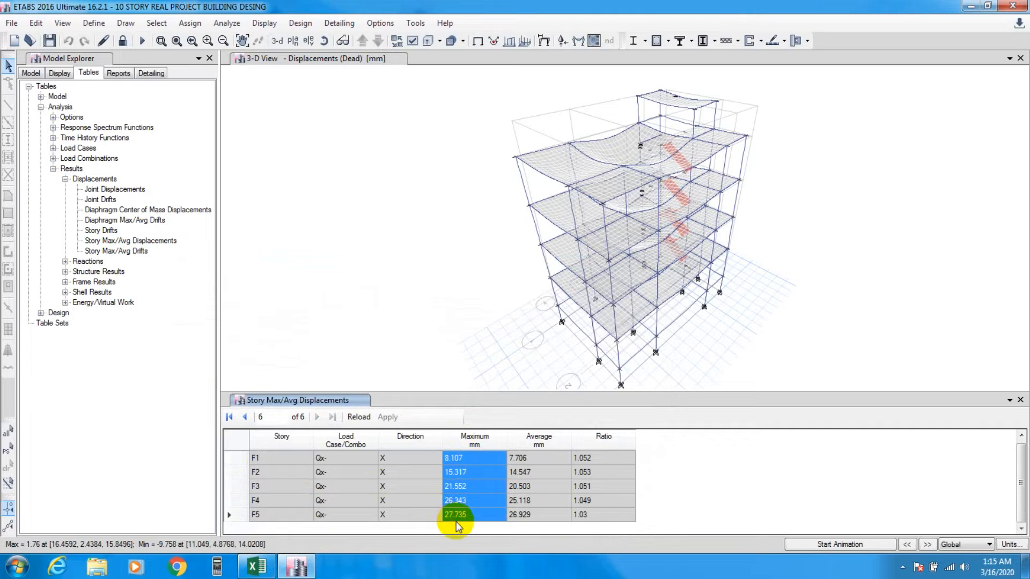
{"action": "scroll", "scroll_direction": "up", "scroll_amount": 3}
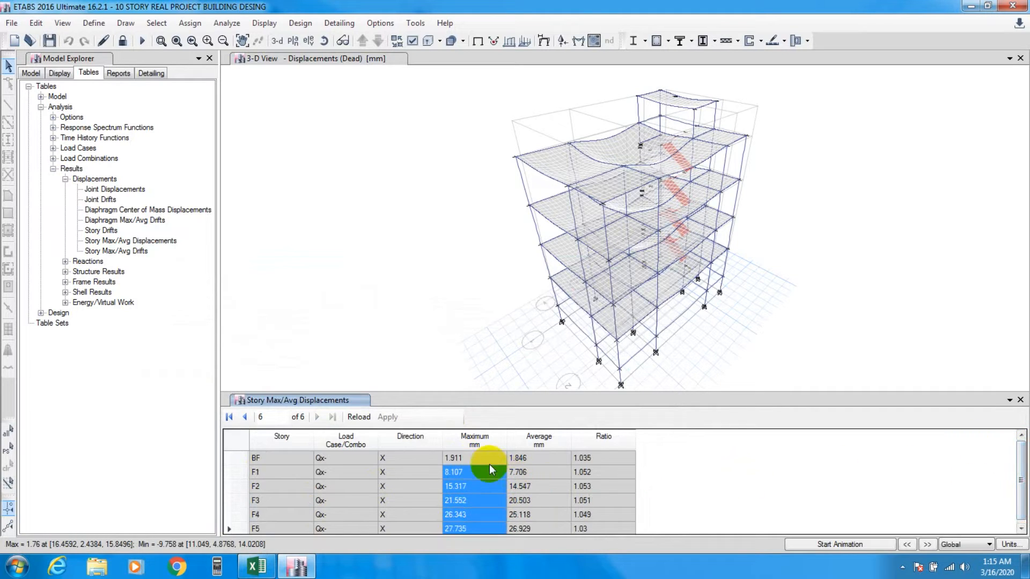
{"action": "scroll", "scroll_direction": "down", "scroll_amount": 3}
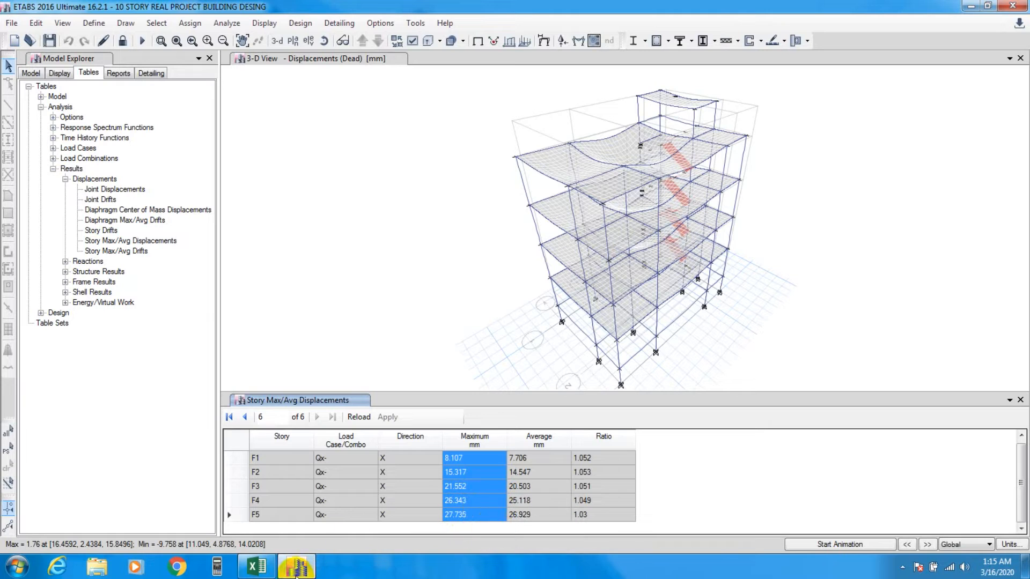
{"action": "left_click", "coordinate": [256, 567]}
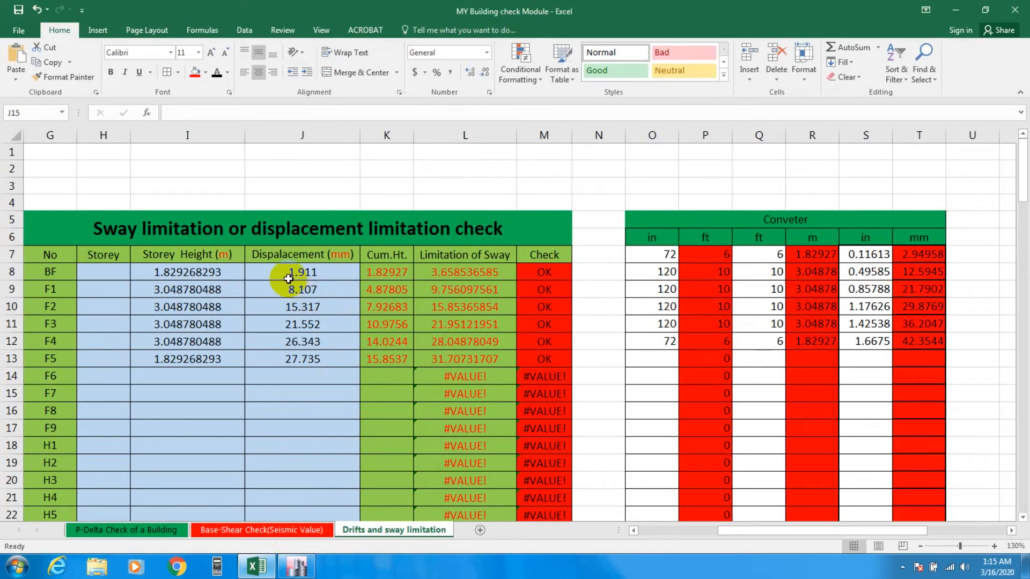
{"action": "left_click", "coordinate": [302, 272]}
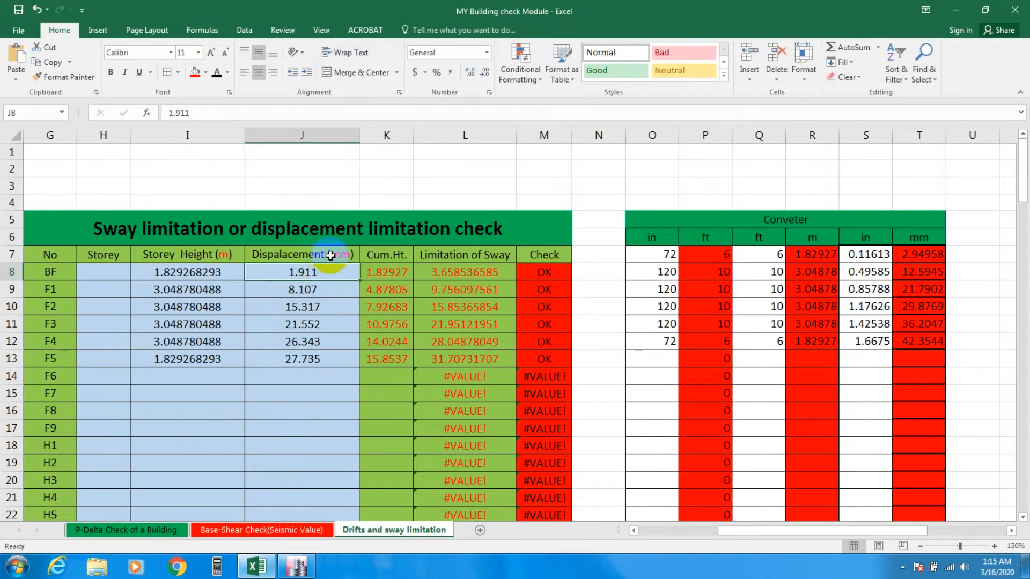
{"action": "mouse_move", "coordinate": [234, 254]}
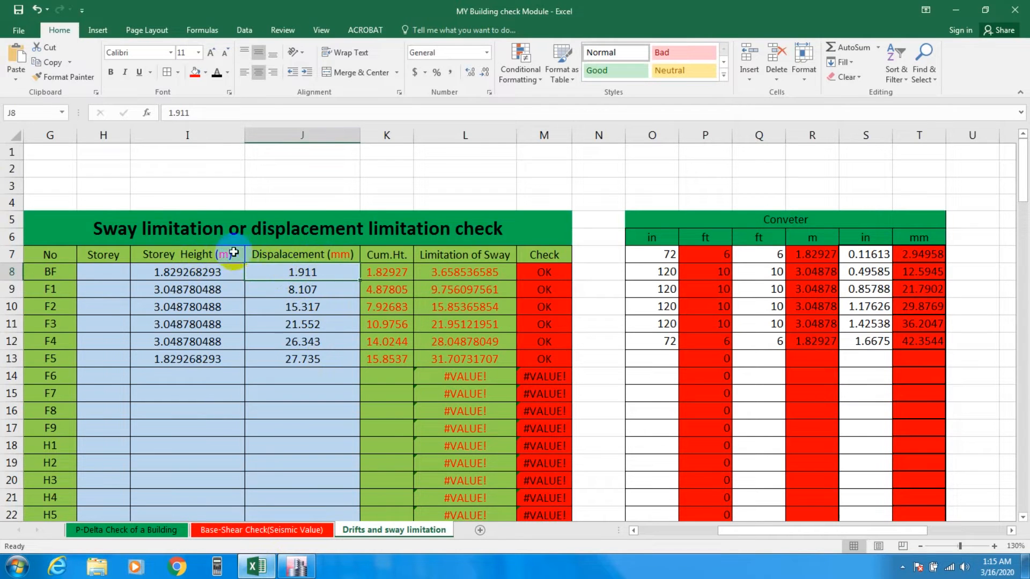
{"action": "right_click", "coordinate": [302, 271]}
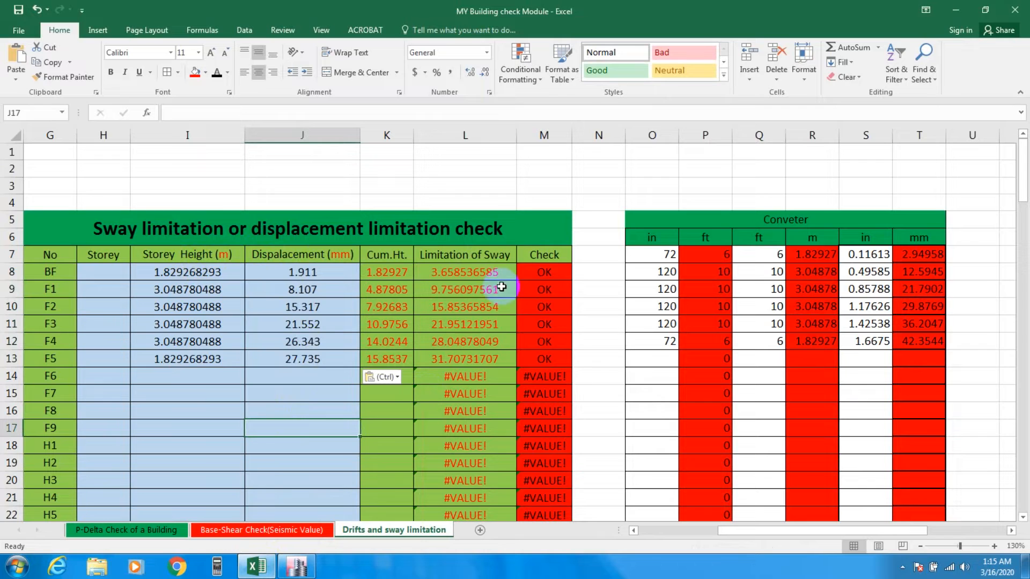
{"action": "mouse_move", "coordinate": [299, 565]}
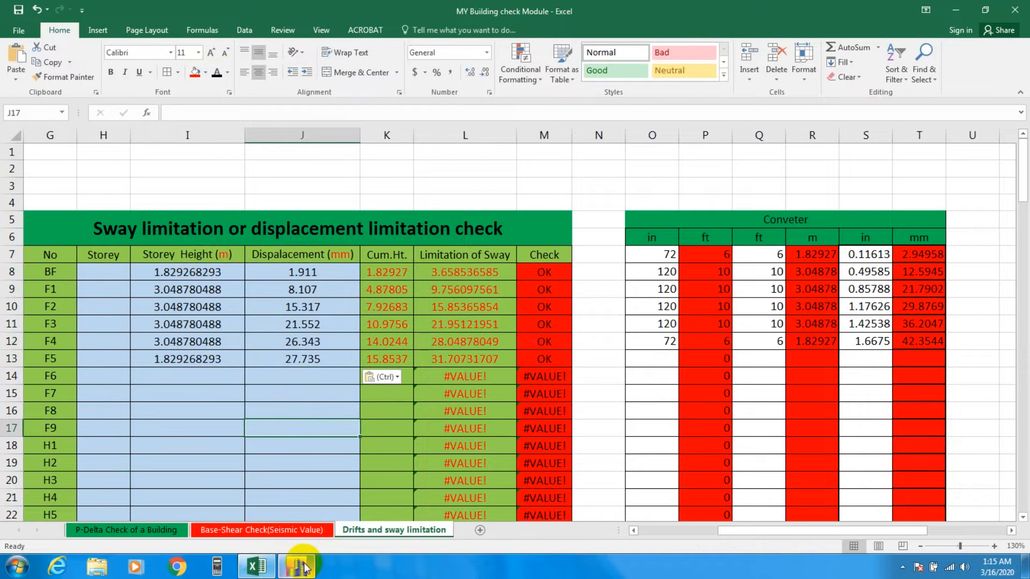
- Filter to load case Qy and select its Maximum mm displacements, 8.8 to 31.006
{"action": "left_click", "coordinate": [297, 567]}
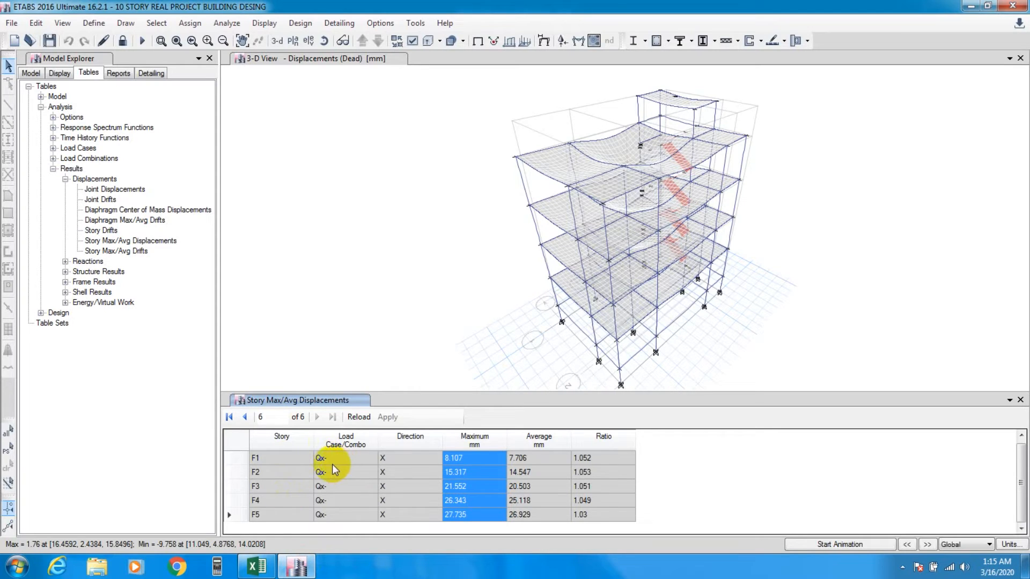
{"action": "left_click", "coordinate": [345, 440]}
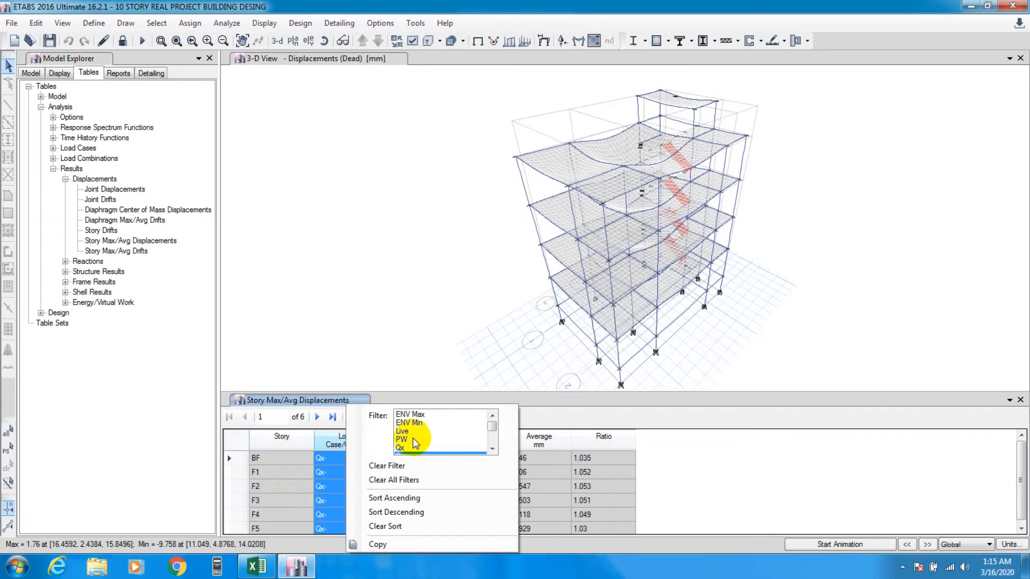
{"action": "left_click", "coordinate": [493, 451]}
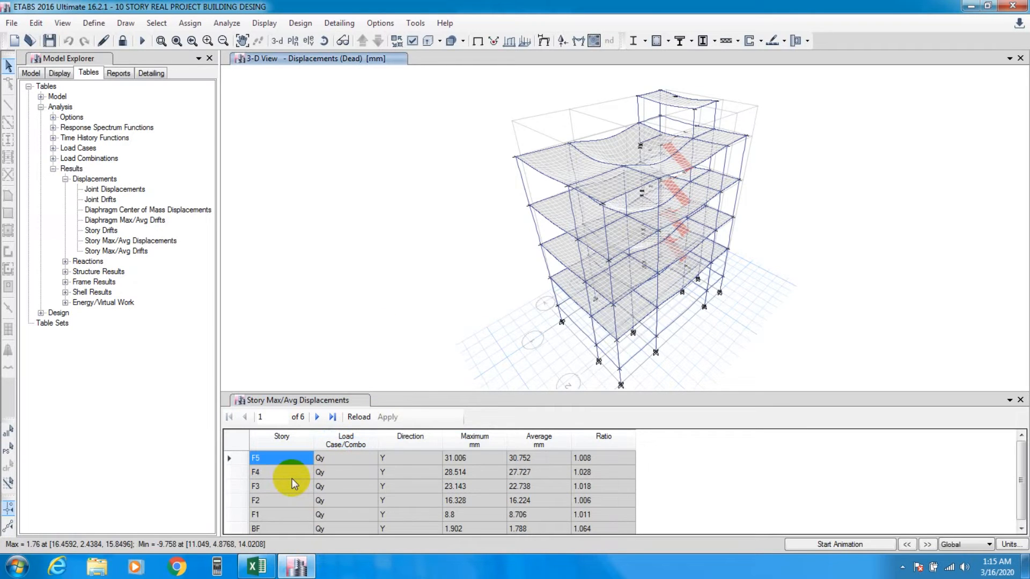
{"action": "mouse_move", "coordinate": [281, 437]}
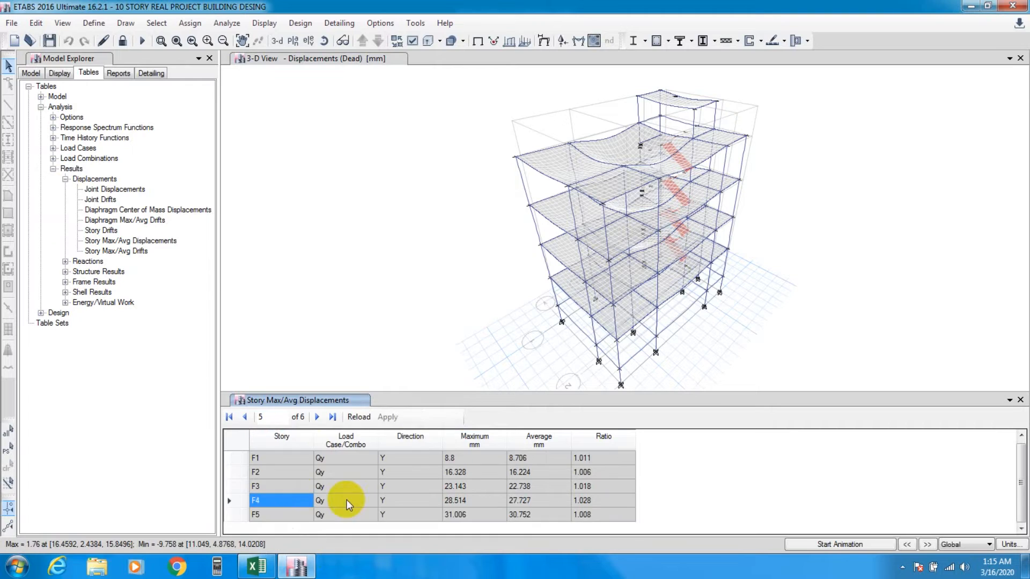
{"action": "scroll", "scroll_direction": "up", "scroll_amount": 3}
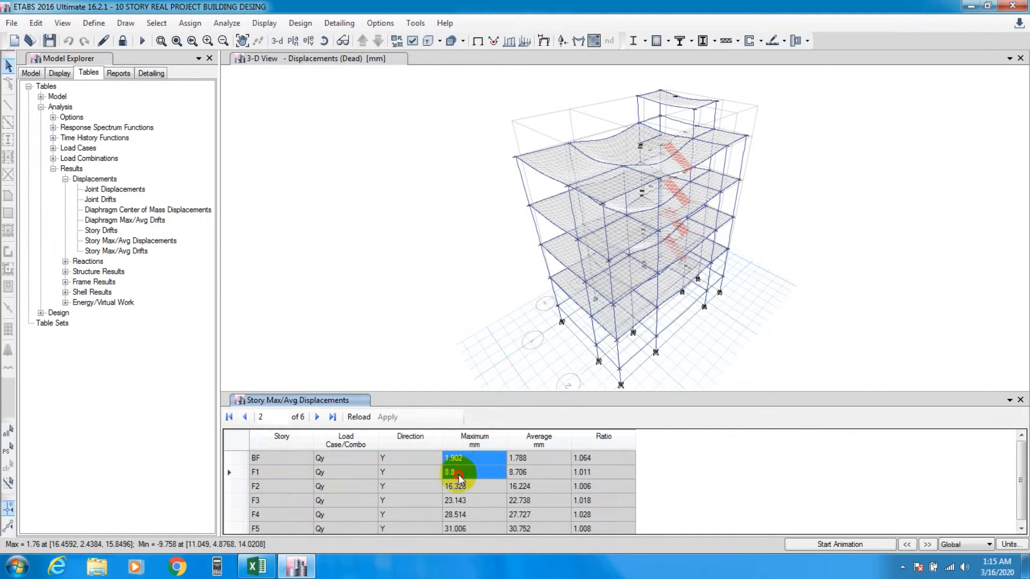
{"action": "left_click", "coordinate": [316, 417]}
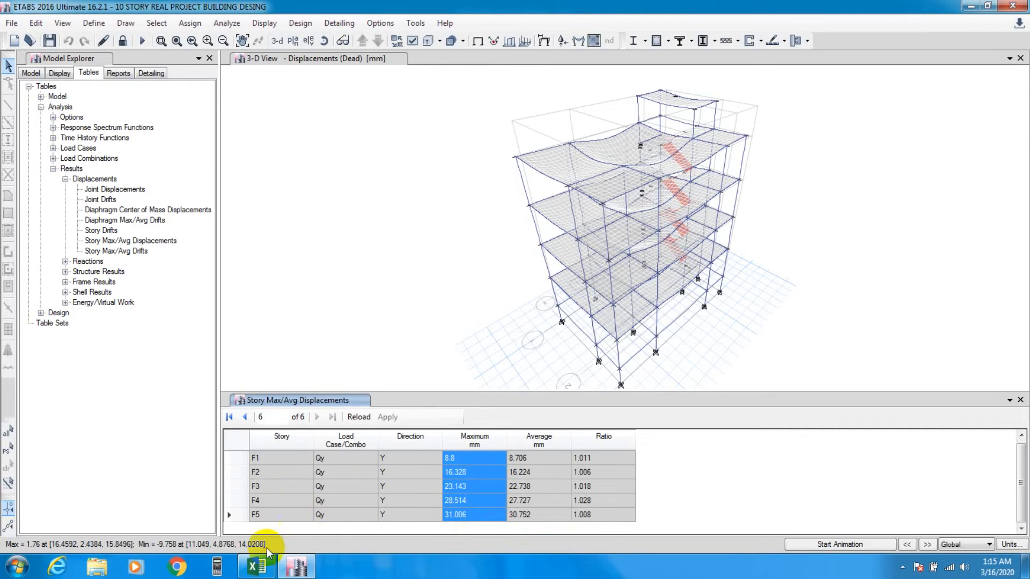
{"action": "left_click", "coordinate": [255, 567]}
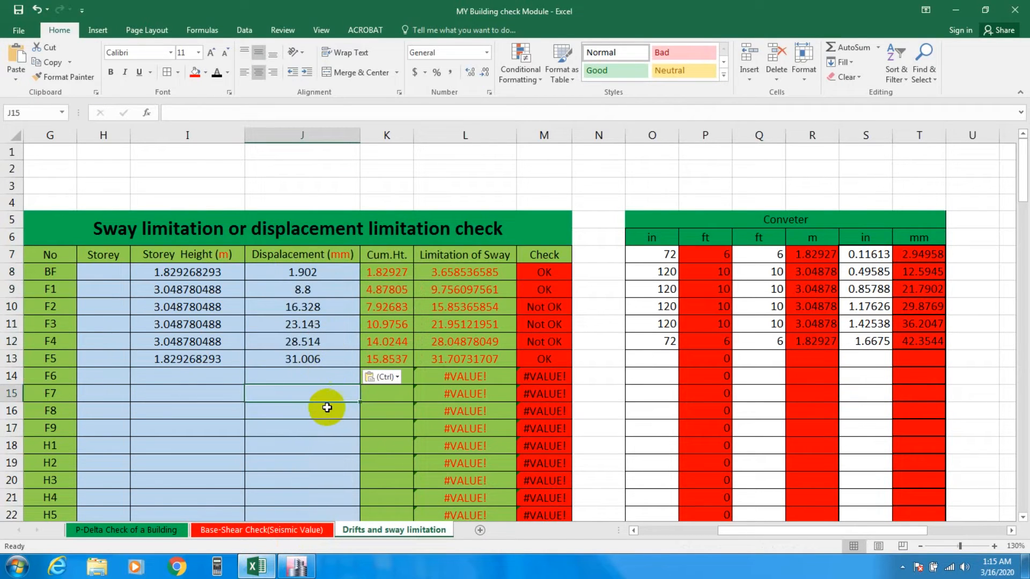
{"action": "mouse_move", "coordinate": [336, 374]}
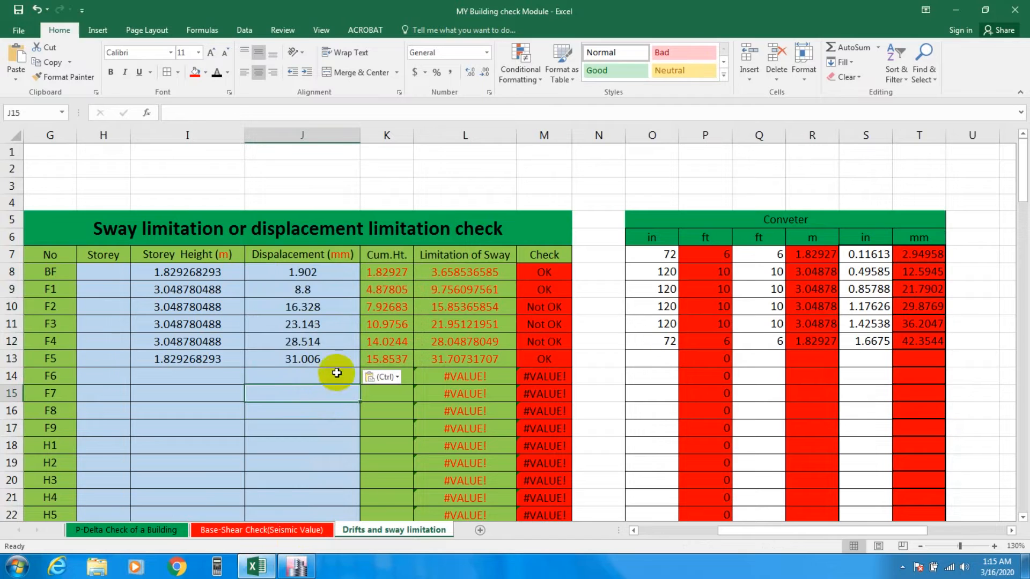
{"action": "mouse_move", "coordinate": [260, 309]}
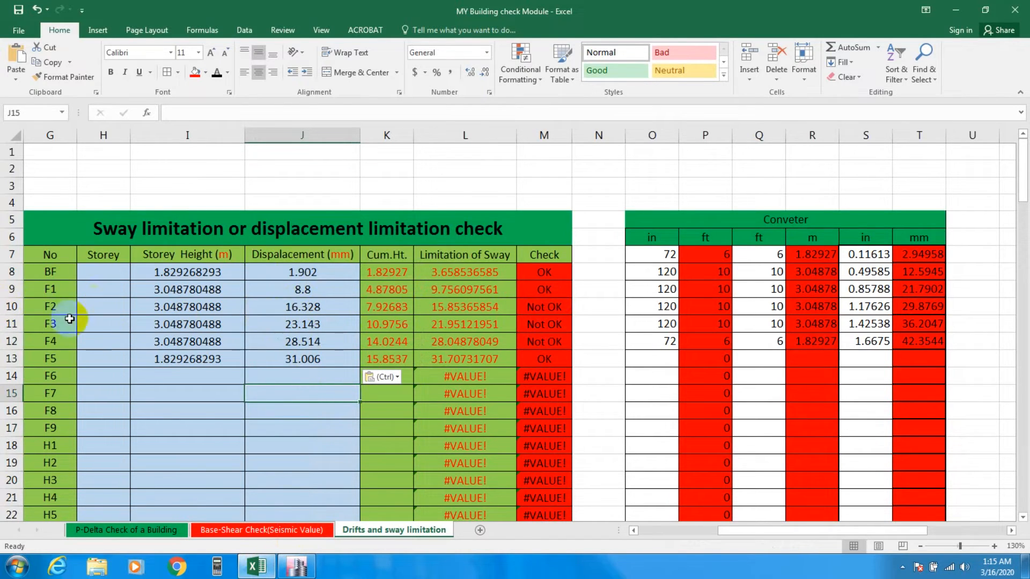
{"action": "mouse_move", "coordinate": [504, 318]}
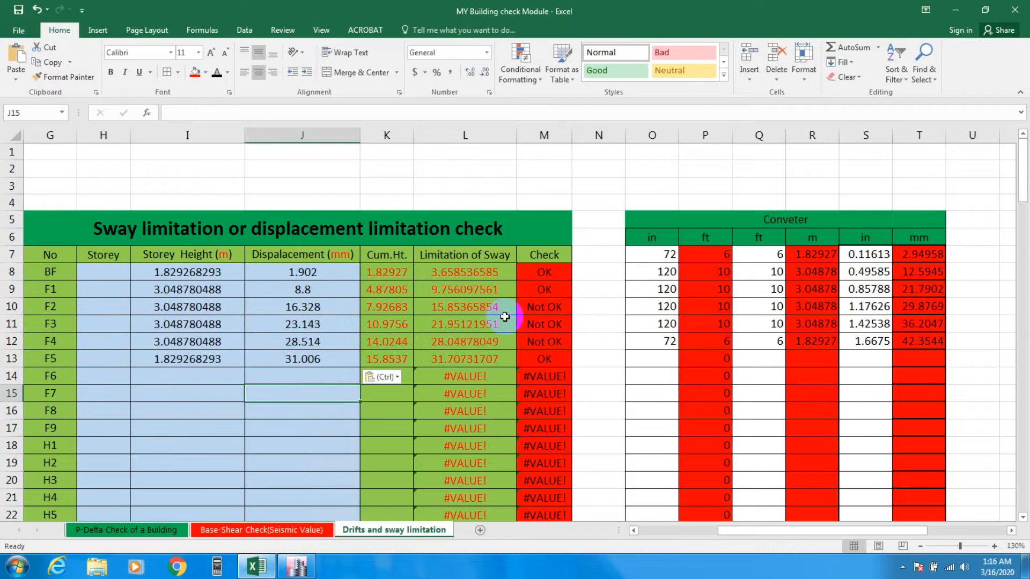
{"action": "mouse_move", "coordinate": [565, 306]}
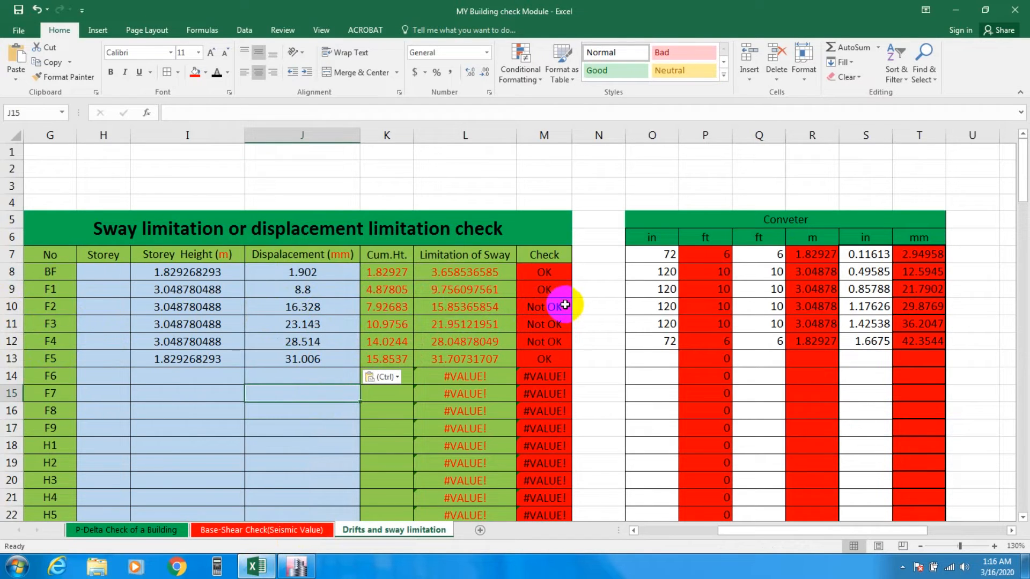
{"action": "mouse_move", "coordinate": [509, 295]}
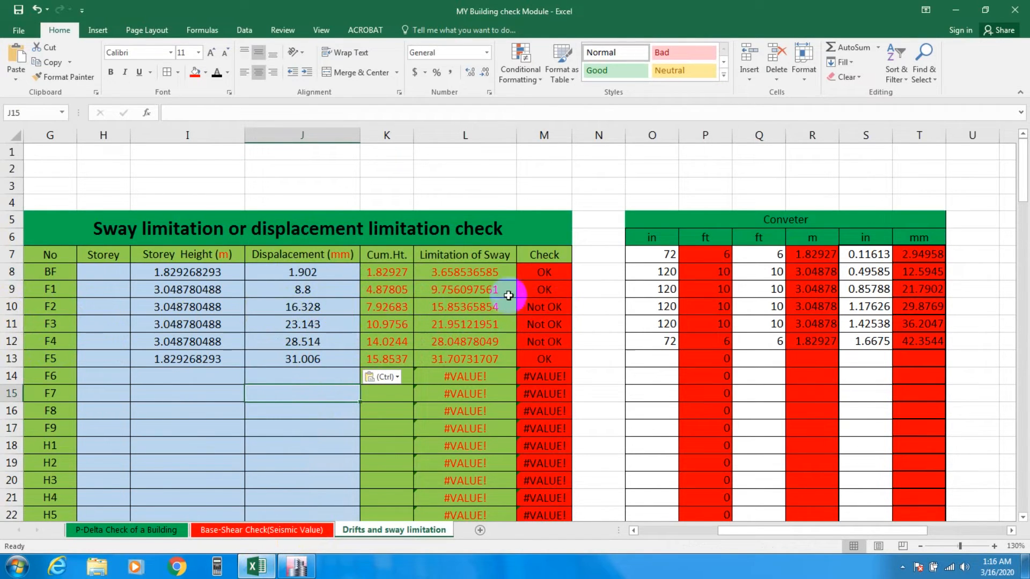
{"action": "mouse_move", "coordinate": [269, 228]}
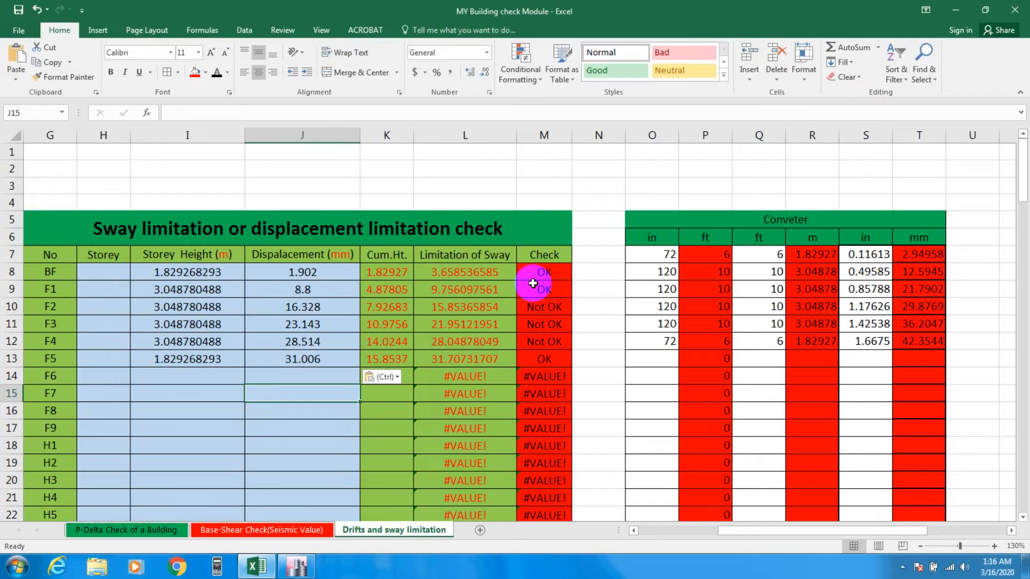
{"action": "mouse_move", "coordinate": [281, 522]}
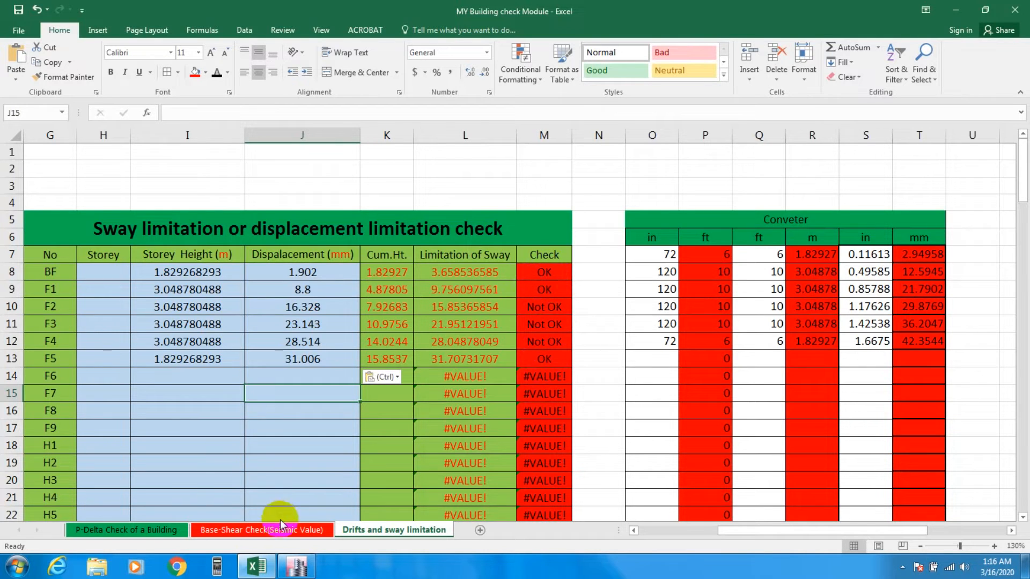
{"action": "mouse_move", "coordinate": [297, 567]}
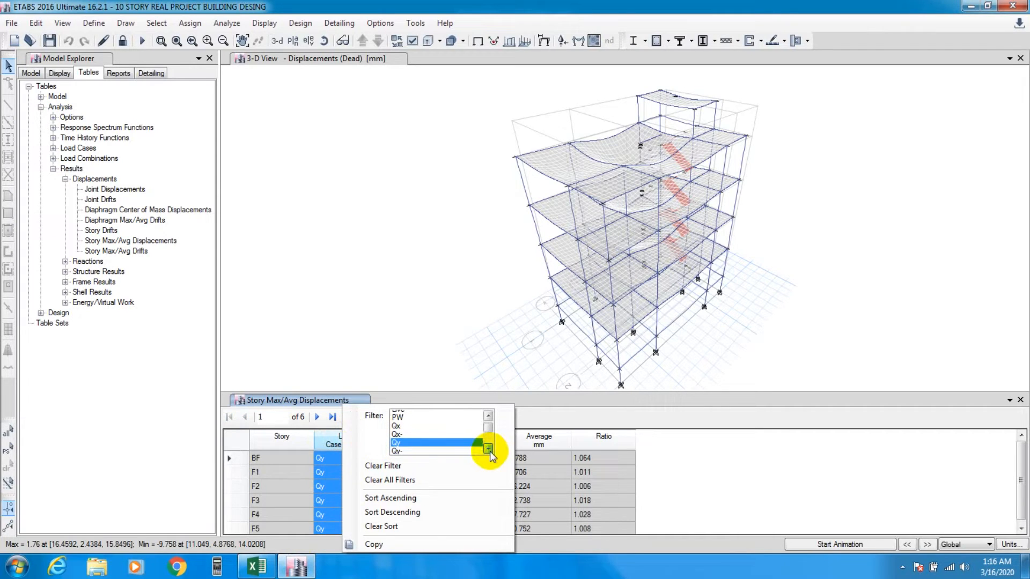
- Filter the displacement table to Qy- and paste its Maximum values into Excel's Displacement column
{"action": "left_click", "coordinate": [397, 451]}
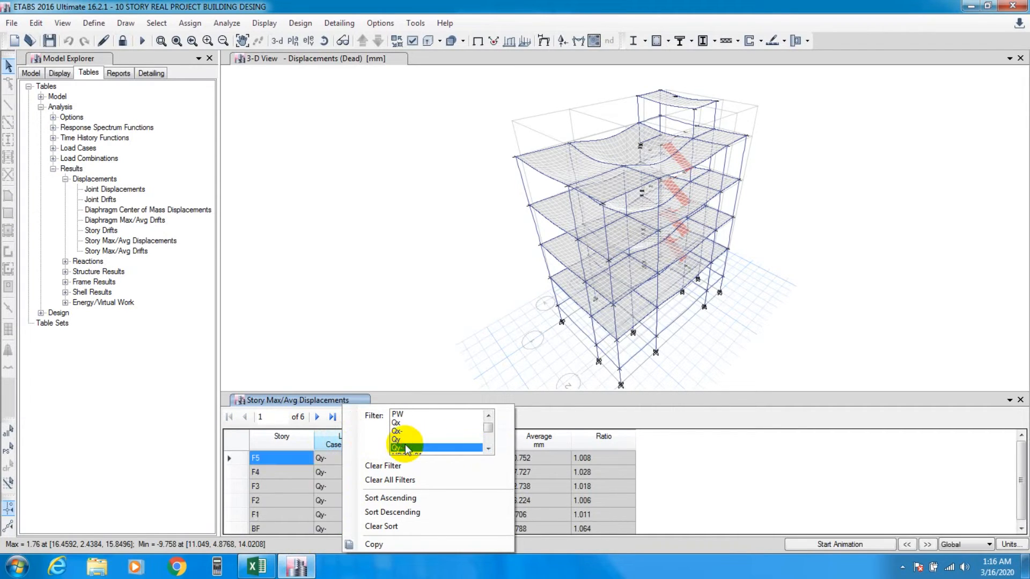
{"action": "left_click", "coordinate": [406, 448]}
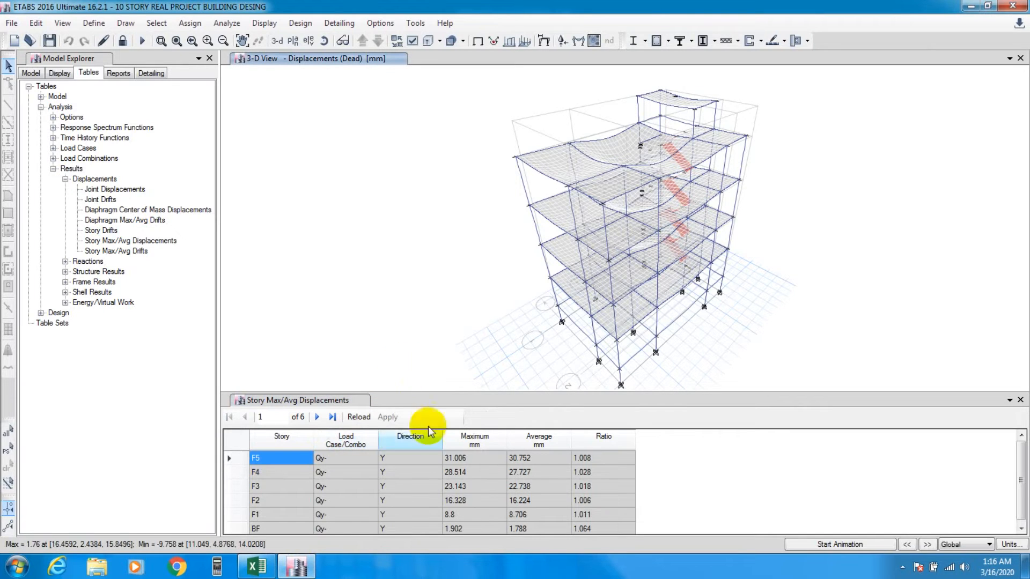
{"action": "mouse_move", "coordinate": [302, 471]}
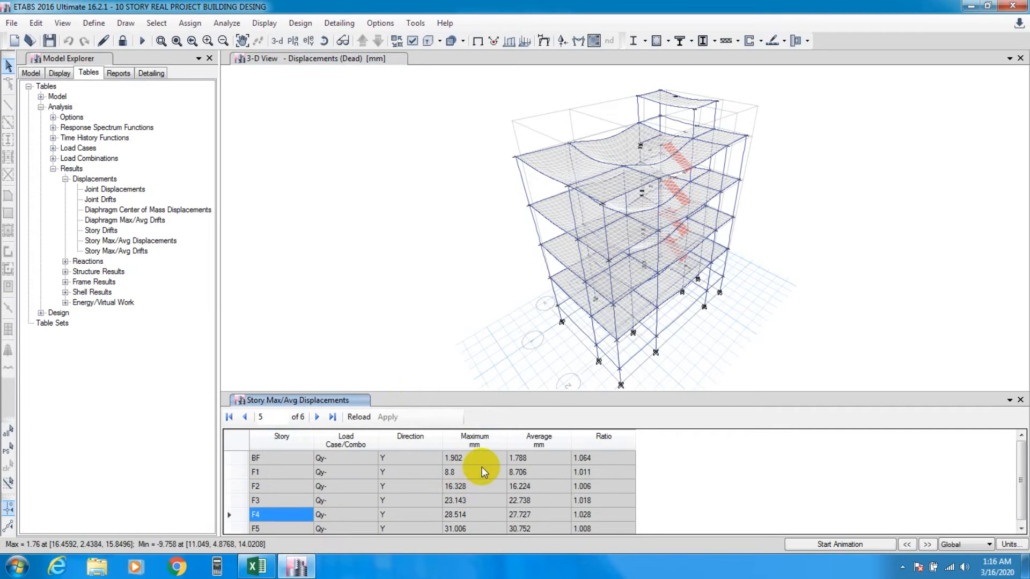
{"action": "left_click", "coordinate": [316, 417]}
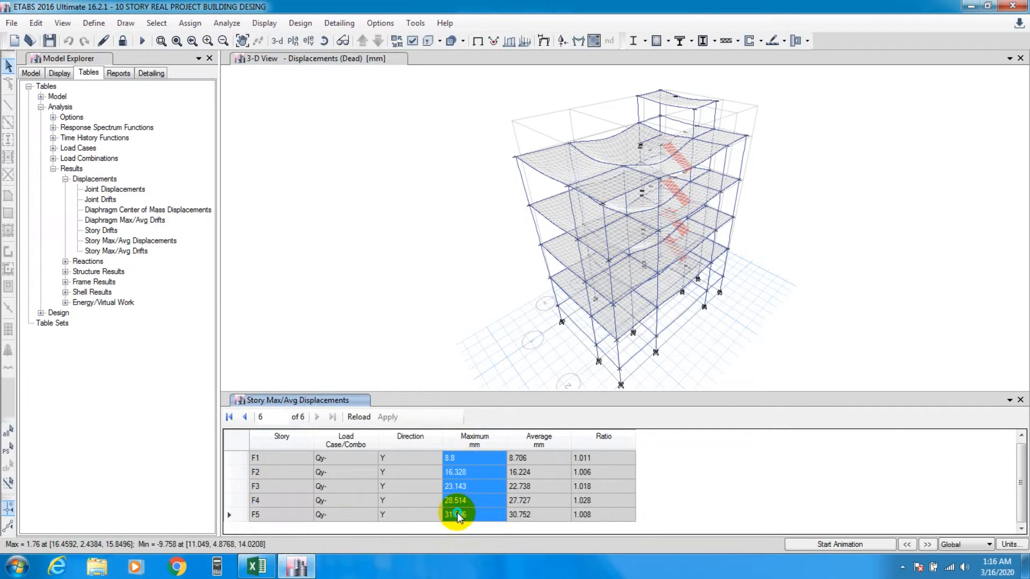
{"action": "left_click", "coordinate": [255, 566]}
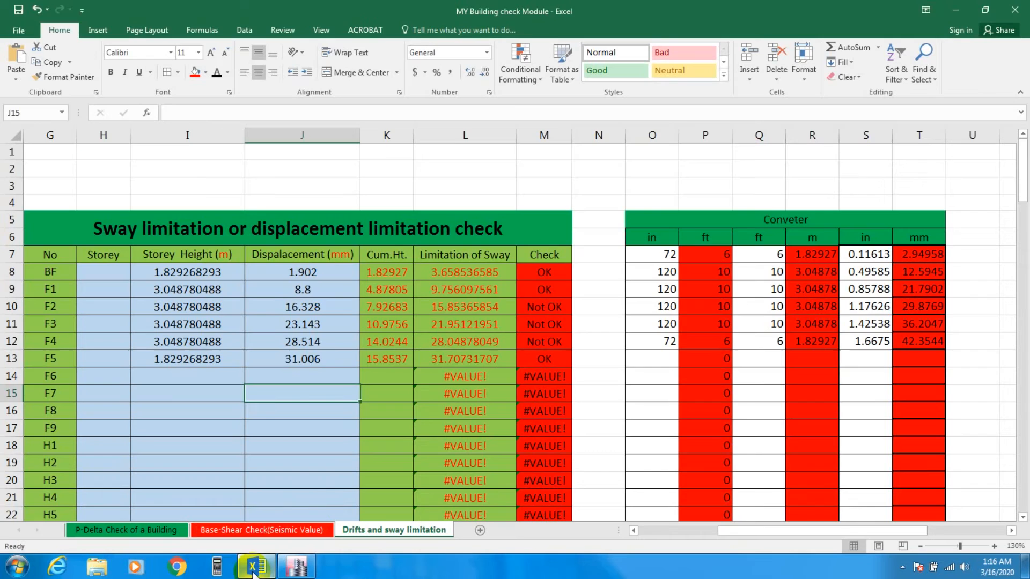
{"action": "right_click", "coordinate": [301, 272]}
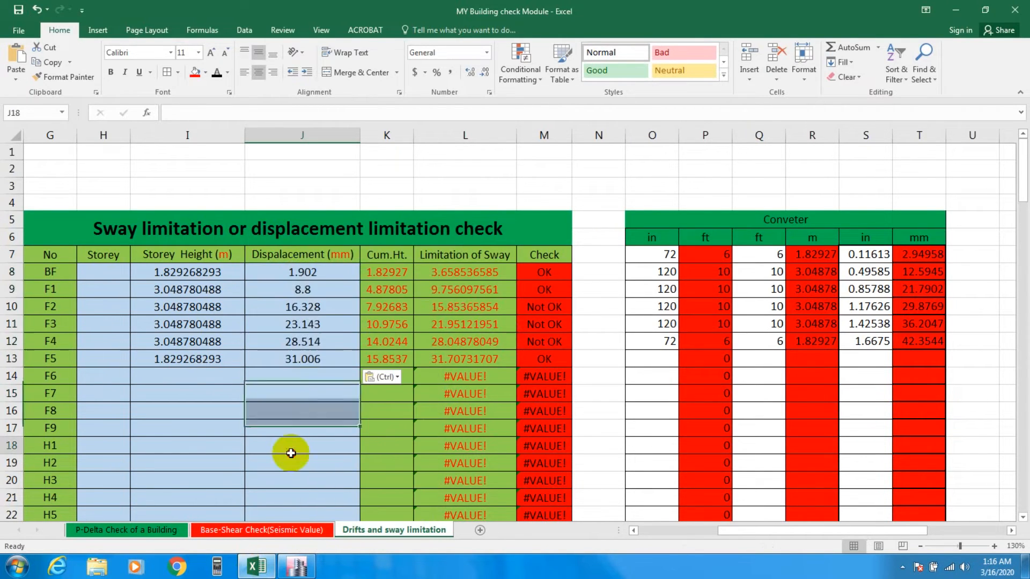
{"action": "left_click", "coordinate": [544, 324]}
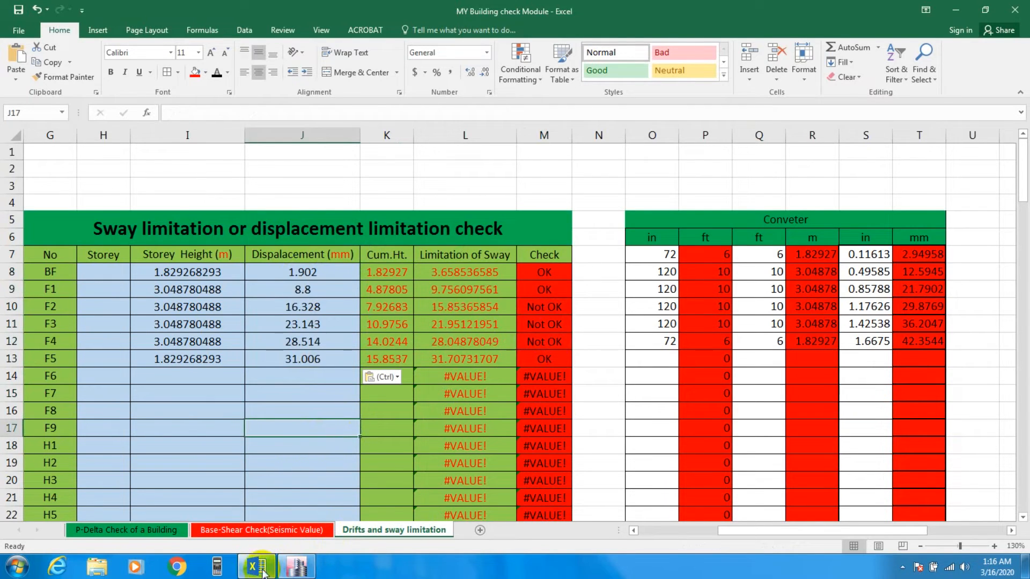
{"action": "mouse_move", "coordinate": [255, 567]}
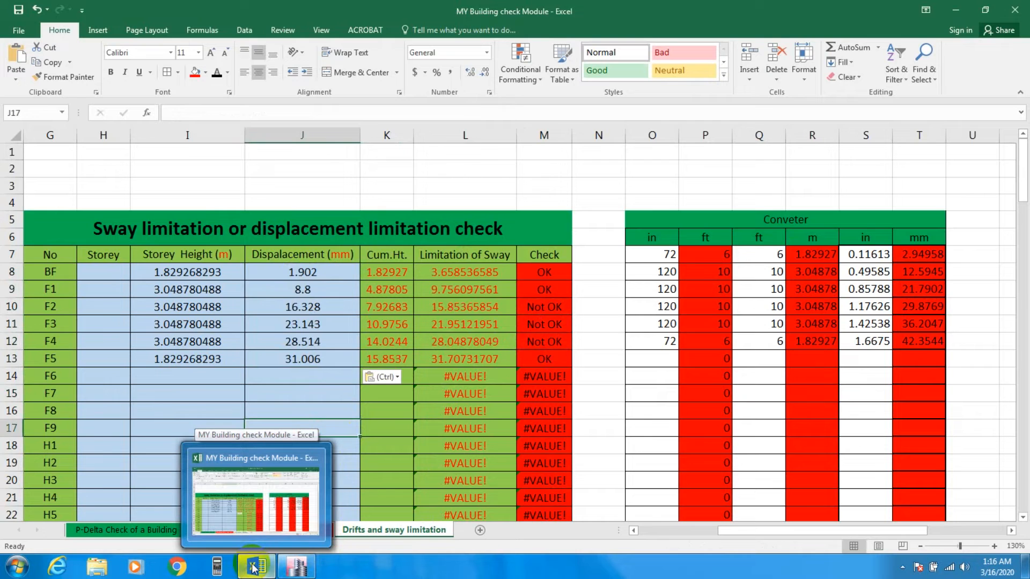
- Sort the ETABS displacement table's storeys in ascending order
{"action": "left_click", "coordinate": [297, 567]}
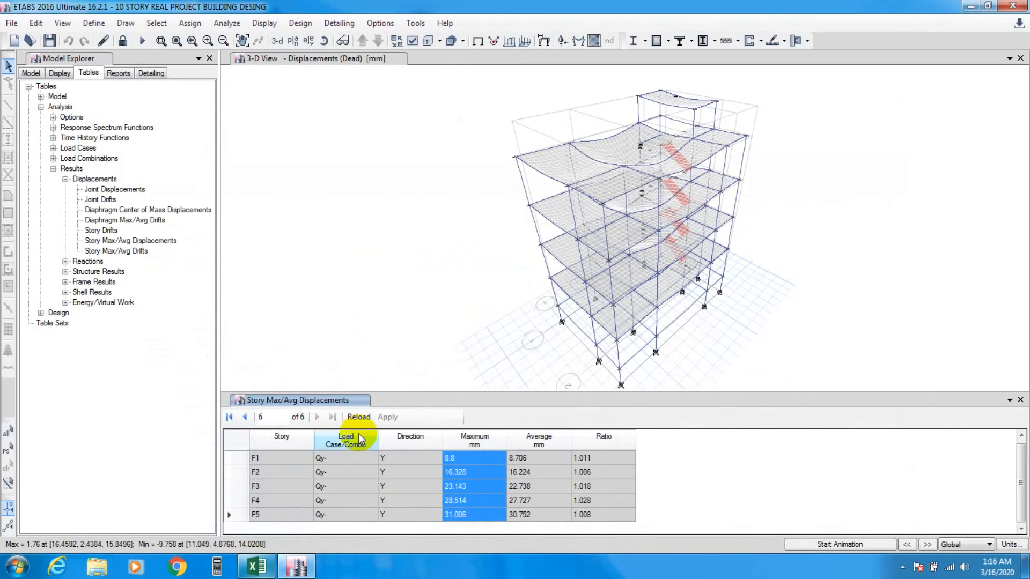
{"action": "left_click", "coordinate": [346, 440]}
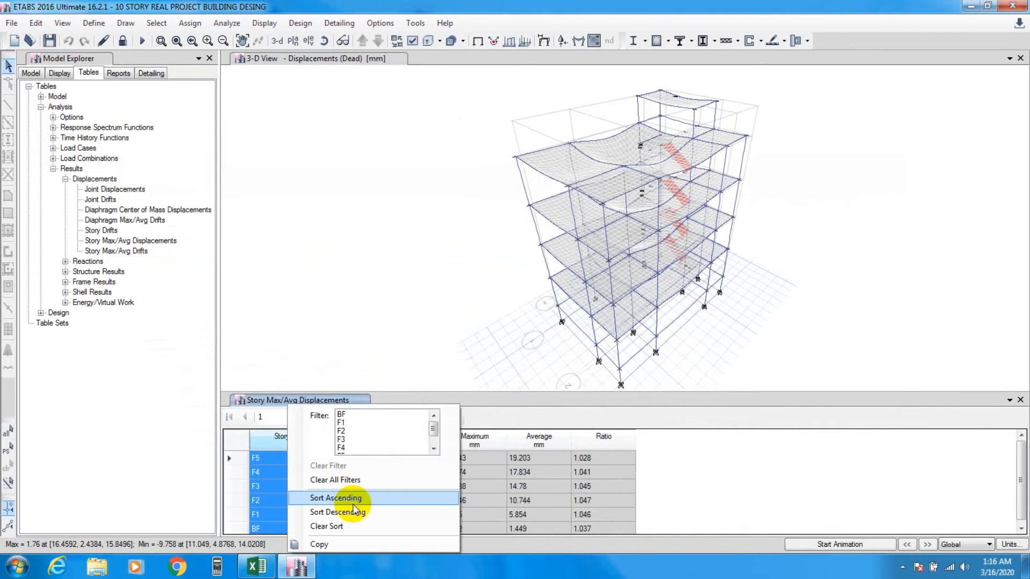
{"action": "left_click", "coordinate": [336, 498]}
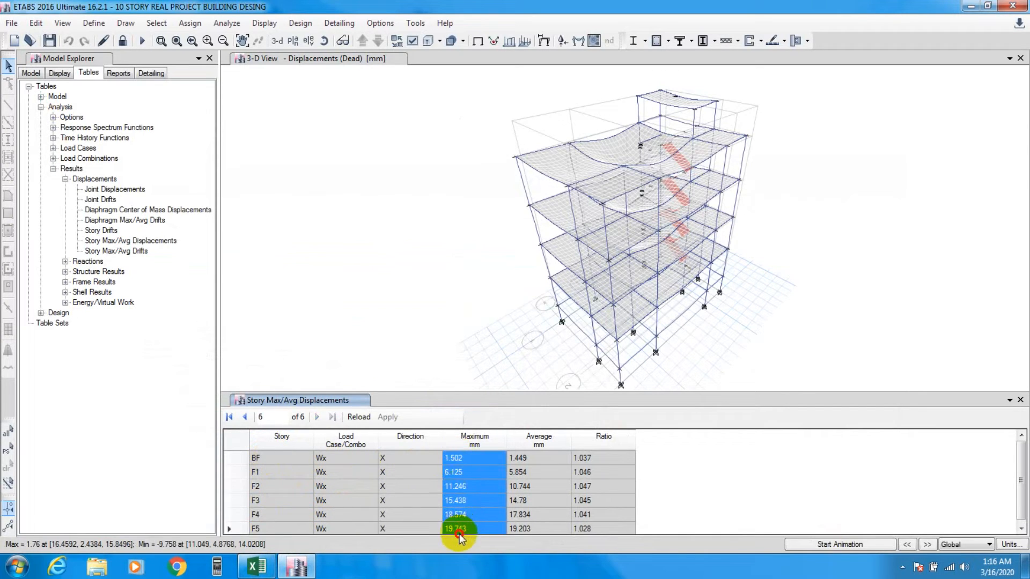
- Copy the Wx Maximum displacements and paste them as values at Excel cell J8
{"action": "right_click", "coordinate": [458, 529]}
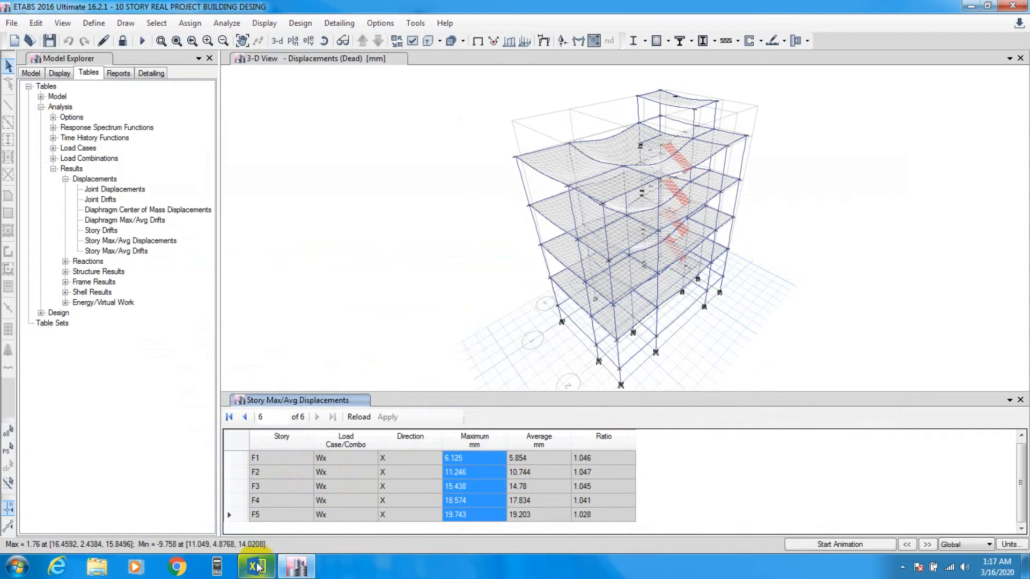
{"action": "left_click", "coordinate": [255, 566]}
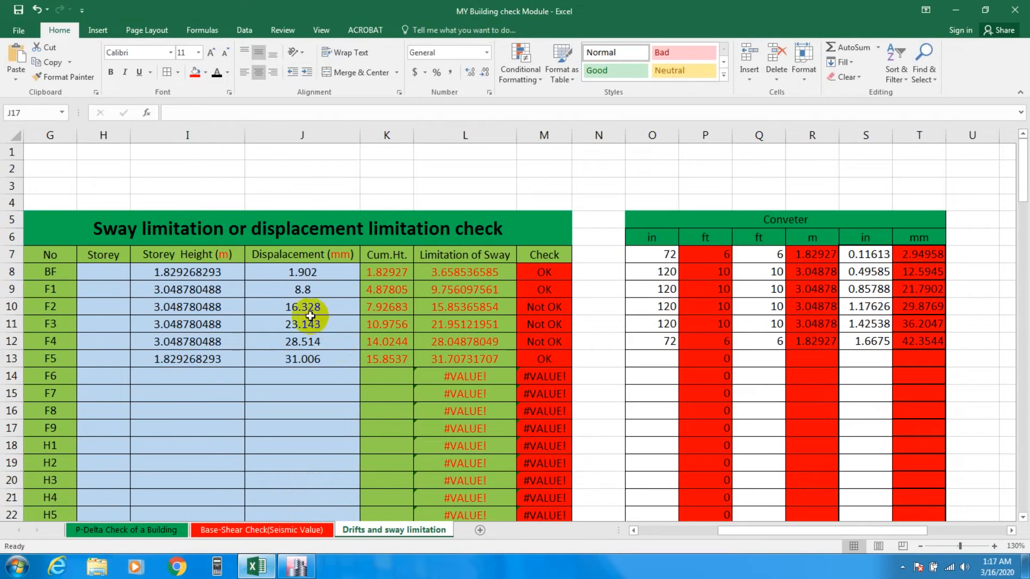
{"action": "right_click", "coordinate": [302, 271]}
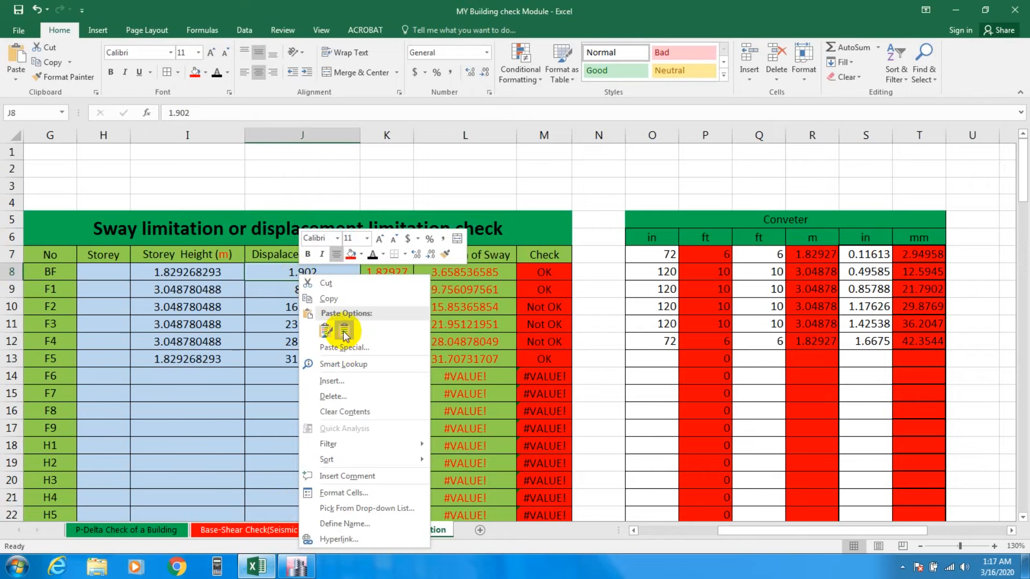
{"action": "left_click", "coordinate": [343, 329]}
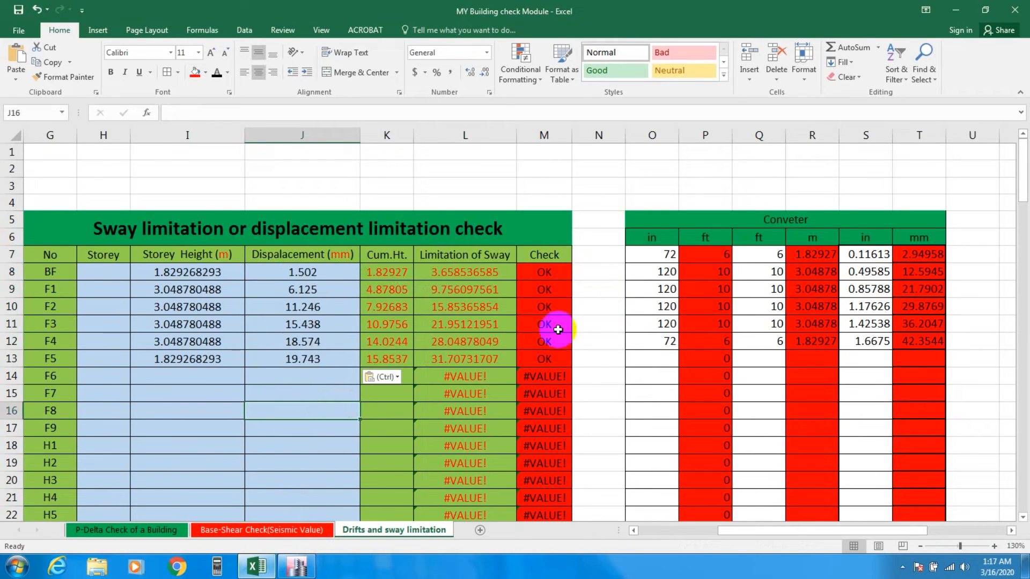
- Filter the ETABS displacement table to the Wy load case
{"action": "left_click", "coordinate": [296, 567]}
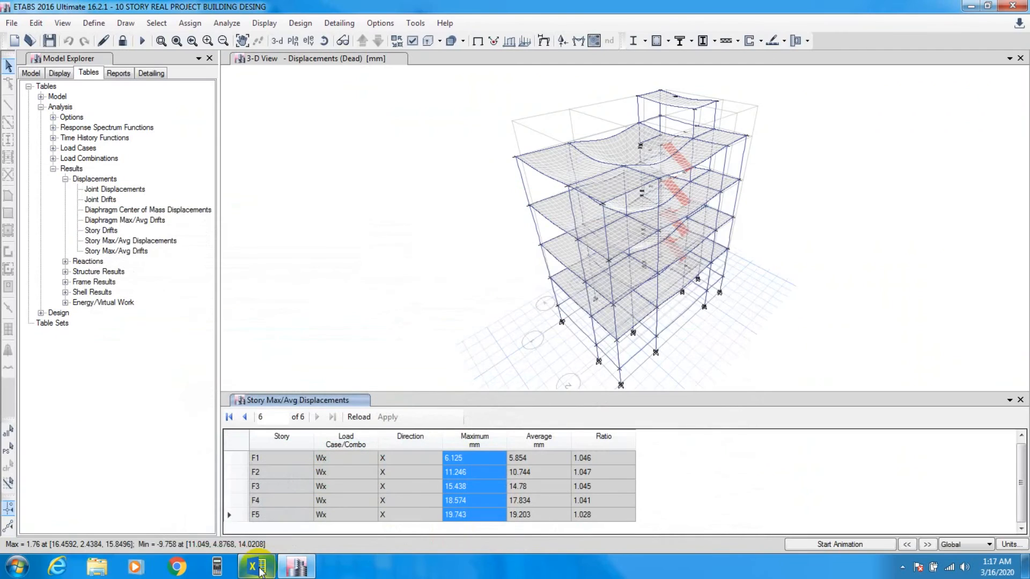
{"action": "mouse_move", "coordinate": [473, 440]}
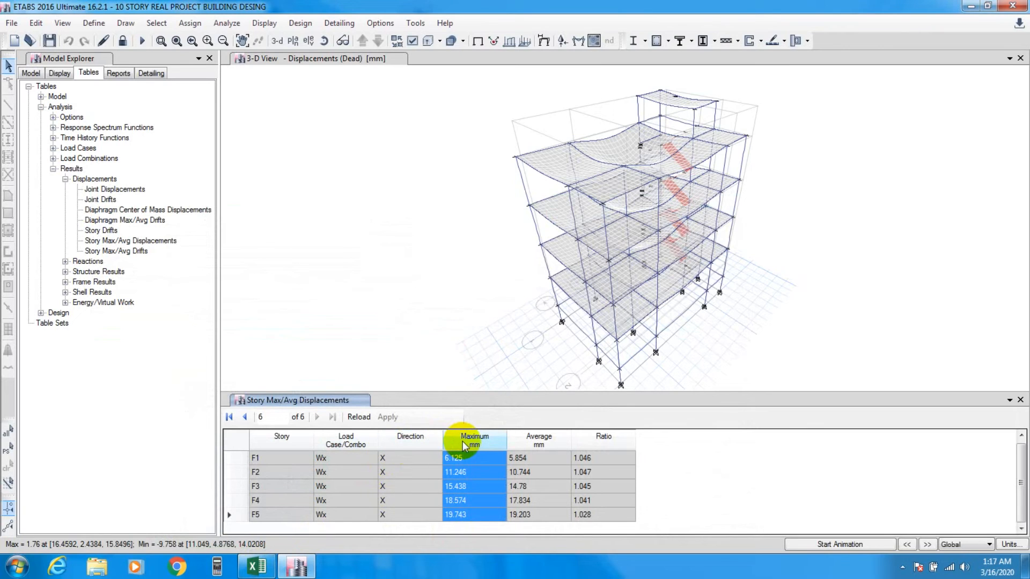
{"action": "mouse_move", "coordinate": [509, 469]}
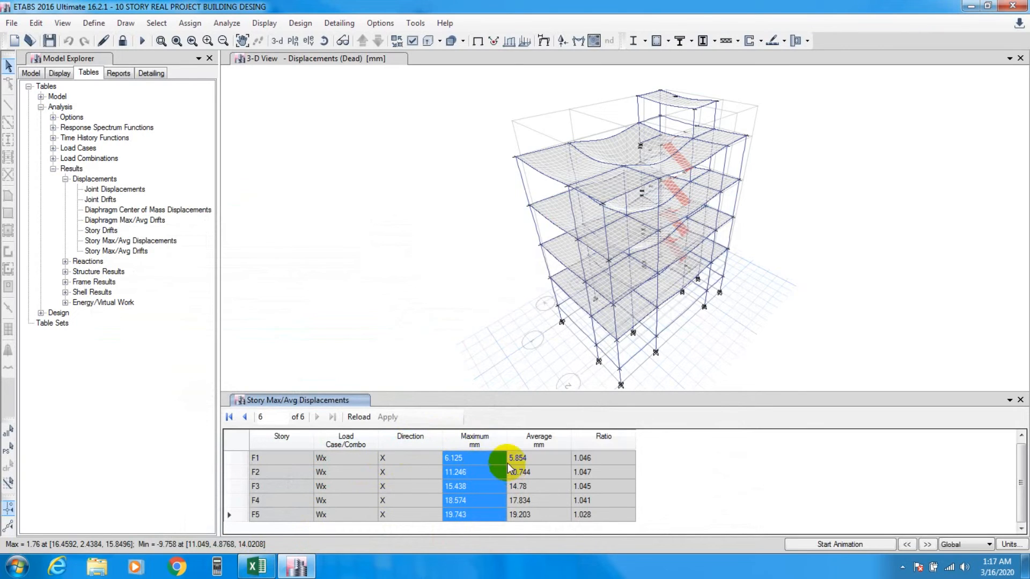
{"action": "mouse_move", "coordinate": [346, 440]}
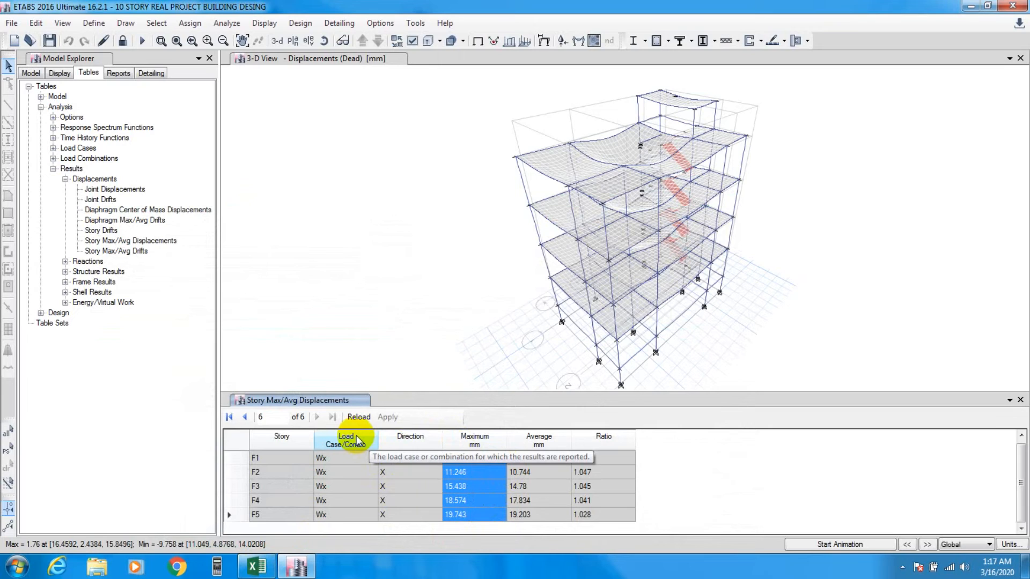
{"action": "left_click", "coordinate": [229, 416]}
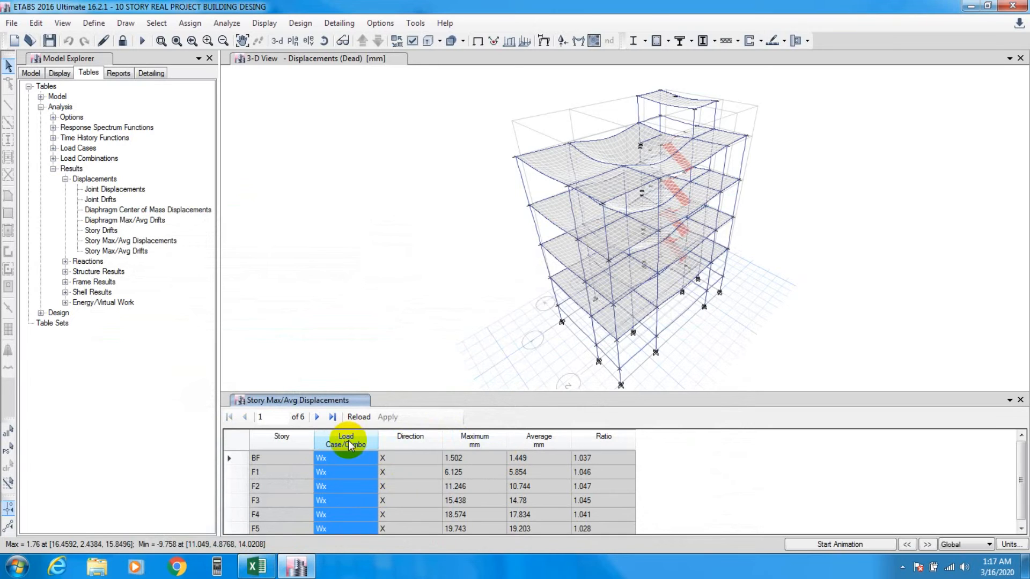
{"action": "left_click", "coordinate": [345, 440]}
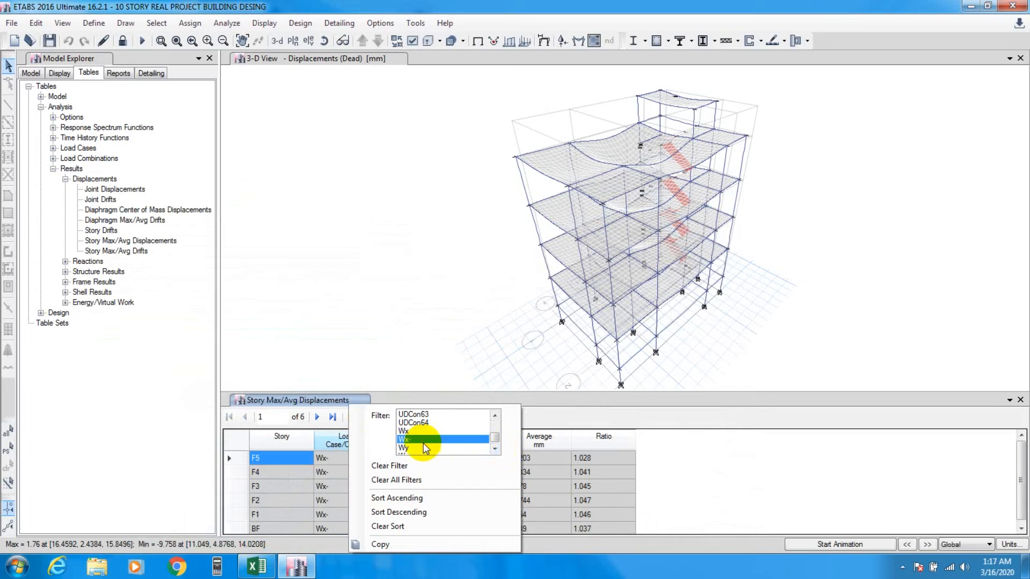
{"action": "left_click", "coordinate": [404, 448]}
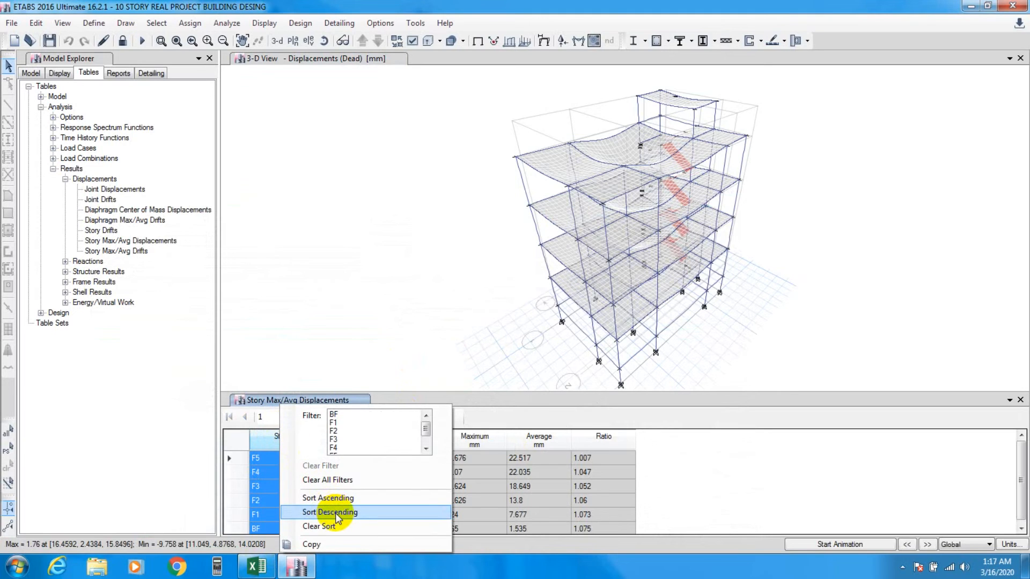
{"action": "mouse_move", "coordinate": [335, 526]}
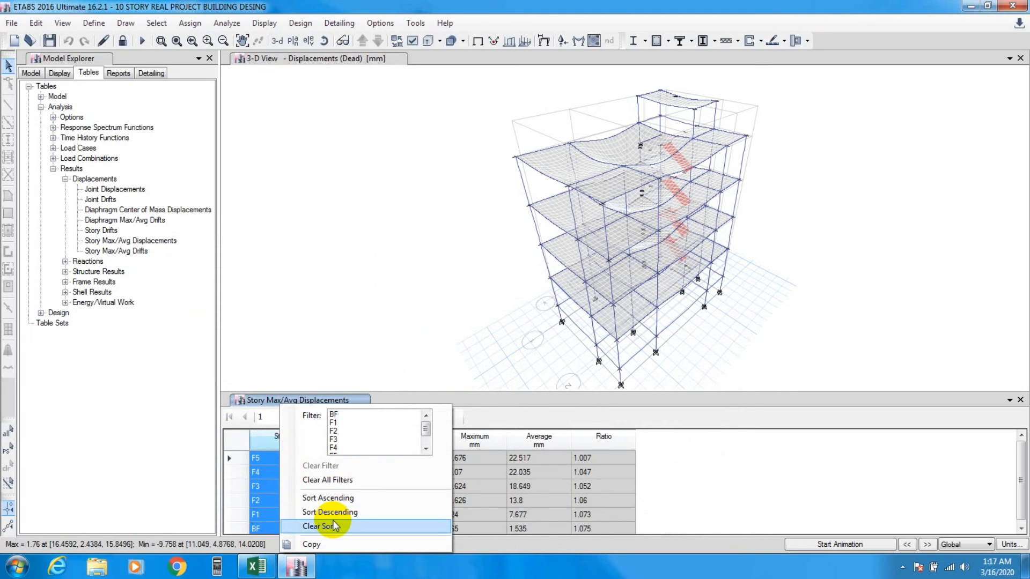
{"action": "mouse_move", "coordinate": [334, 498]}
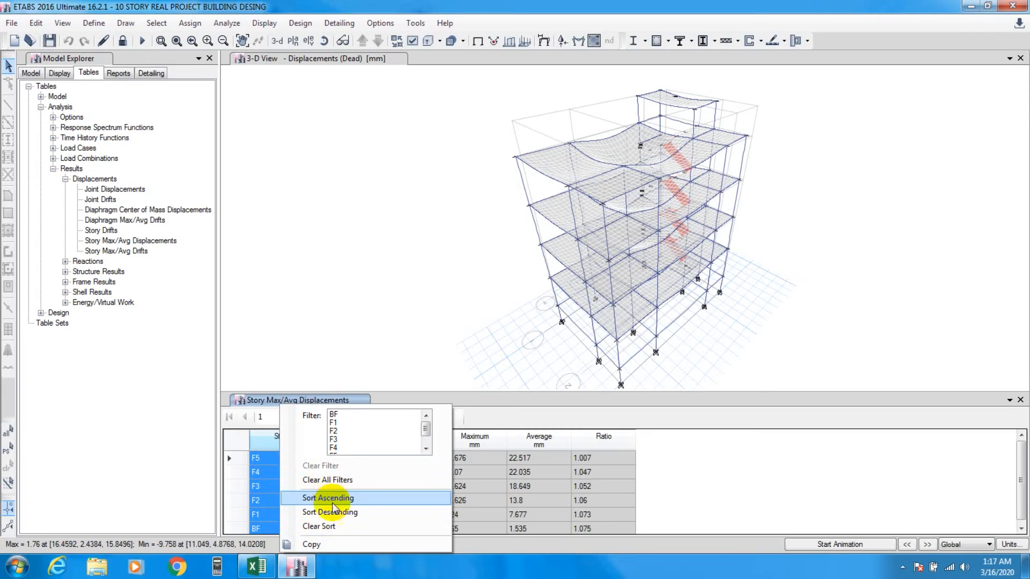
{"action": "mouse_move", "coordinate": [327, 480]}
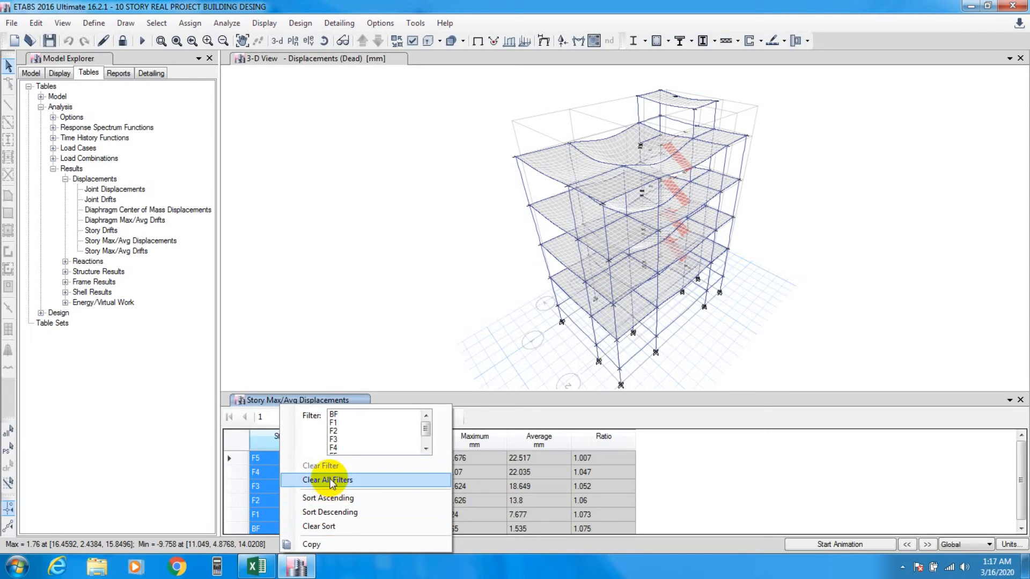
- Order the Wy storeys from BF to F5 and select the Maximum column
{"action": "left_click", "coordinate": [327, 479]}
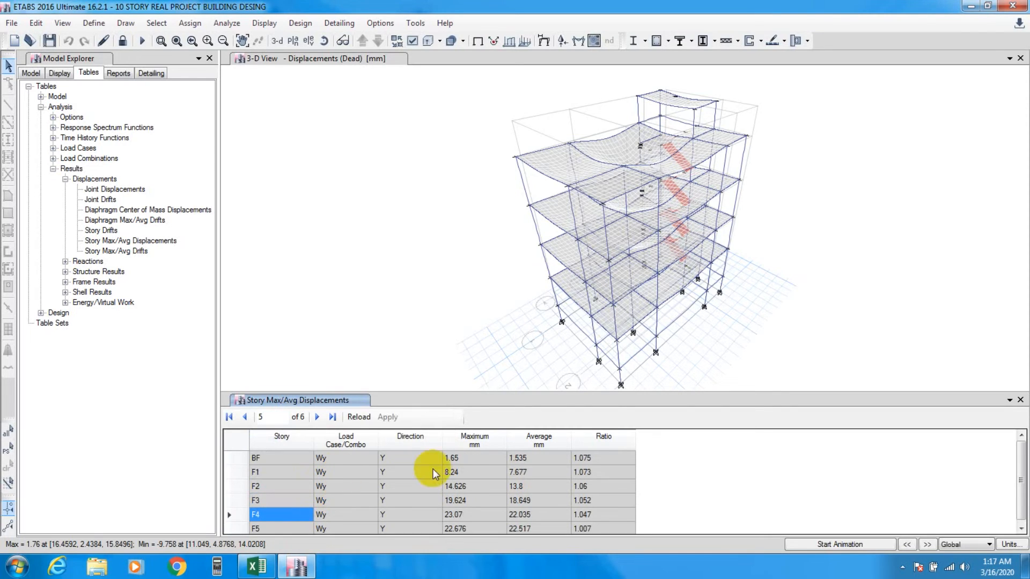
{"action": "left_click", "coordinate": [316, 417]}
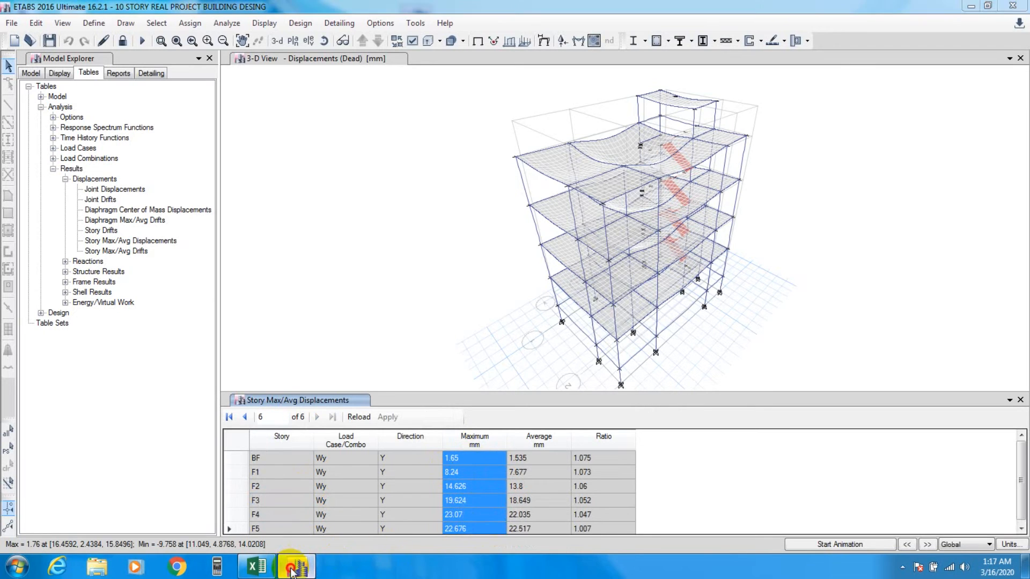
{"action": "right_click", "coordinate": [303, 272]}
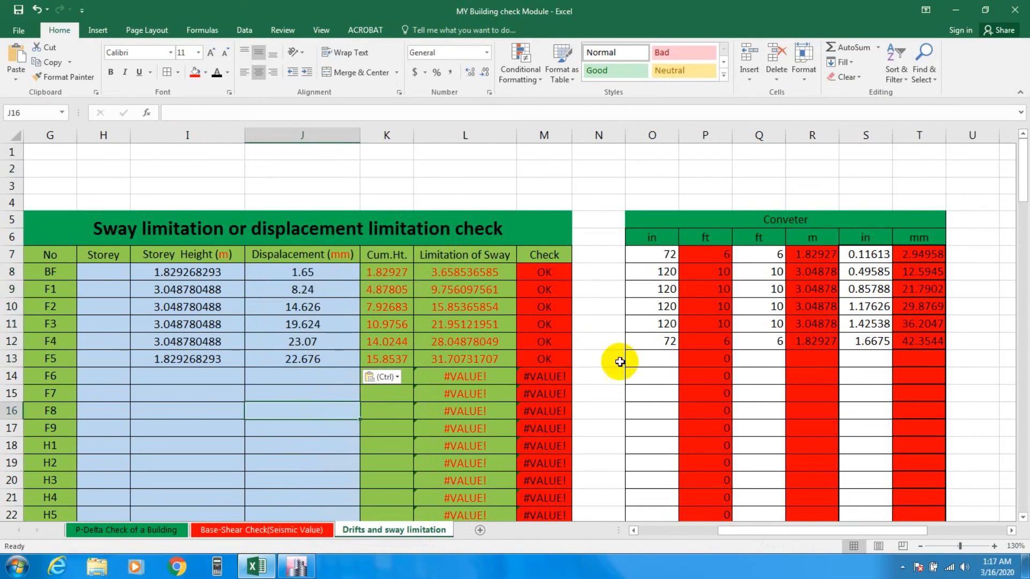
{"action": "mouse_move", "coordinate": [307, 211]}
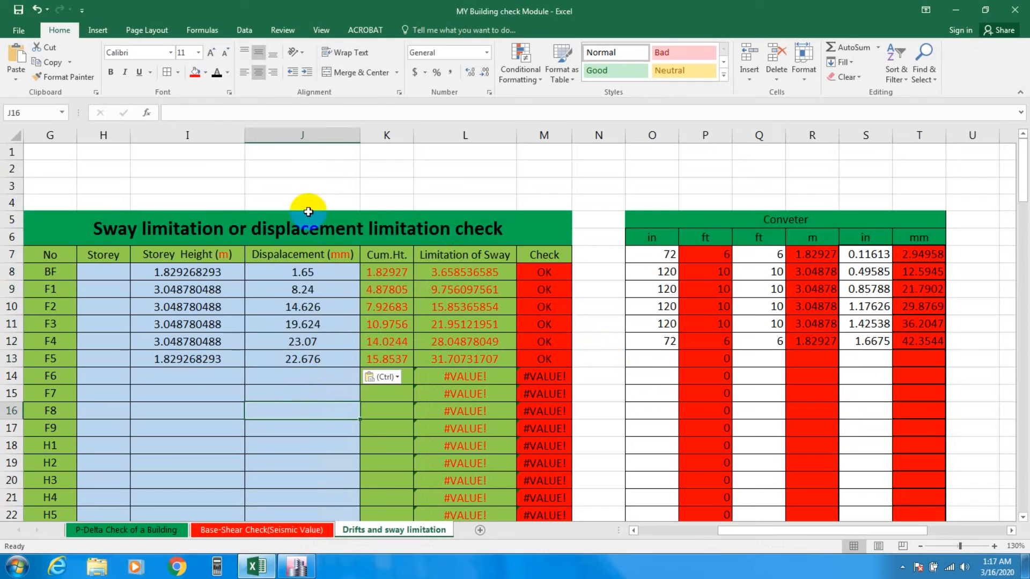
{"action": "mouse_move", "coordinate": [296, 272]}
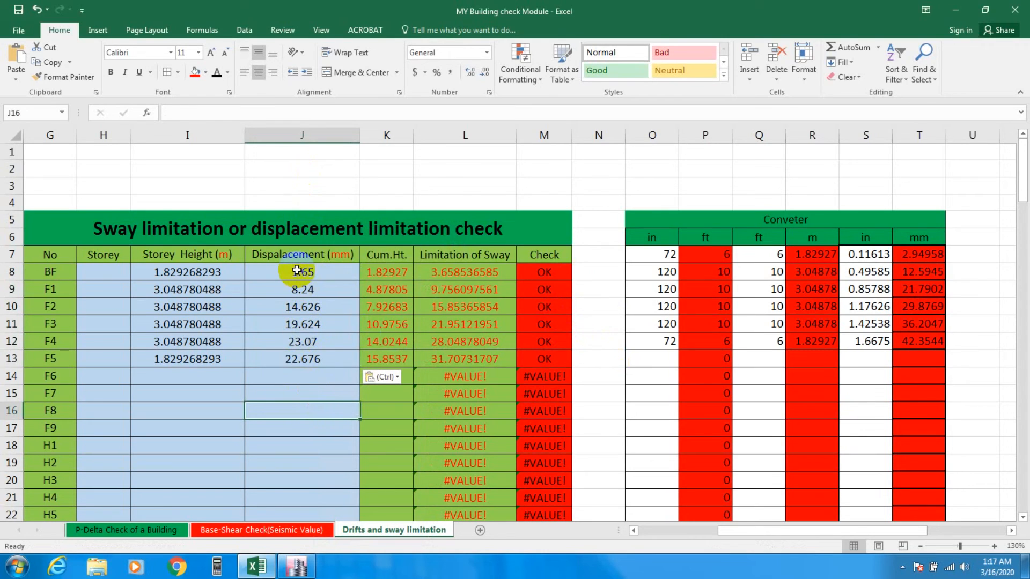
{"action": "mouse_move", "coordinate": [544, 272]}
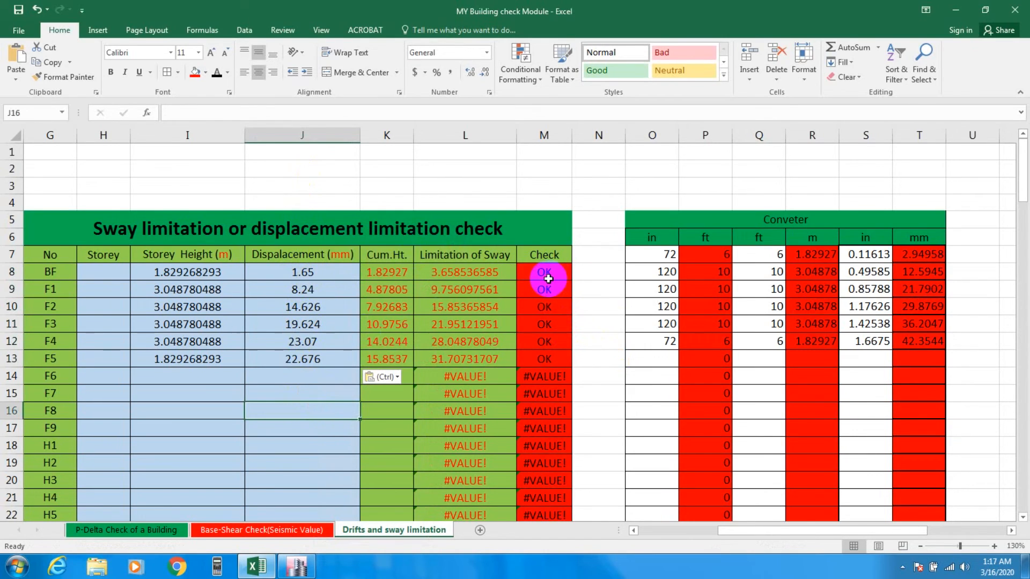